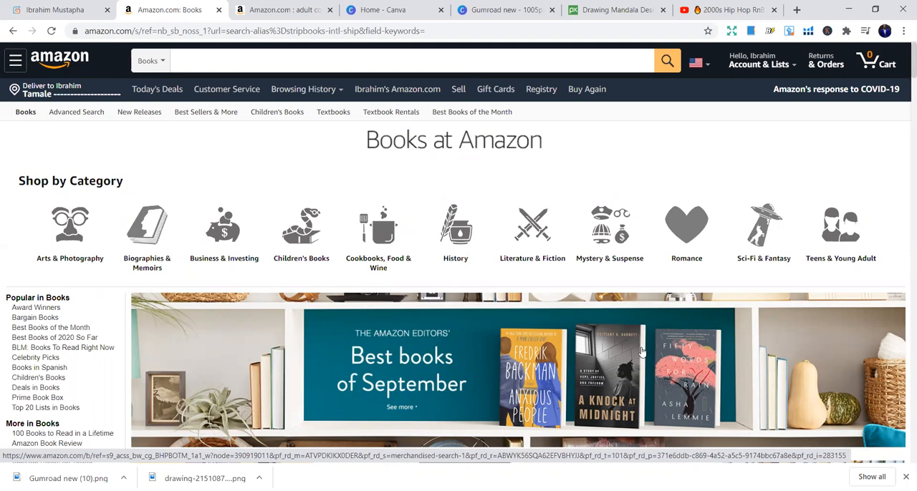
mouse_move(612, 319)
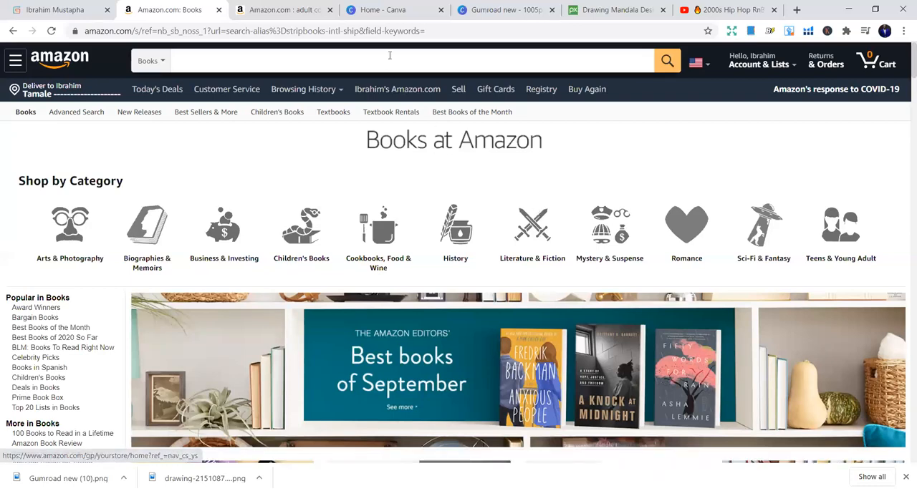
Step: Search Amazon Books for 'adult coloring book' and scroll through the 70,000+ results
type("ama")
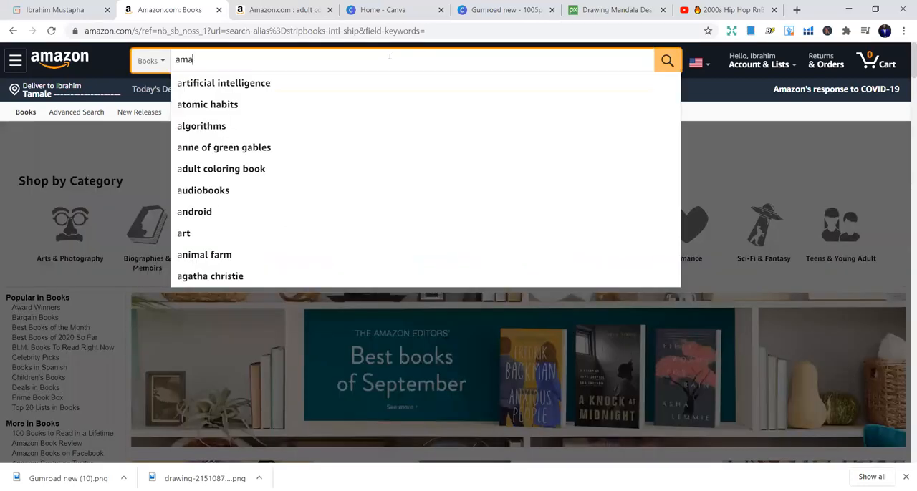
key("Backspace")
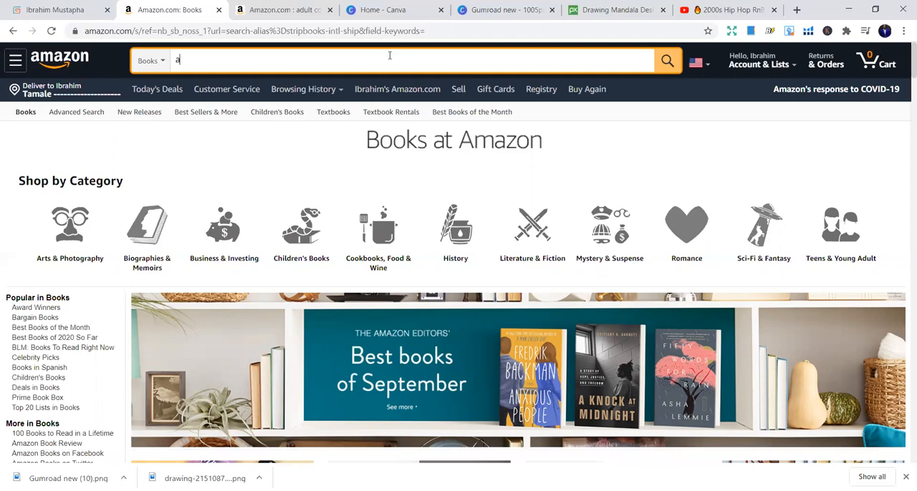
type("dult")
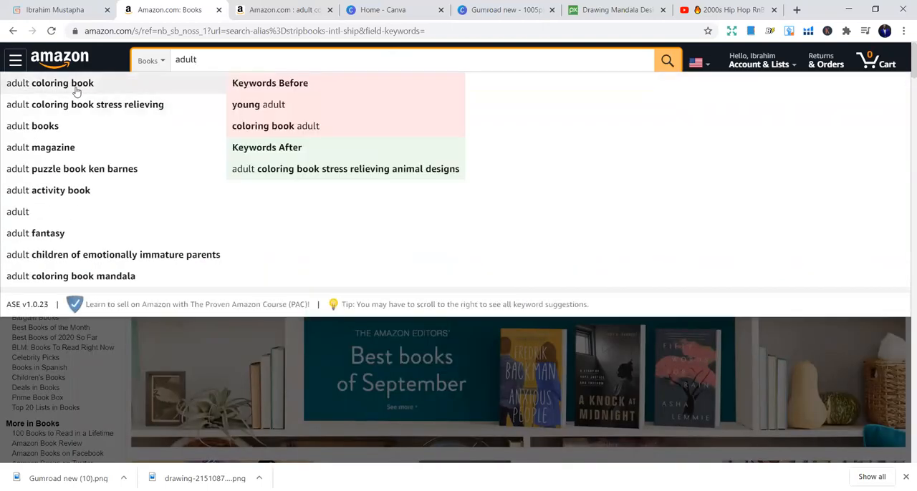
left_click(62, 82)
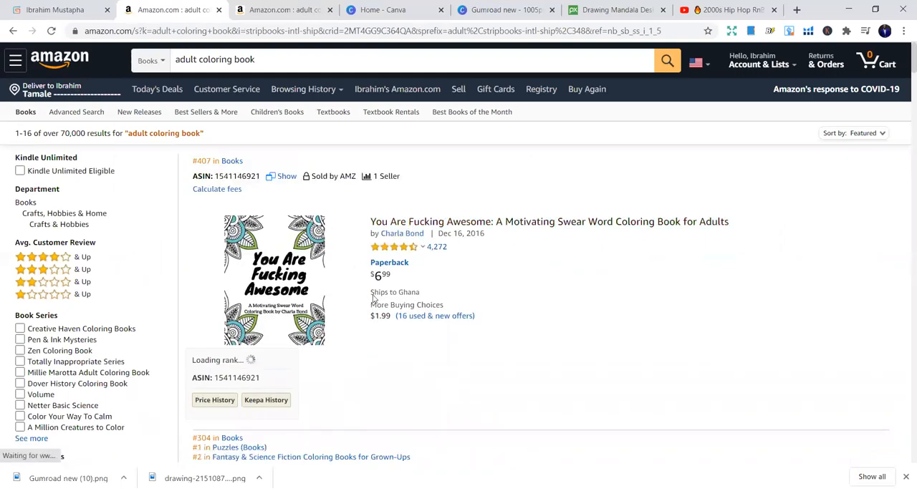
scroll("down", 3)
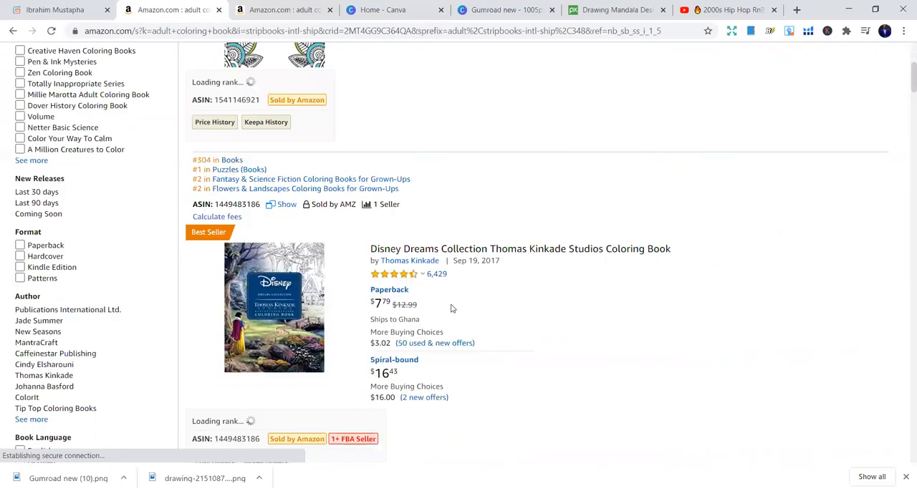
scroll("up", 3)
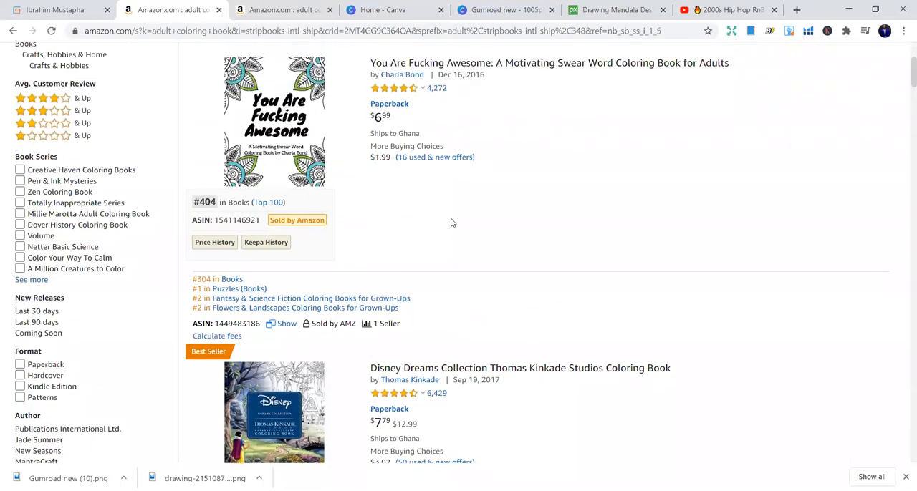
scroll("up", 3)
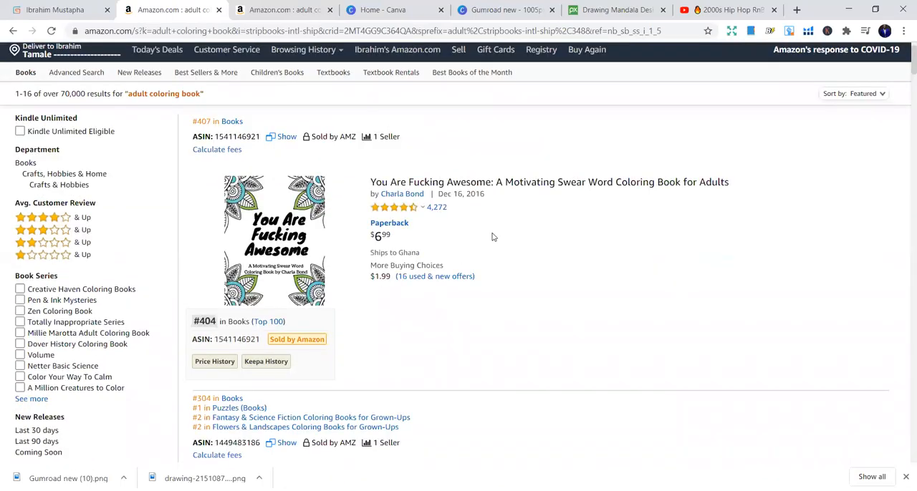
mouse_move(410, 251)
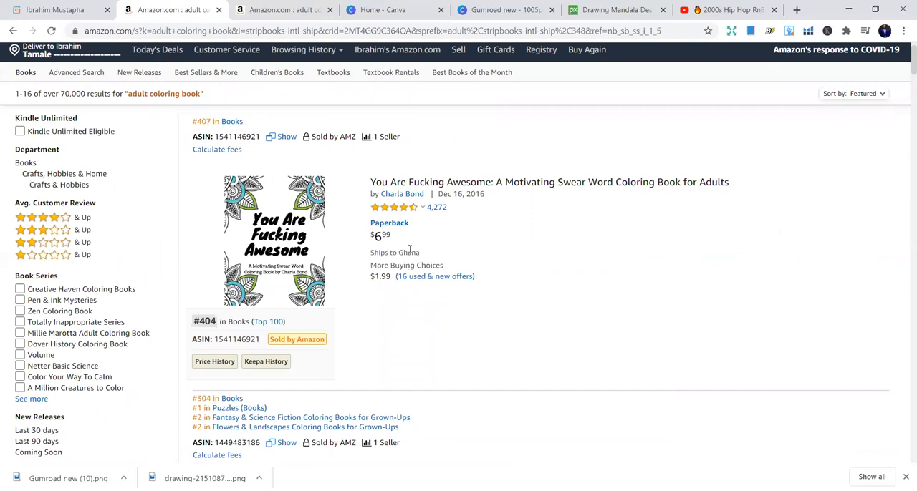
mouse_move(195, 297)
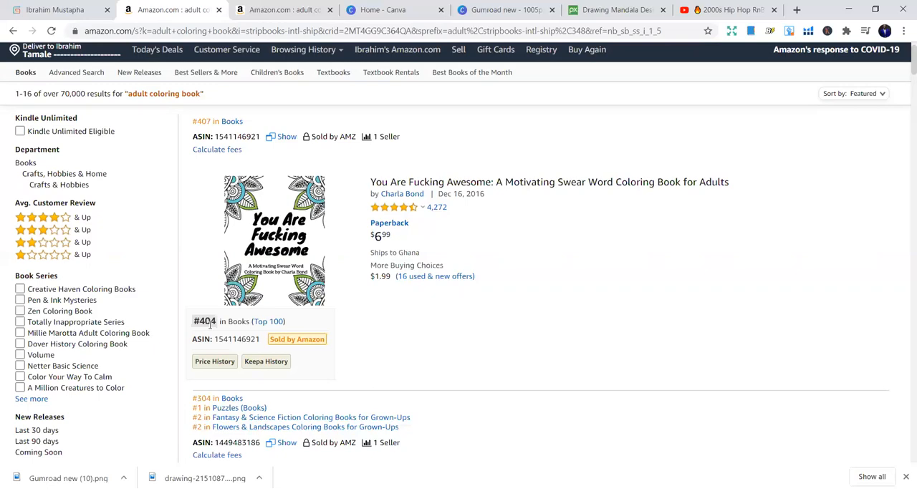
mouse_move(461, 315)
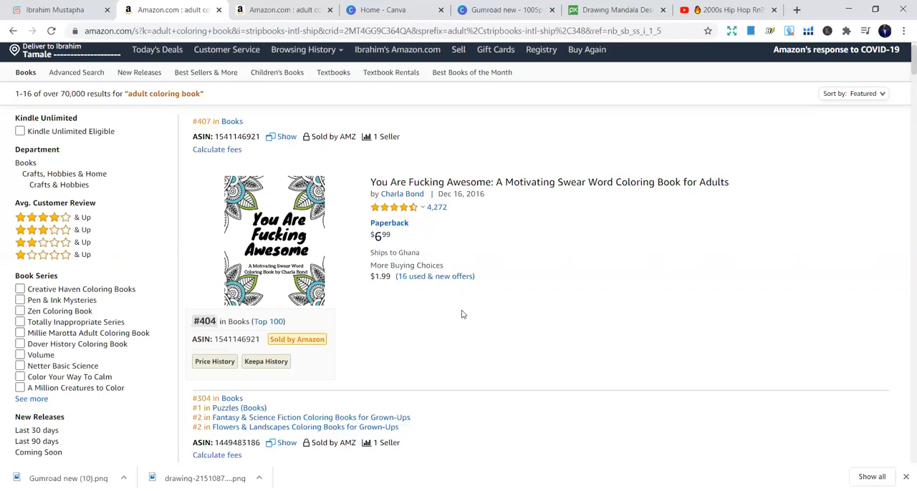
mouse_move(380, 256)
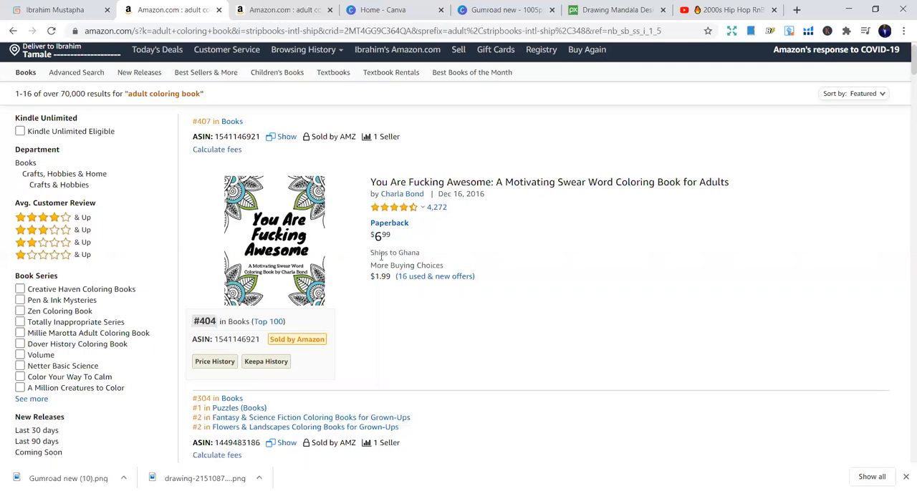
left_click(549, 181)
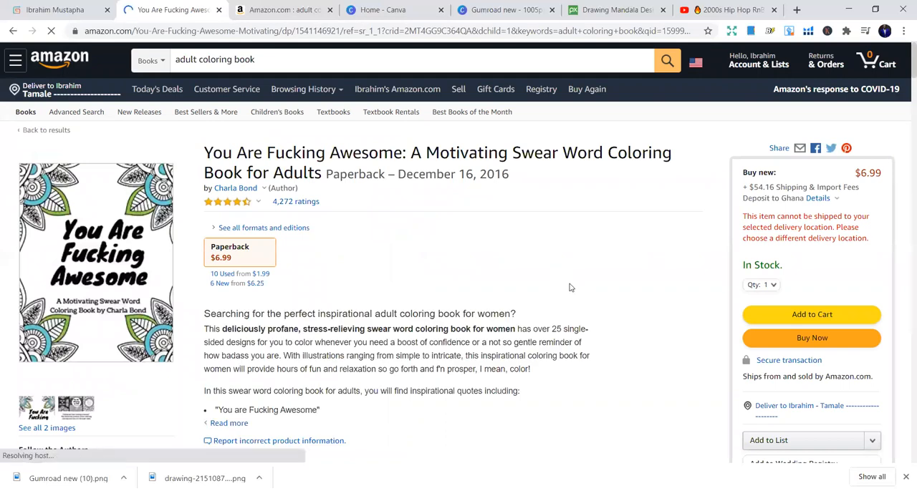
scroll("down", 3)
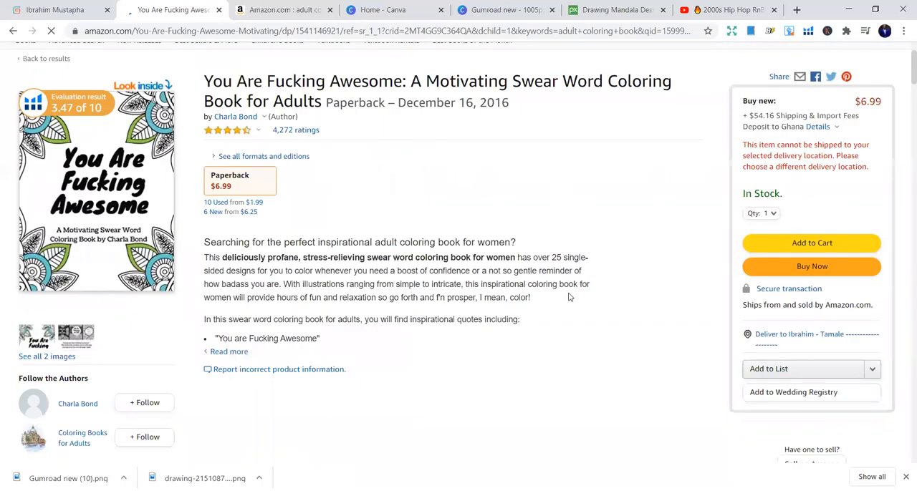
scroll("down", 3)
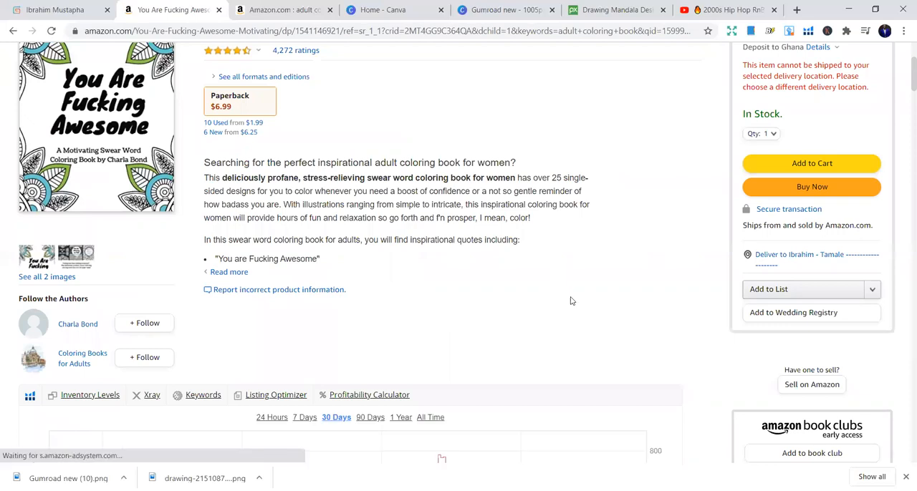
scroll("up", 3)
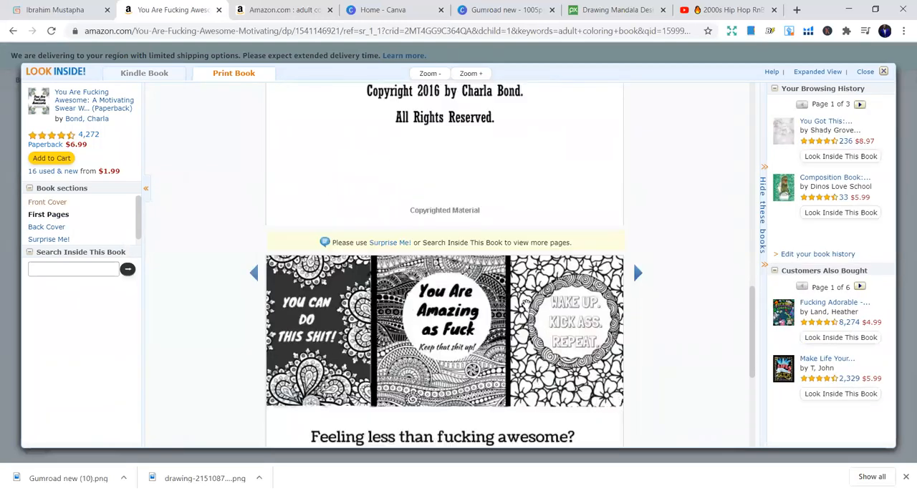
scroll("down", 3)
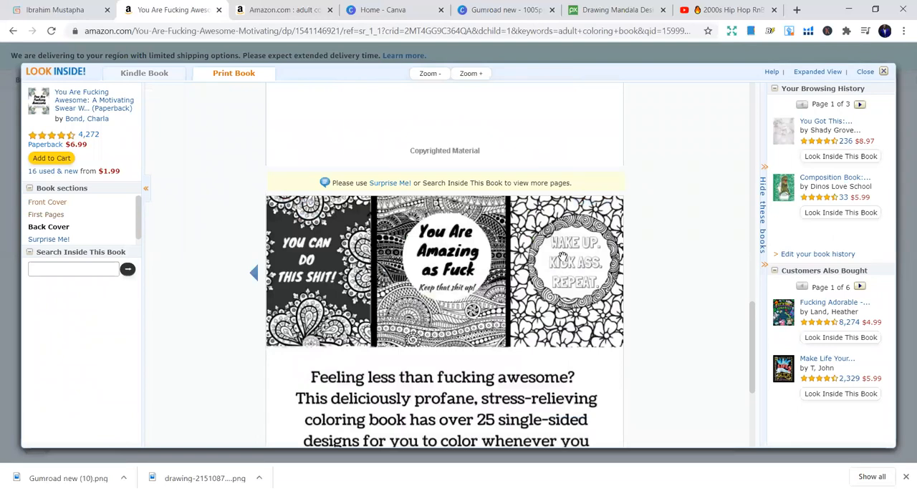
scroll("down", 3)
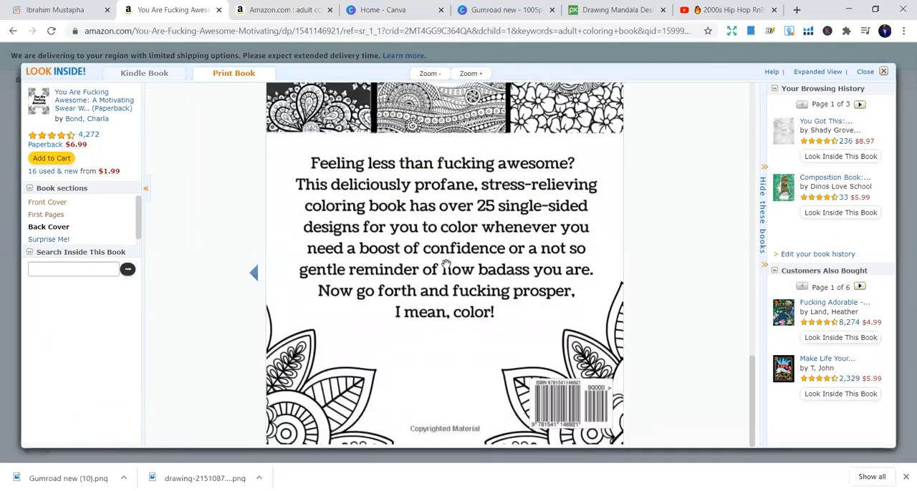
scroll("up", 3)
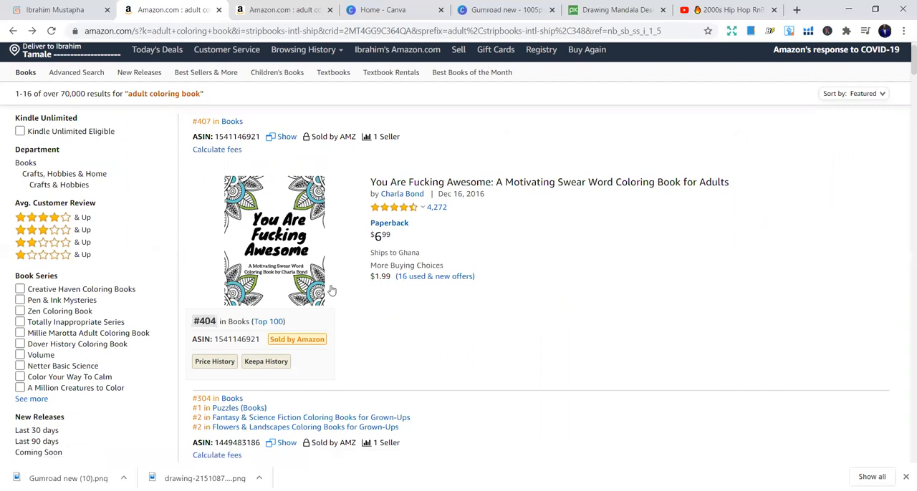
mouse_move(430, 312)
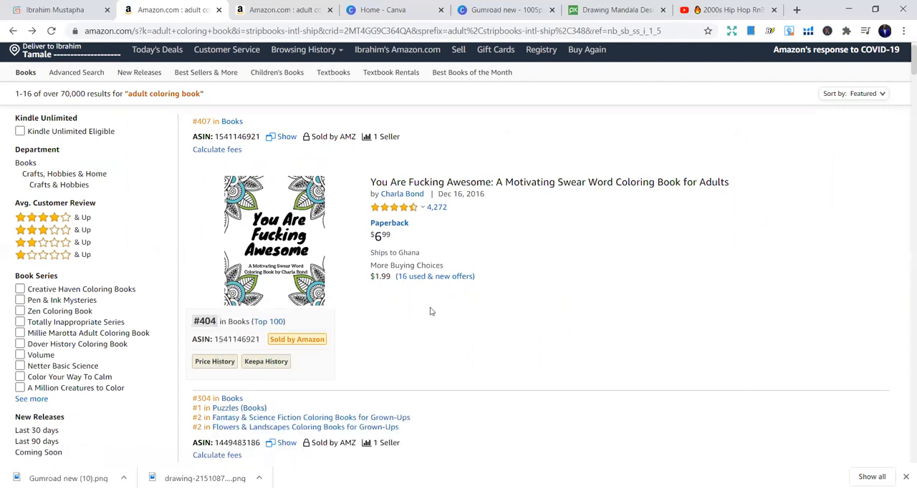
mouse_move(448, 237)
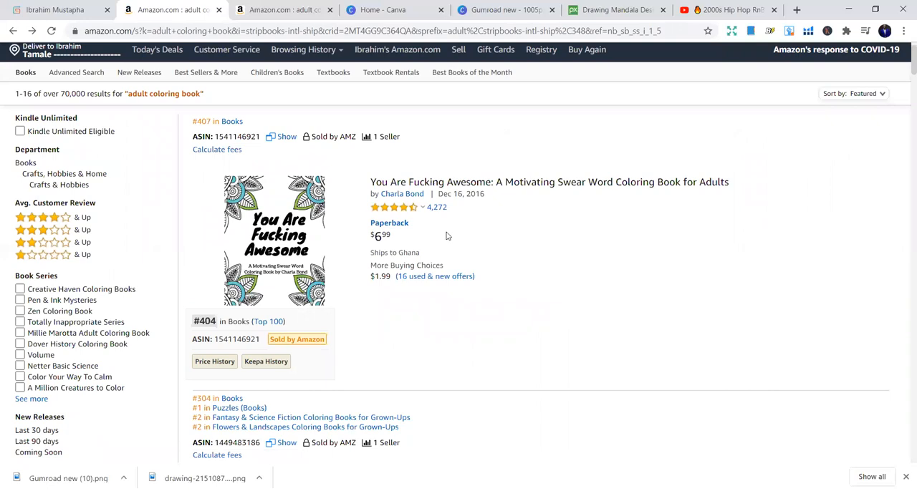
mouse_move(471, 230)
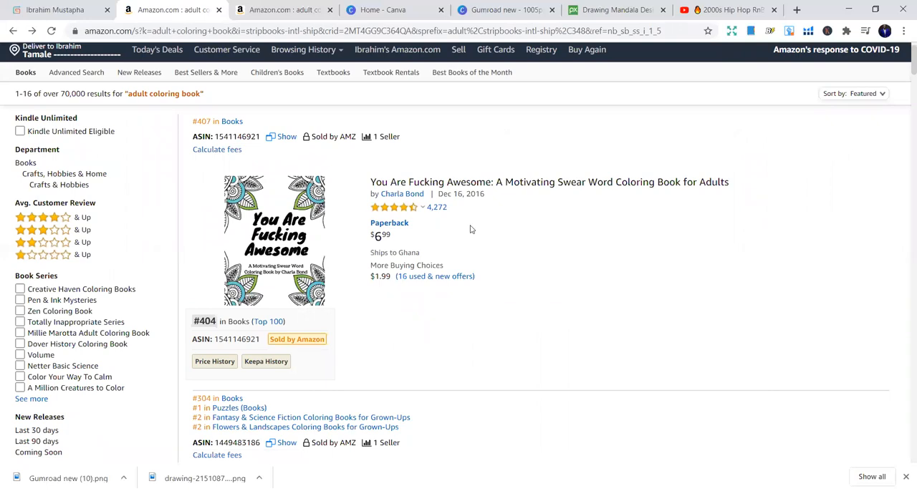
Step: Scroll the results and open the Calm the F*ck Down product page
scroll("down", 3)
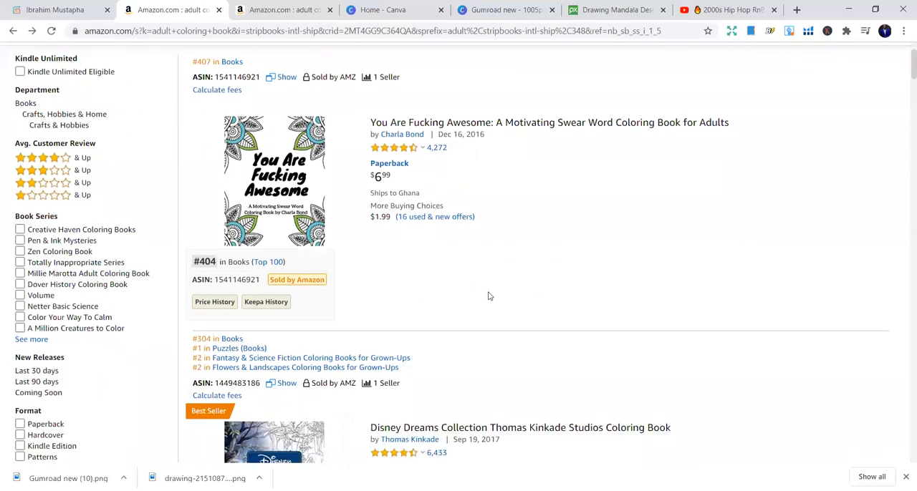
scroll("down", 3)
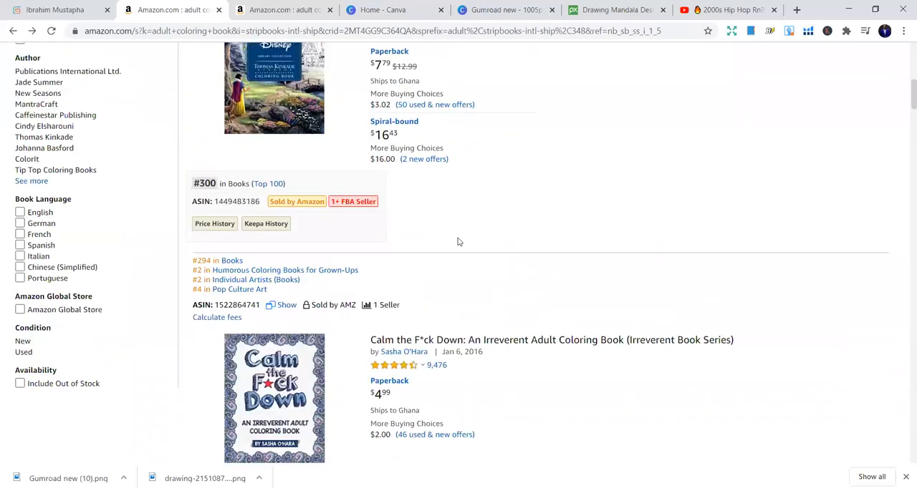
mouse_move(533, 226)
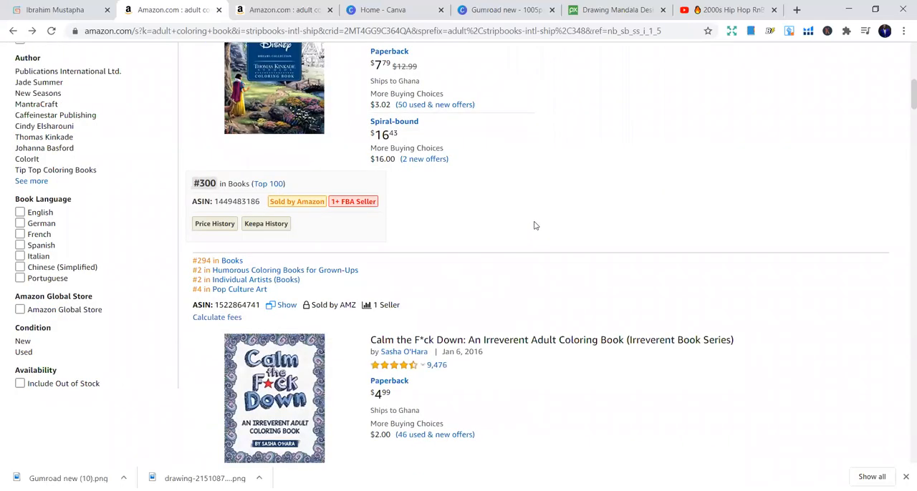
scroll("down", 3)
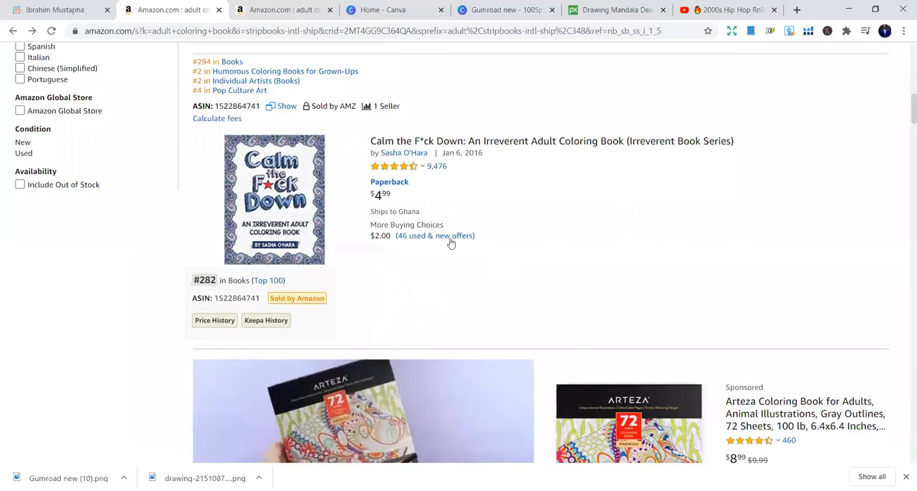
left_click(275, 199)
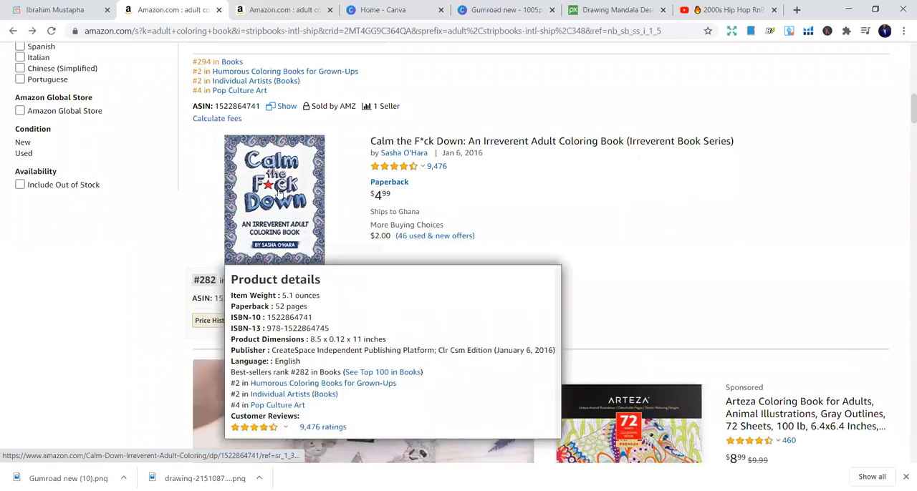
left_click(273, 199)
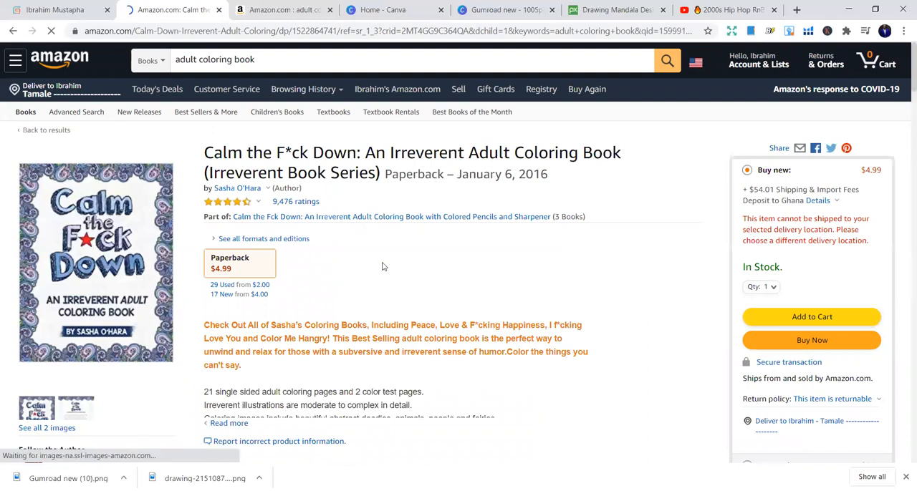
mouse_move(122, 269)
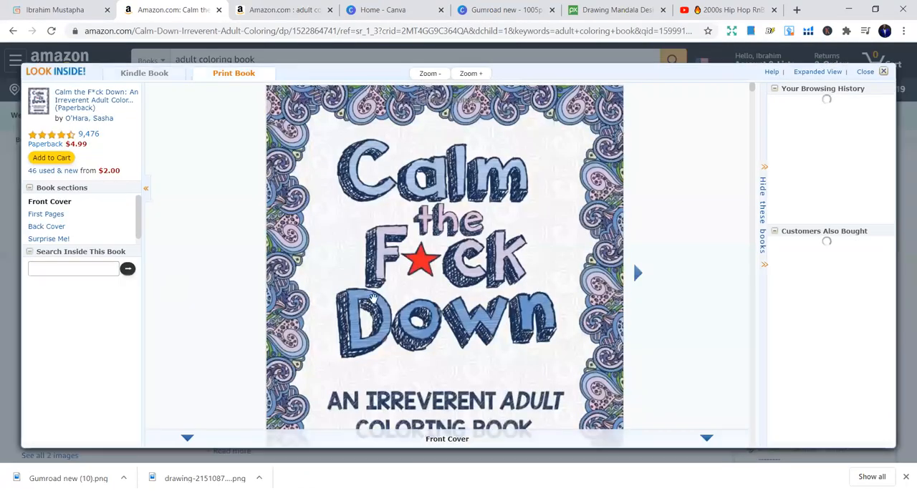
Step: Page through the book's interior coloring pages in the preview, then close it
left_click(636, 273)
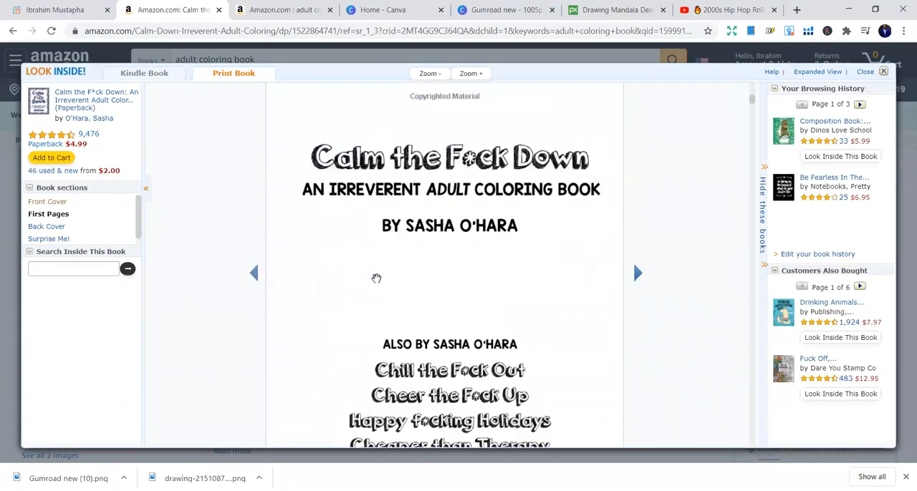
left_click(636, 273)
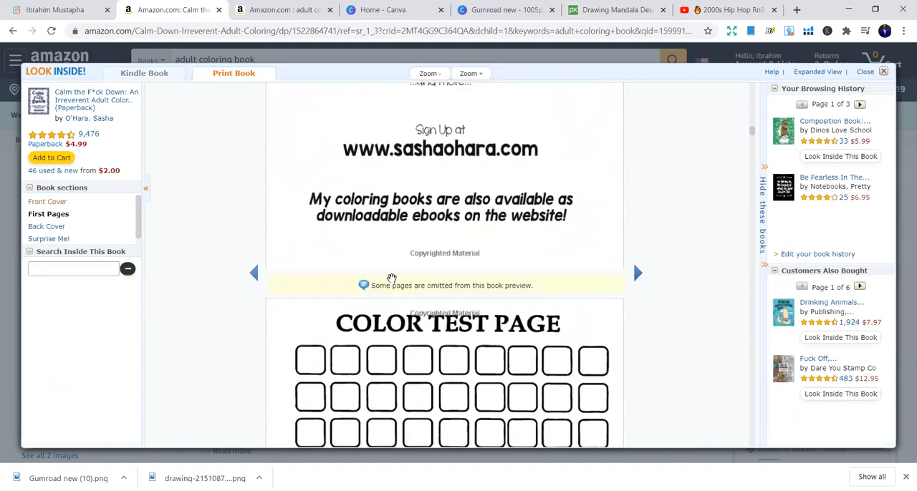
scroll("down", 3)
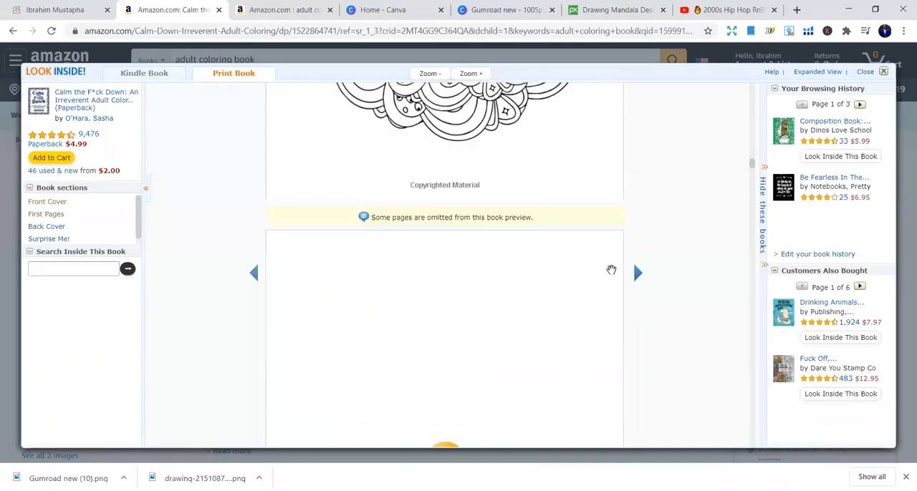
scroll("down", 3)
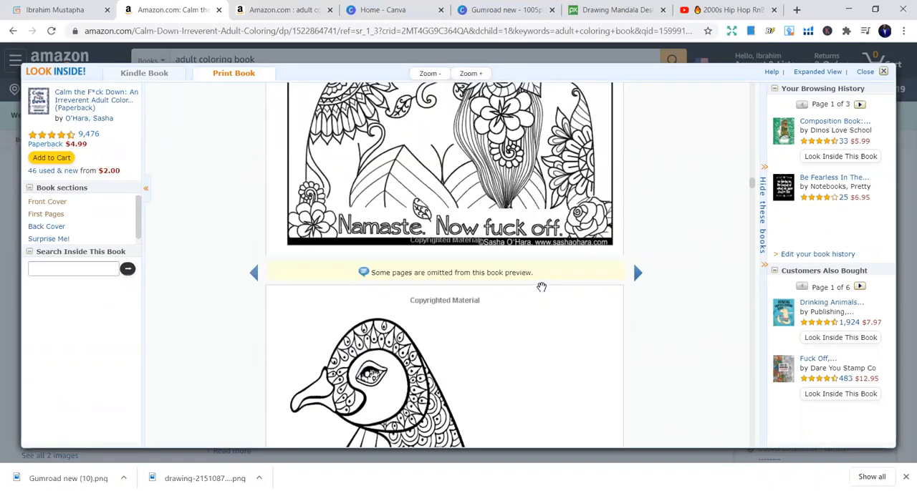
scroll("down", 3)
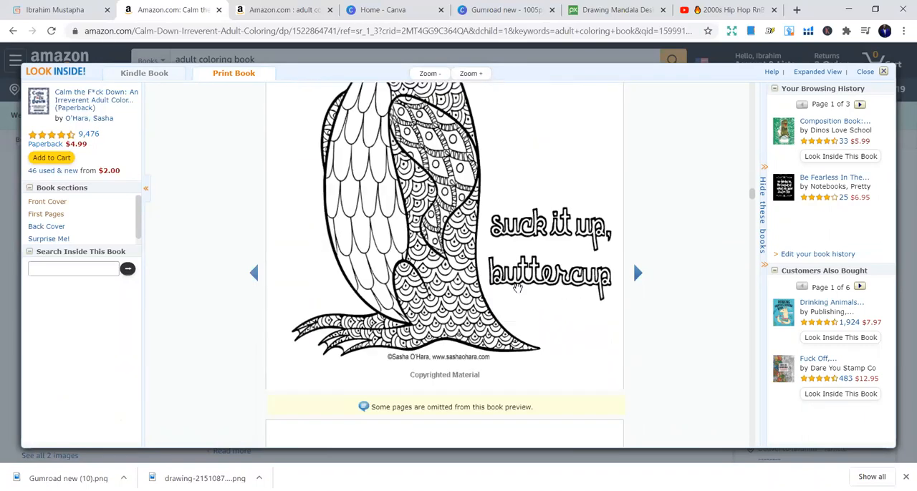
left_click(636, 272)
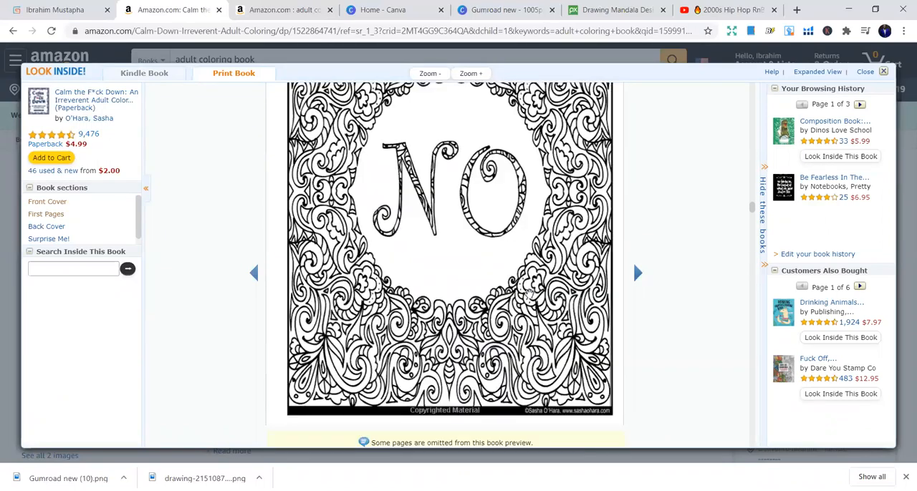
left_click(636, 273)
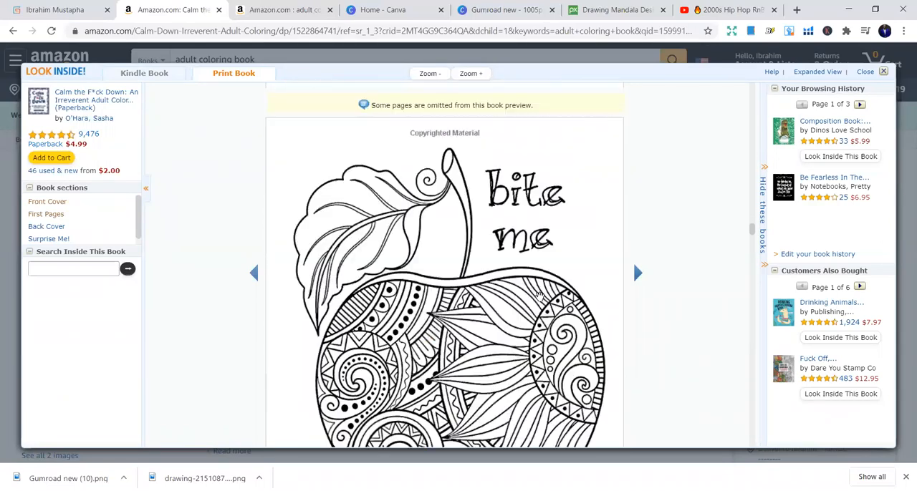
left_click(636, 273)
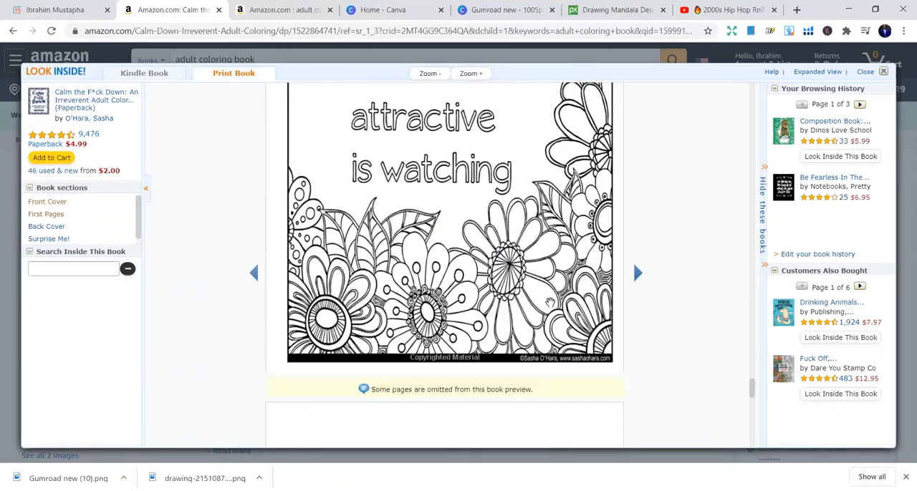
scroll("down", 3)
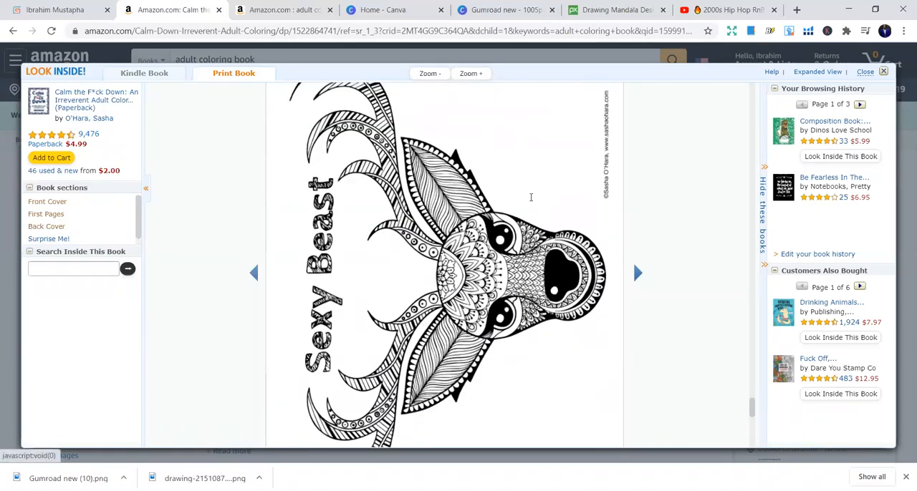
left_click(865, 72)
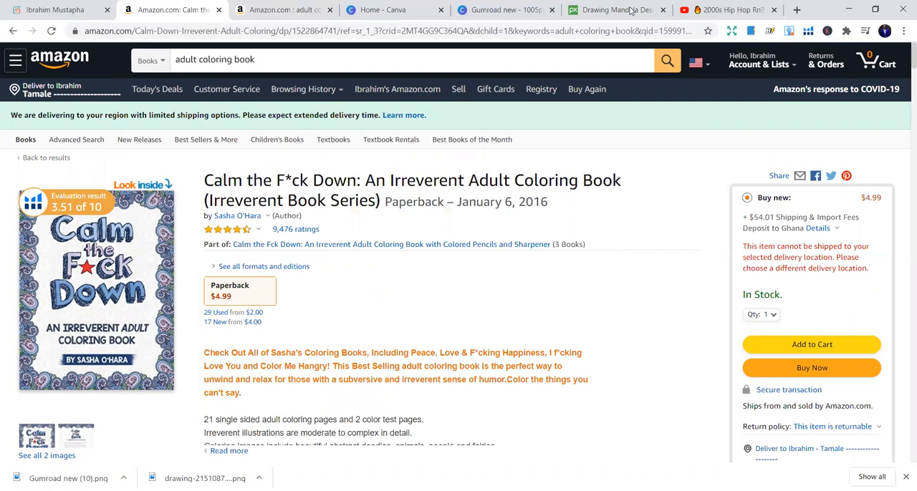
Step: Go to the Pixabay home page and search for 'coloring pages'
left_click(616, 10)
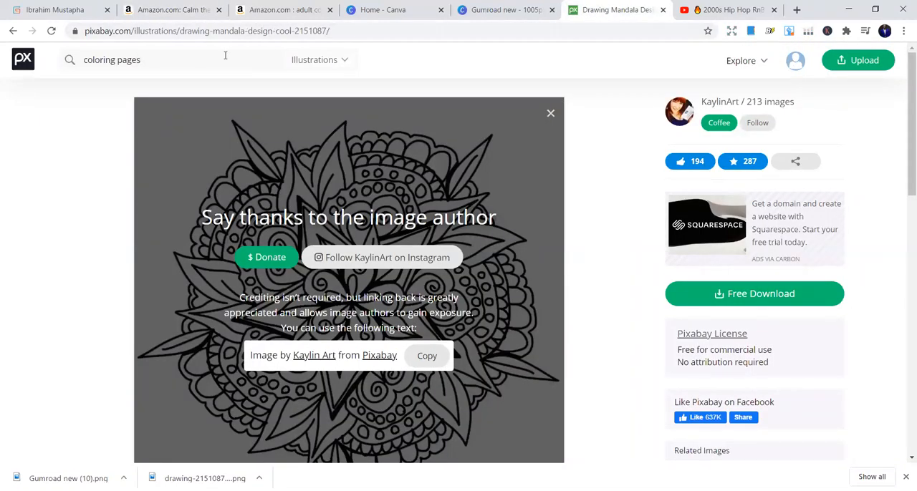
left_click(207, 31)
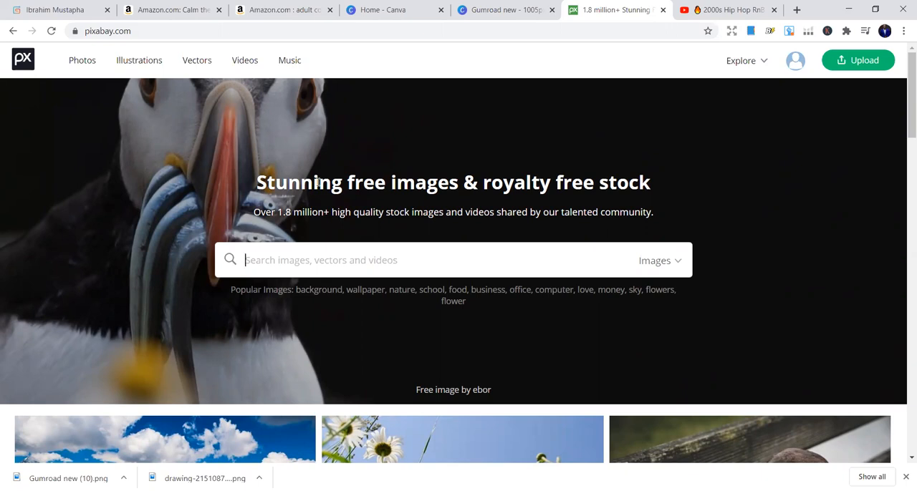
type("coloring")
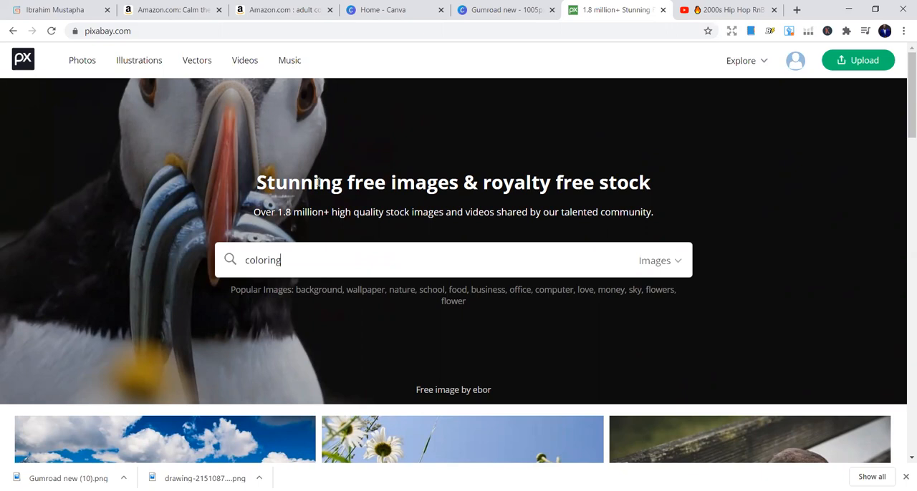
type("pages")
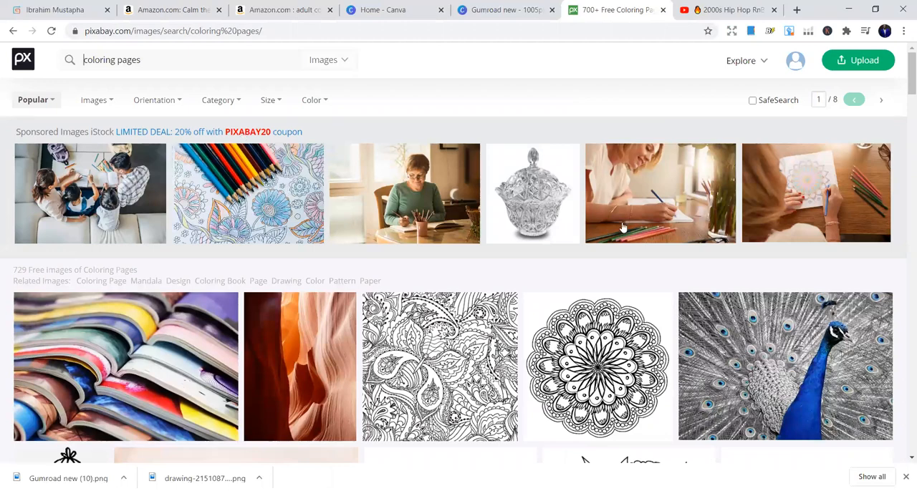
Step: Scroll through the 729 coloring page images to the end of the first page
scroll("down", 3)
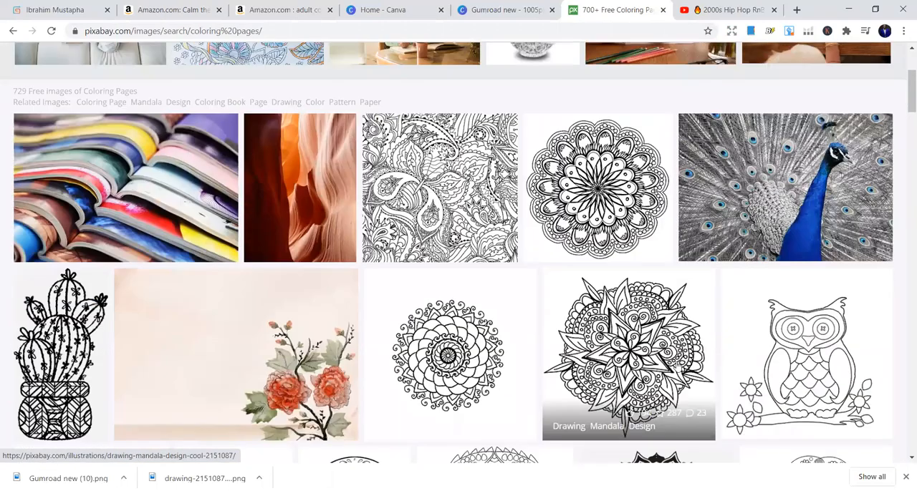
scroll("down", 3)
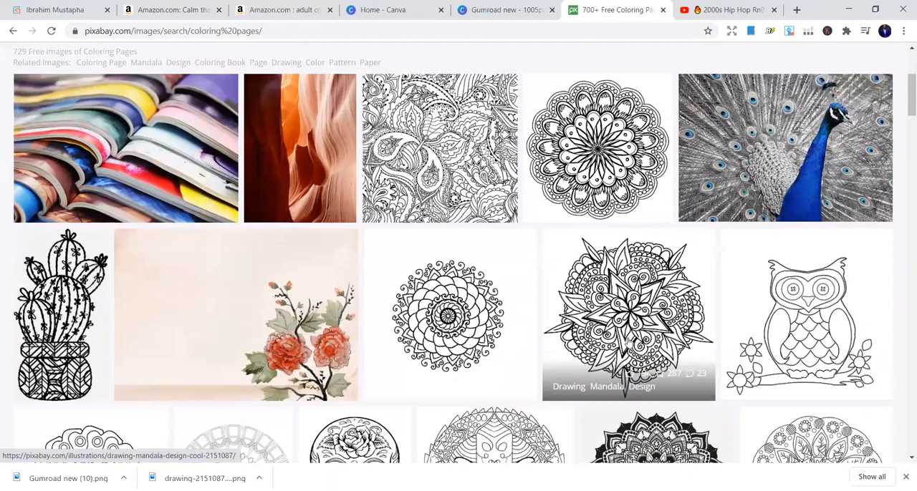
scroll("down", 3)
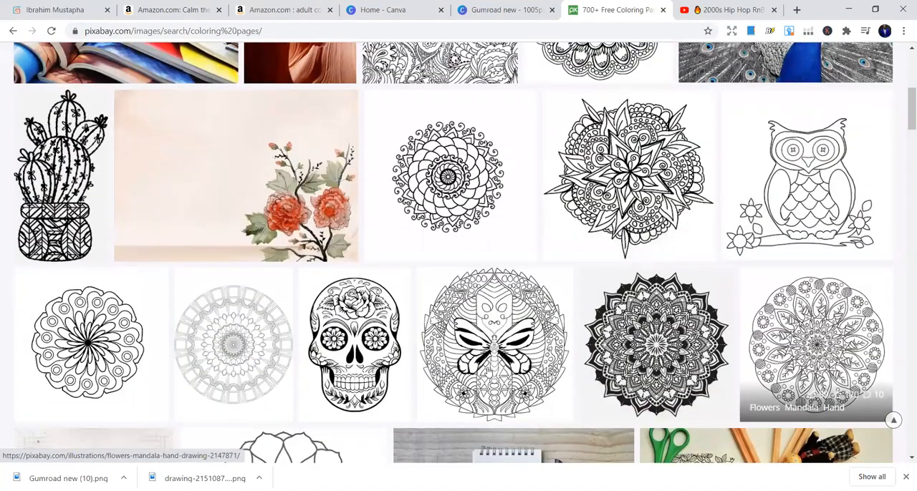
scroll("down", 3)
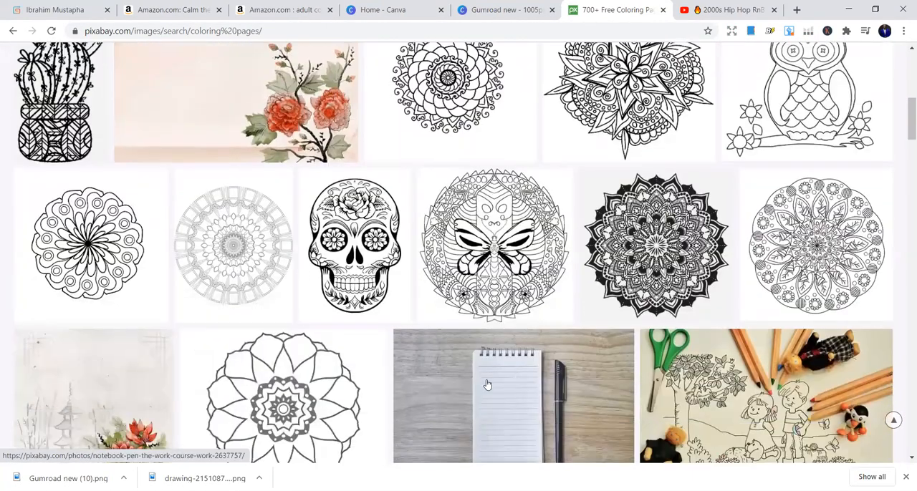
scroll("down", 3)
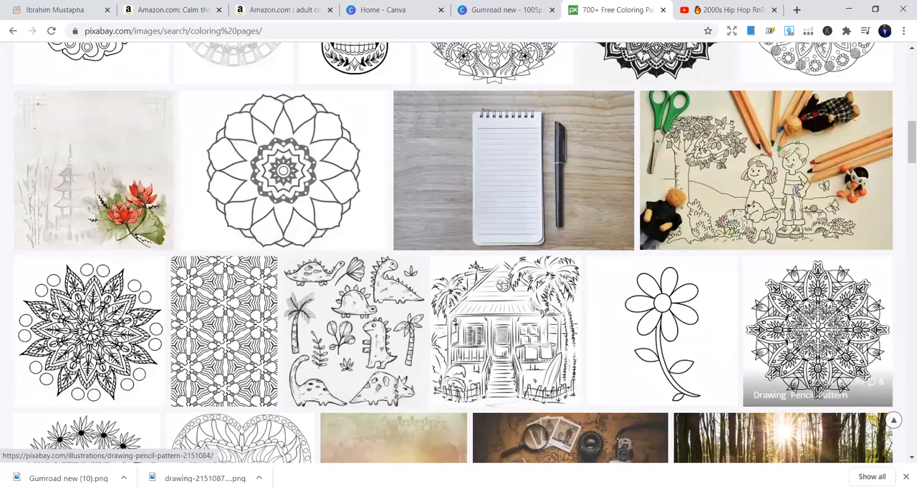
scroll("down", 3)
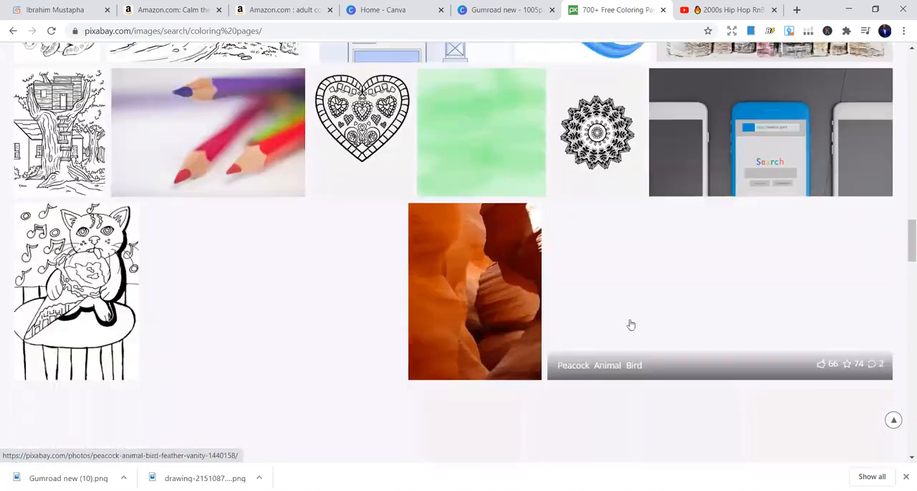
scroll("down", 3)
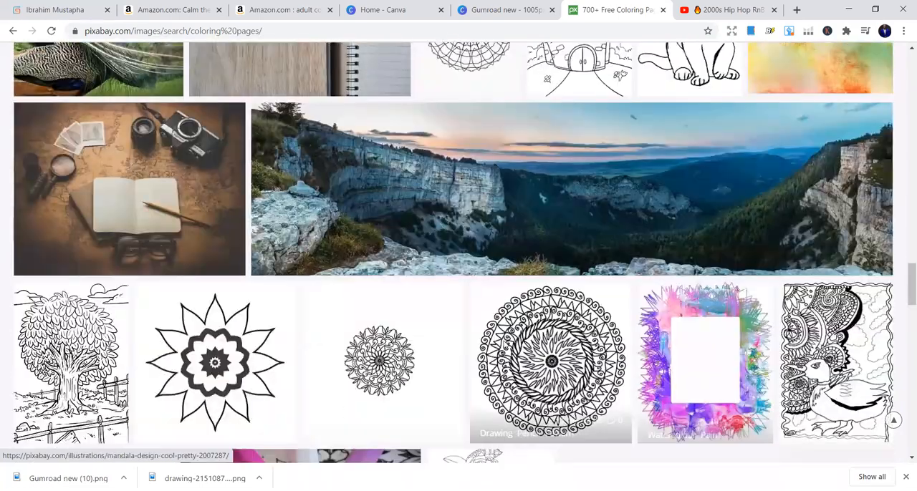
scroll("down", 3)
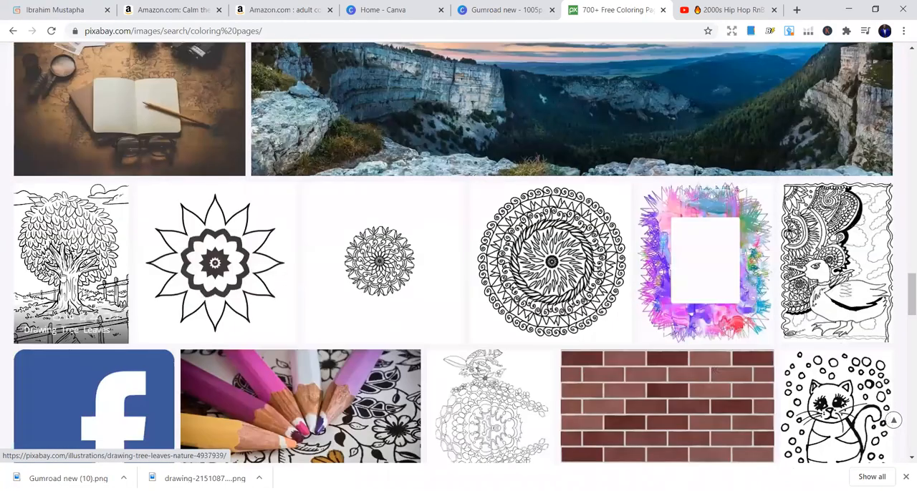
scroll("down", 3)
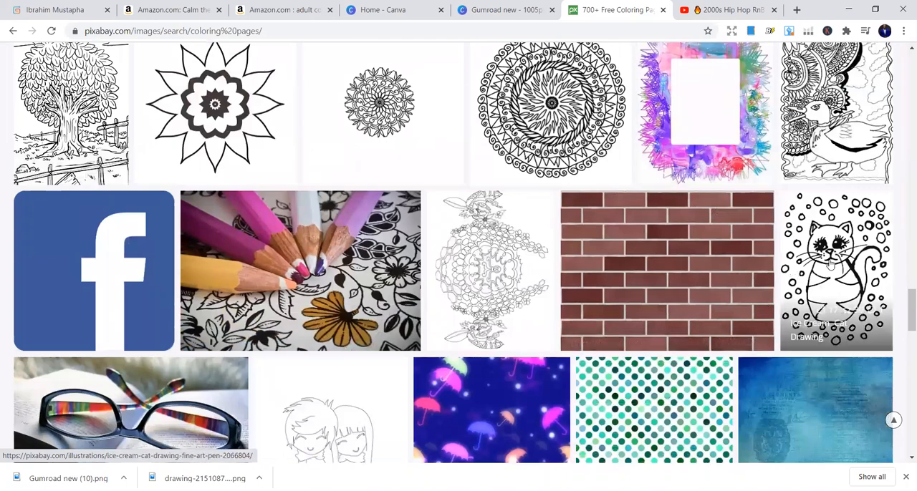
scroll("down", 3)
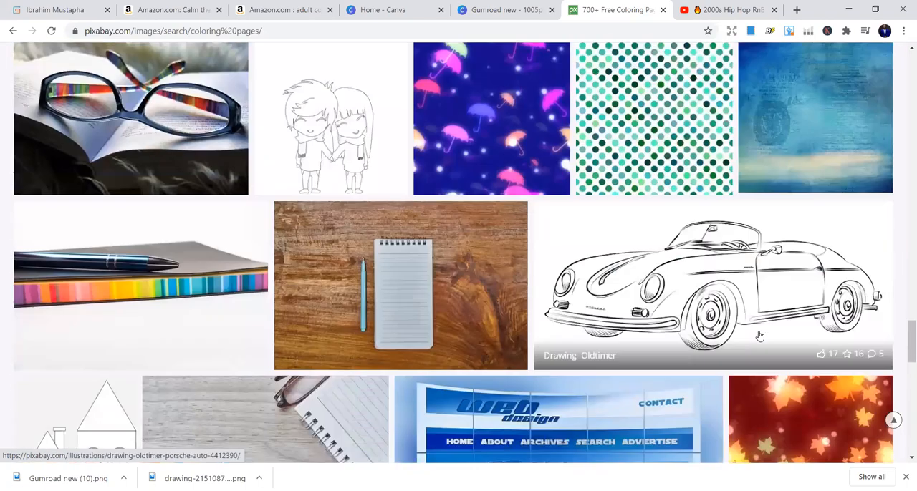
scroll("down", 3)
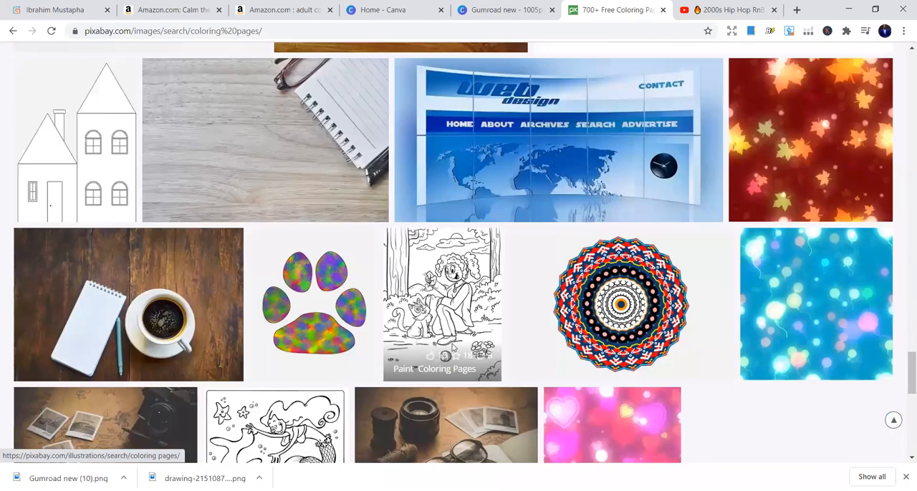
scroll("down", 3)
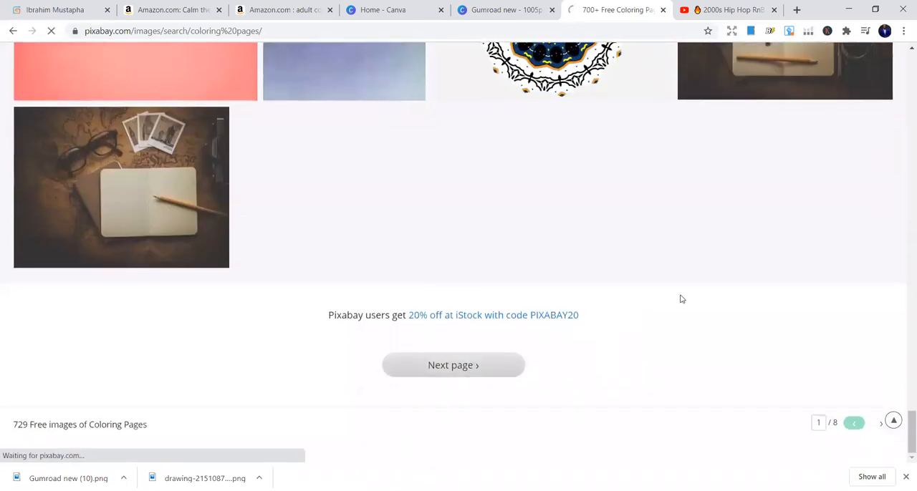
left_click(453, 365)
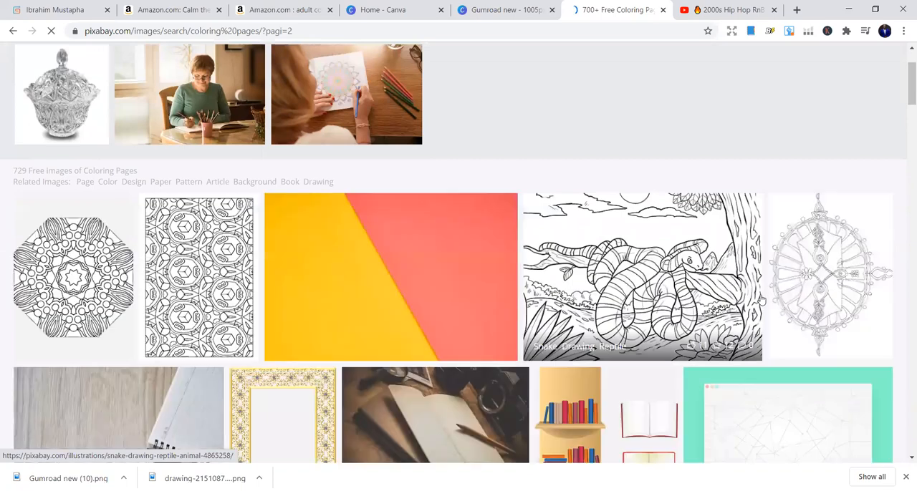
mouse_move(290, 279)
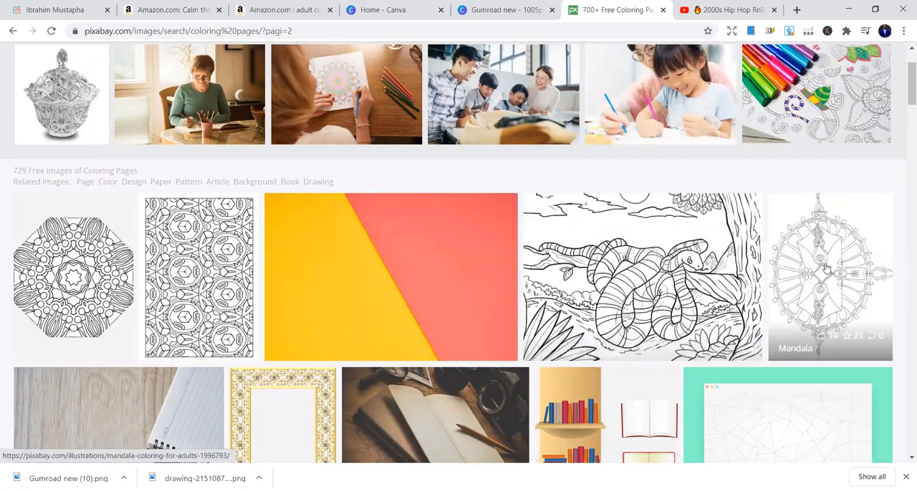
scroll("down", 3)
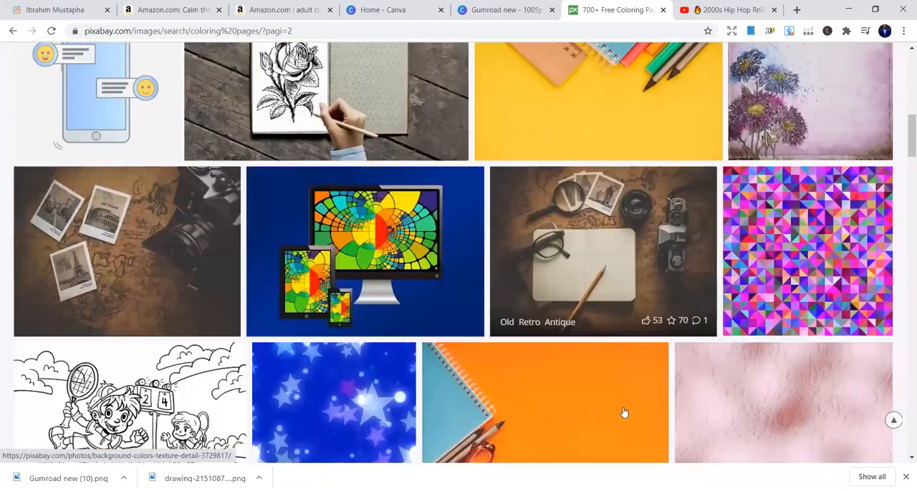
scroll("down", 3)
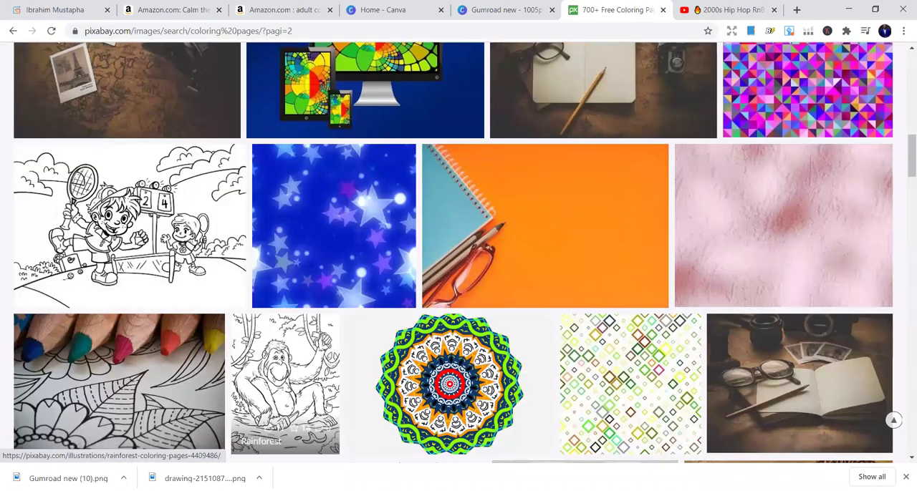
scroll("down", 3)
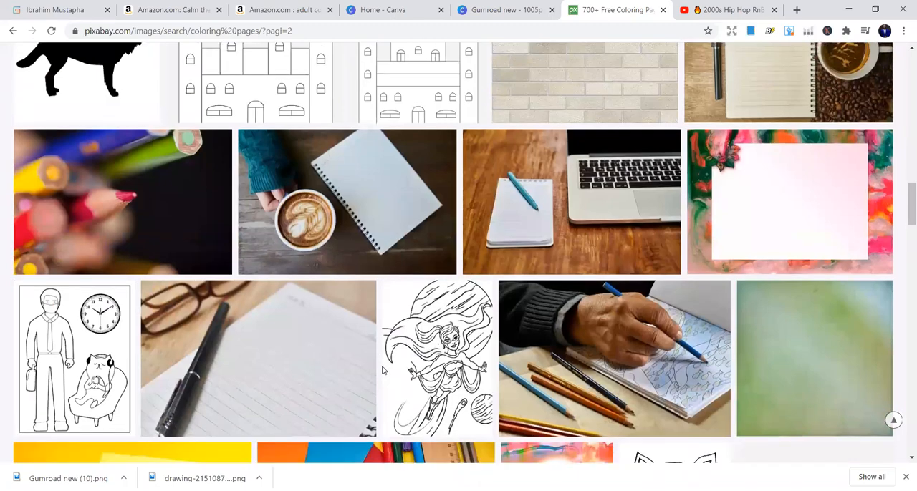
scroll("down", 3)
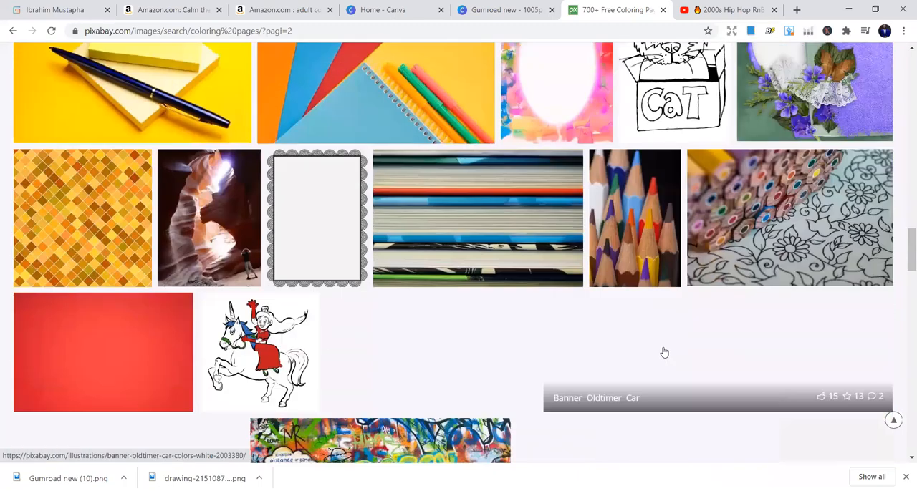
scroll("down", 3)
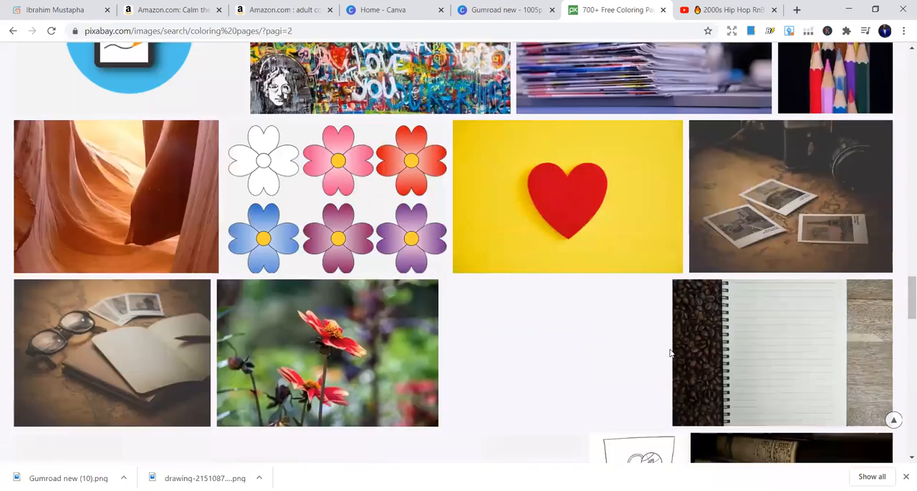
scroll("down", 3)
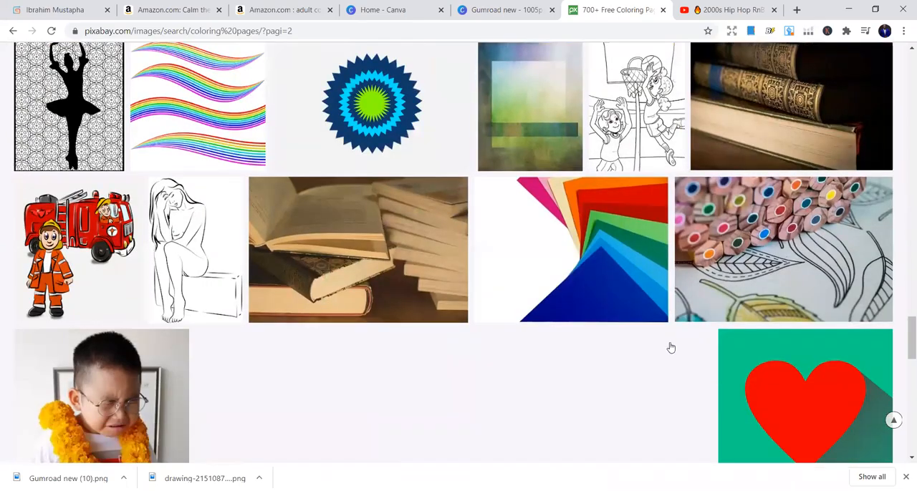
scroll("down", 3)
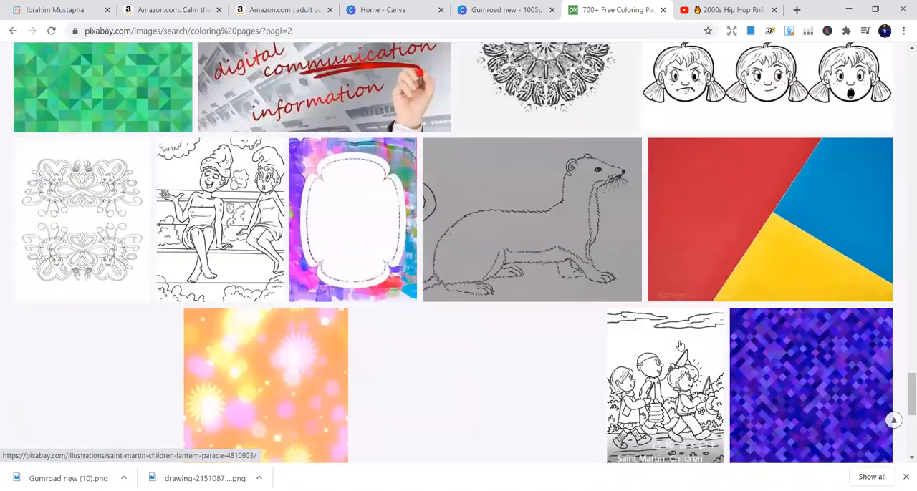
scroll("down", 3)
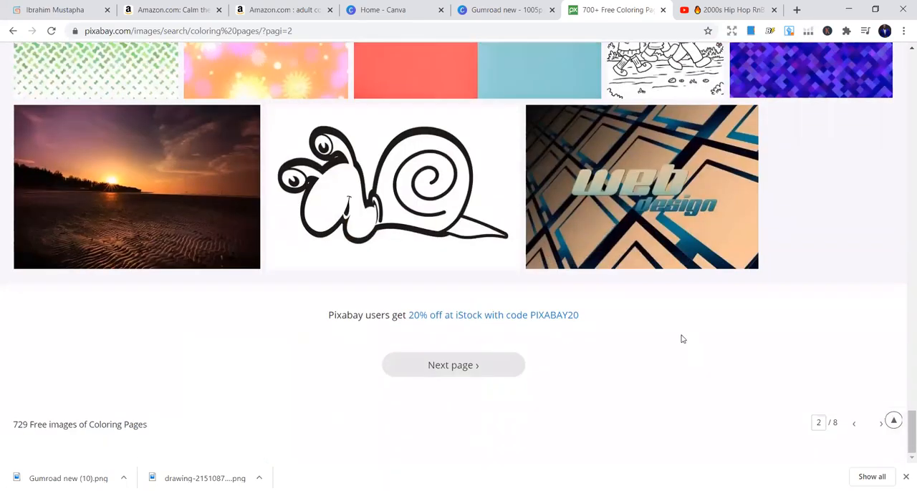
scroll("up", 3)
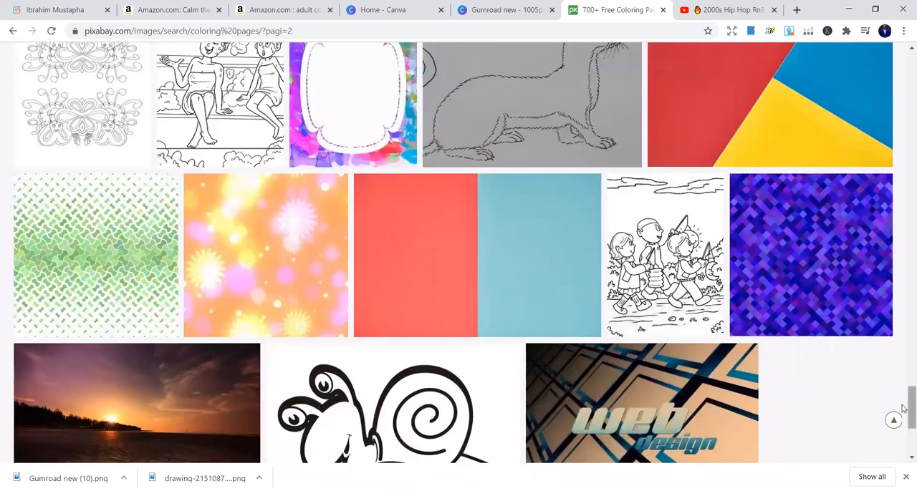
scroll("down", 3)
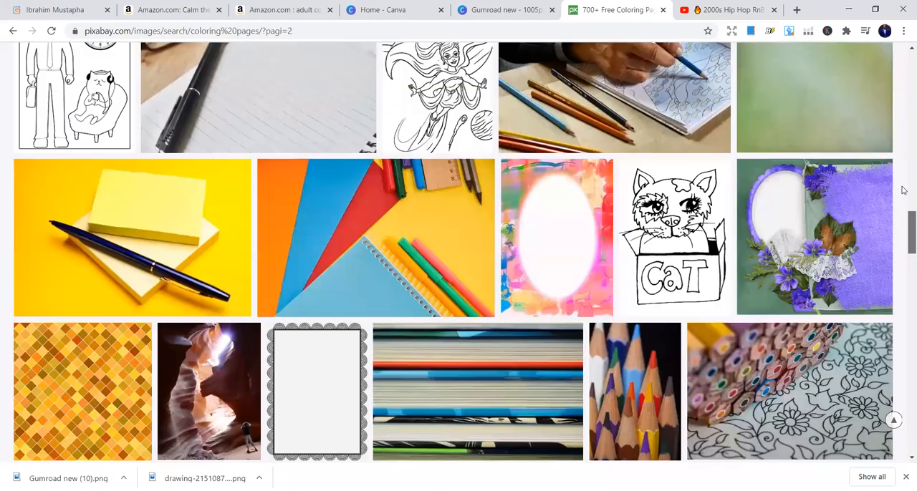
scroll("up", 3)
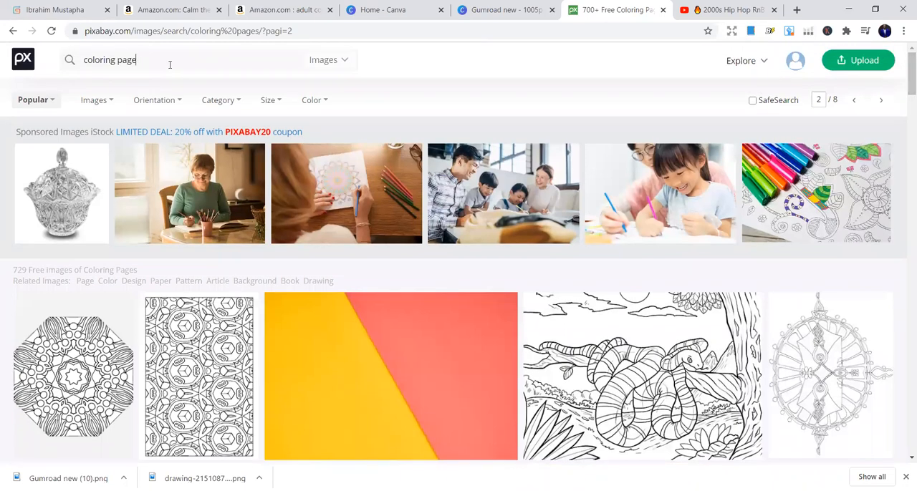
Step: Replace the Pixabay search with 'mandala' and start browsing the results
key("Backspace")
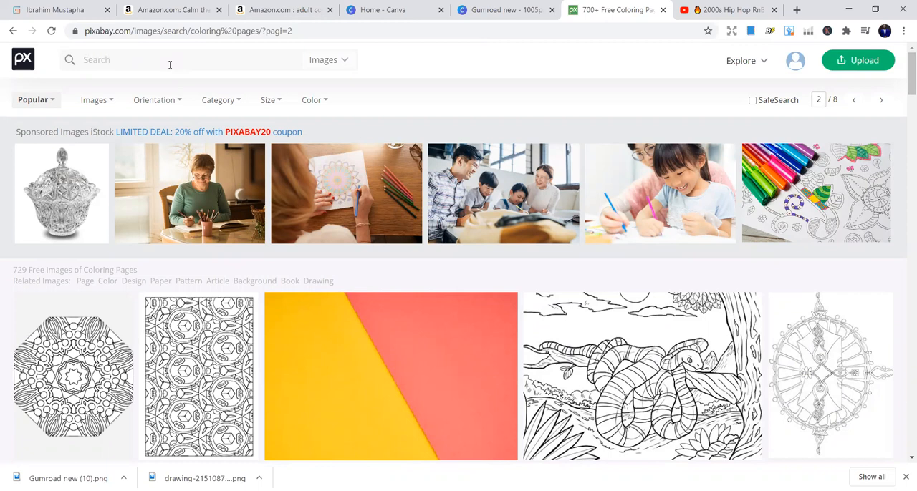
type("mandal")
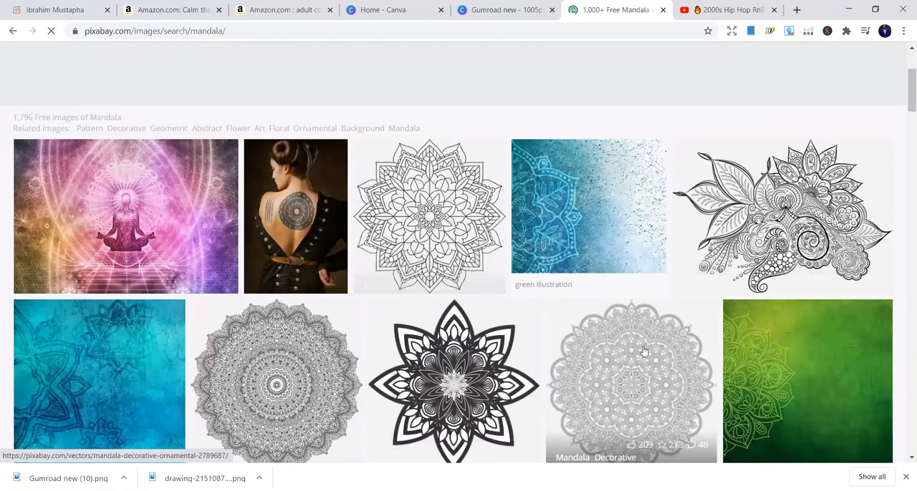
scroll("down", 3)
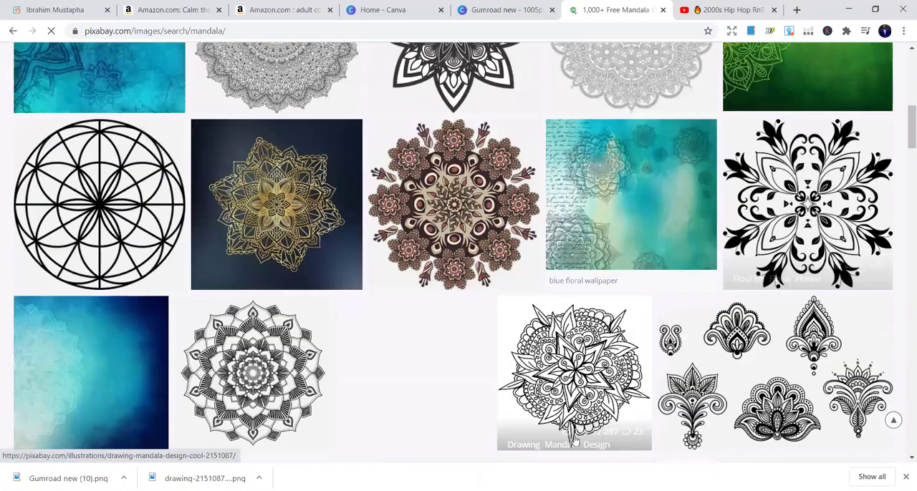
scroll("down", 3)
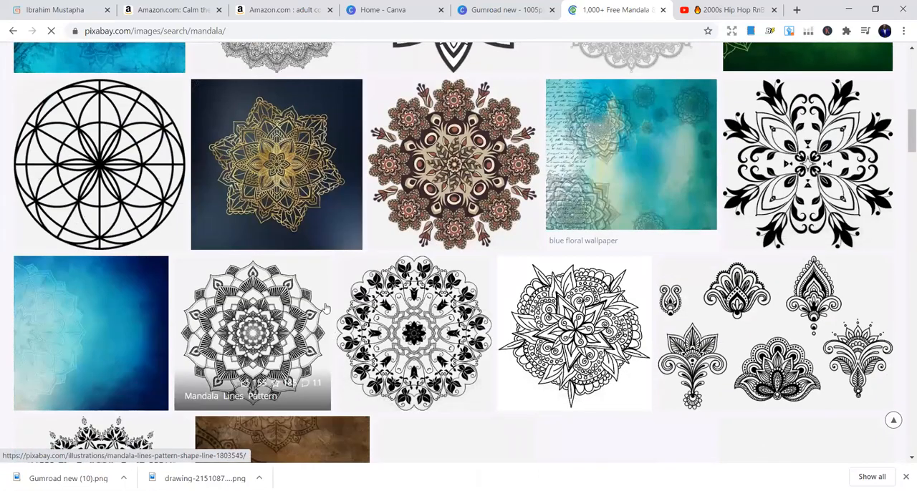
scroll("down", 3)
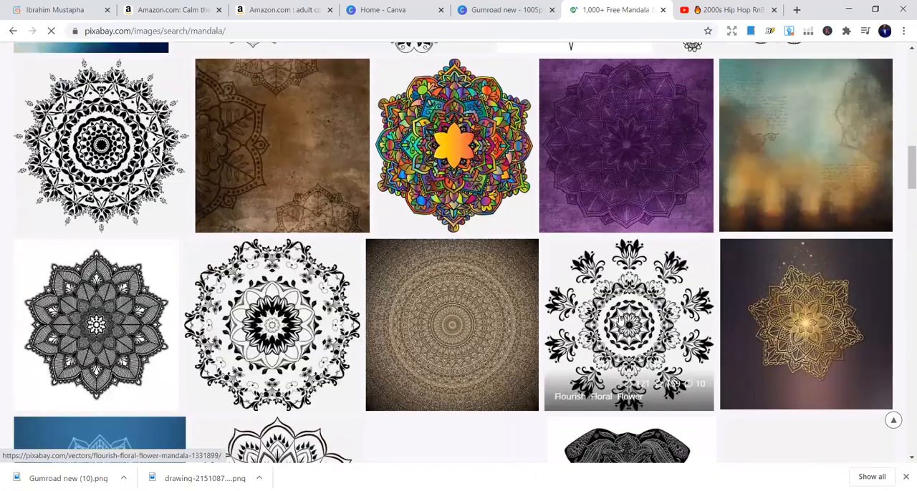
Step: Scroll the 1,796 mandala images to the bottom of page 1 of 18
scroll("down", 3)
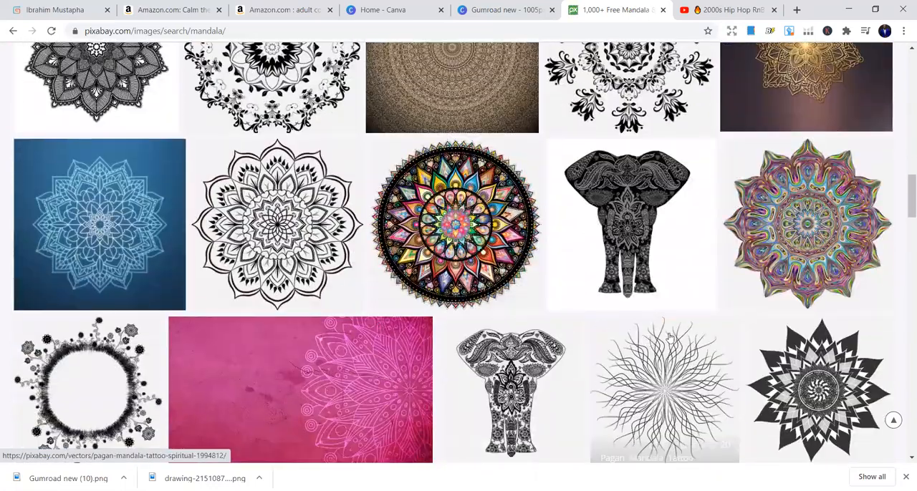
scroll("down", 3)
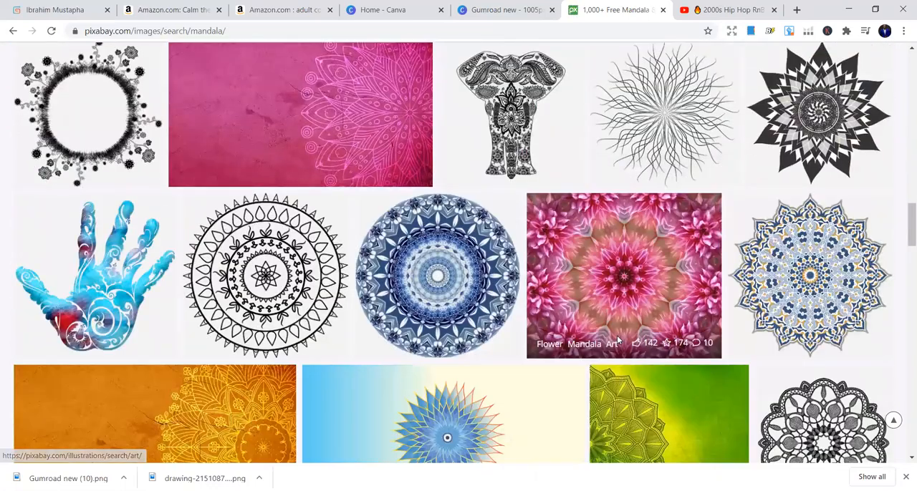
scroll("down", 3)
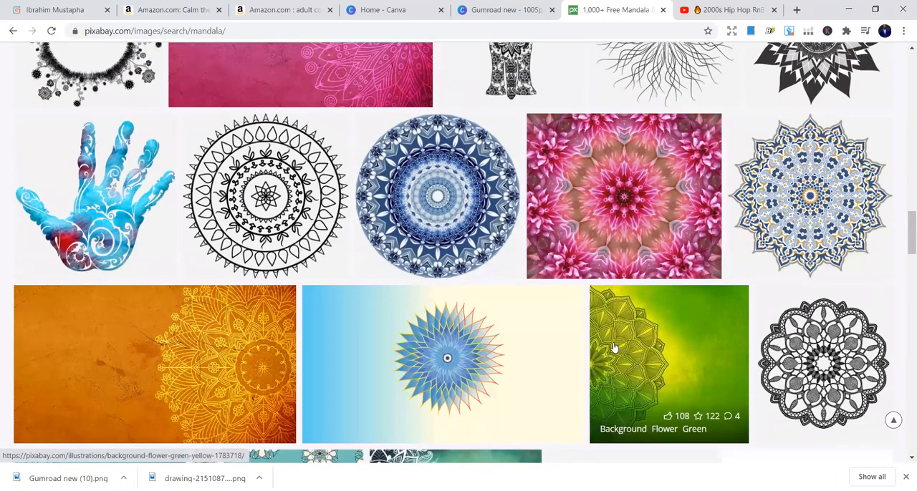
mouse_move(465, 186)
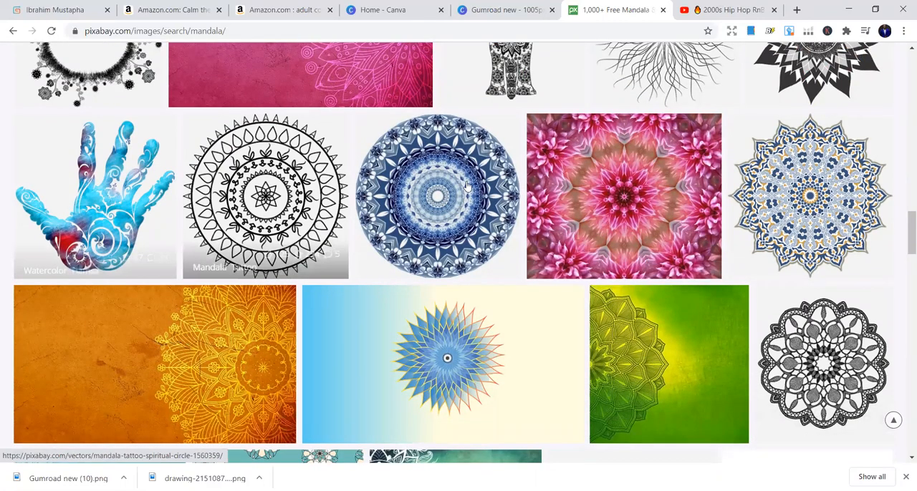
scroll("down", 3)
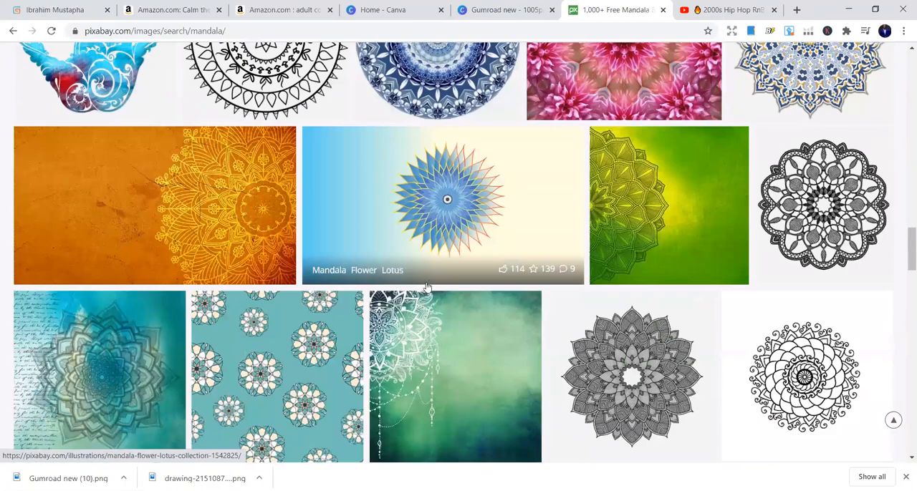
scroll("down", 3)
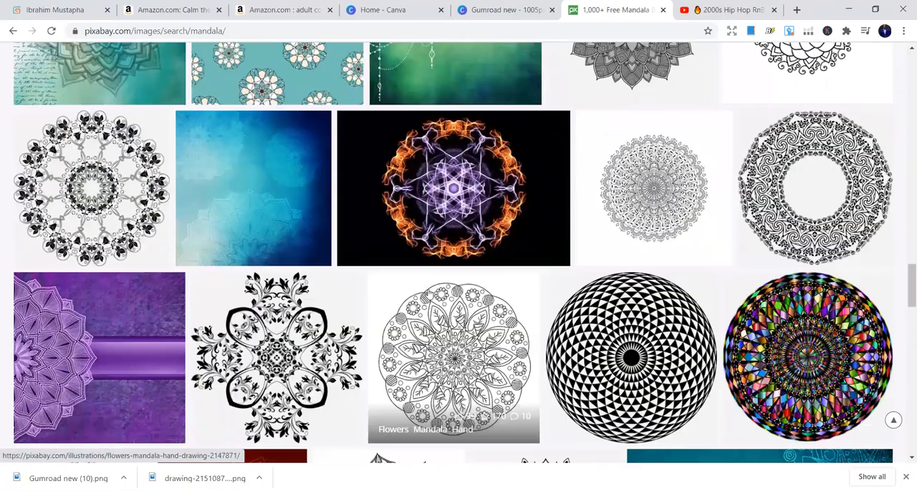
scroll("down", 3)
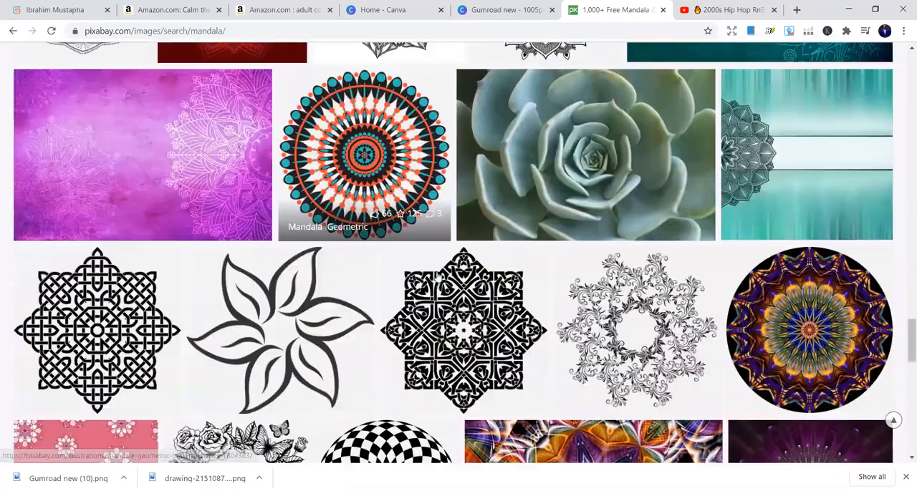
scroll("down", 3)
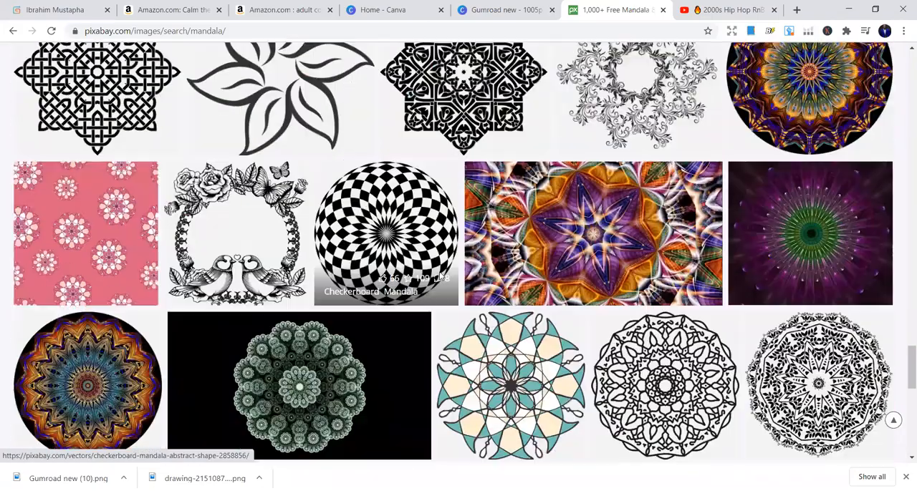
scroll("down", 3)
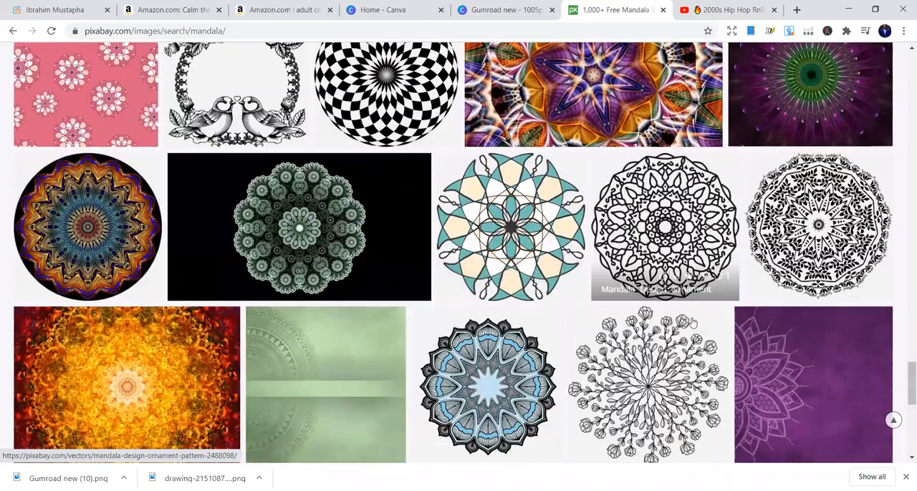
scroll("down", 3)
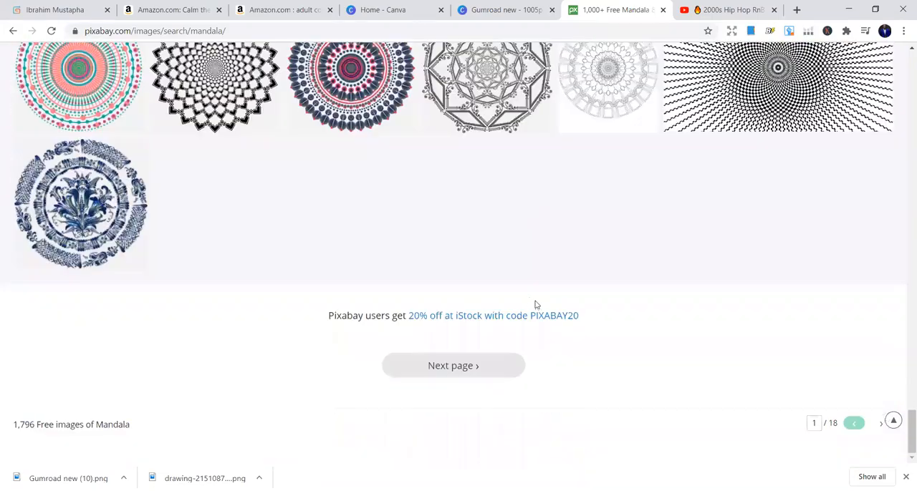
Step: From the cat coloring book results, preview a stress-relieving coloring book through to its back cover
left_click(172, 9)
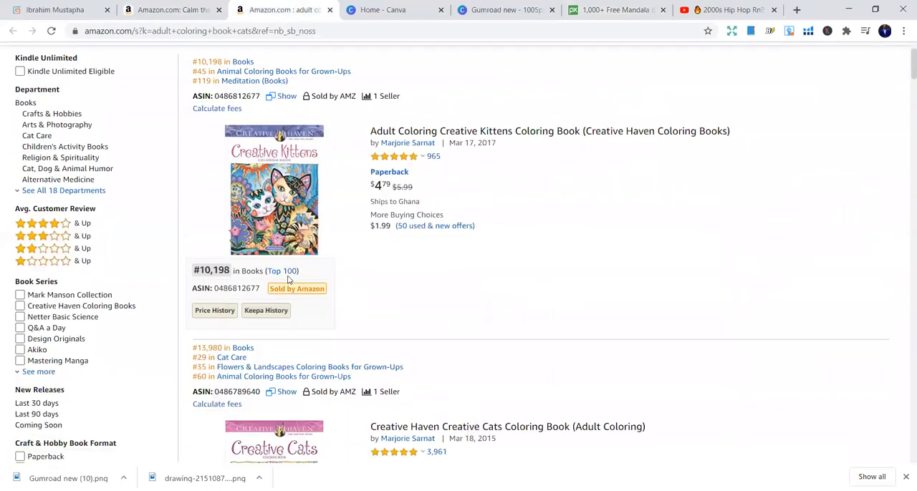
scroll("down", 3)
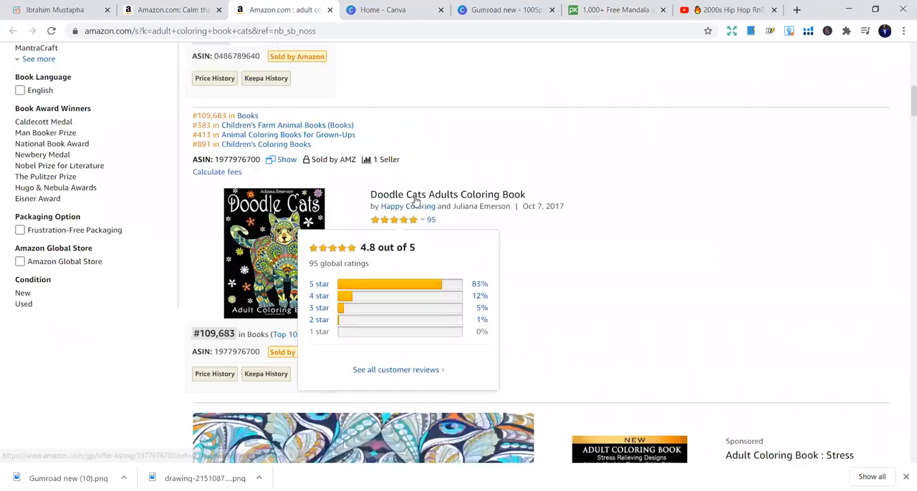
scroll("down", 3)
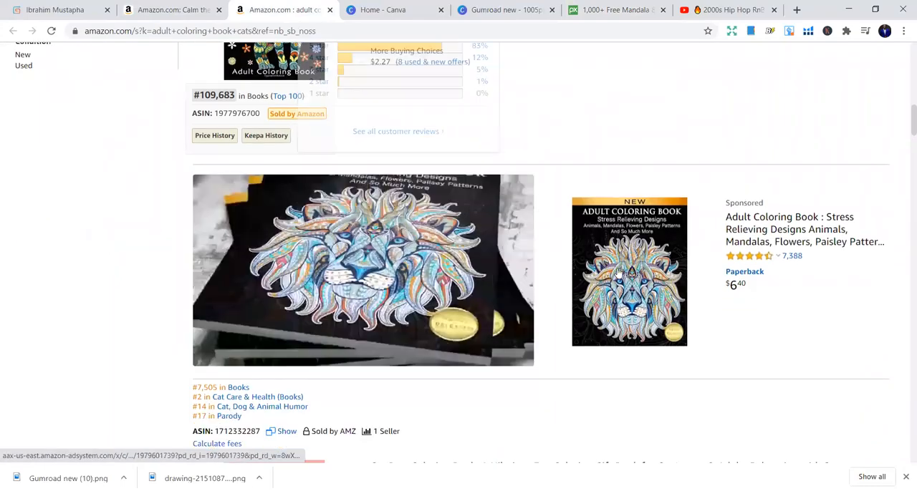
left_click(629, 271)
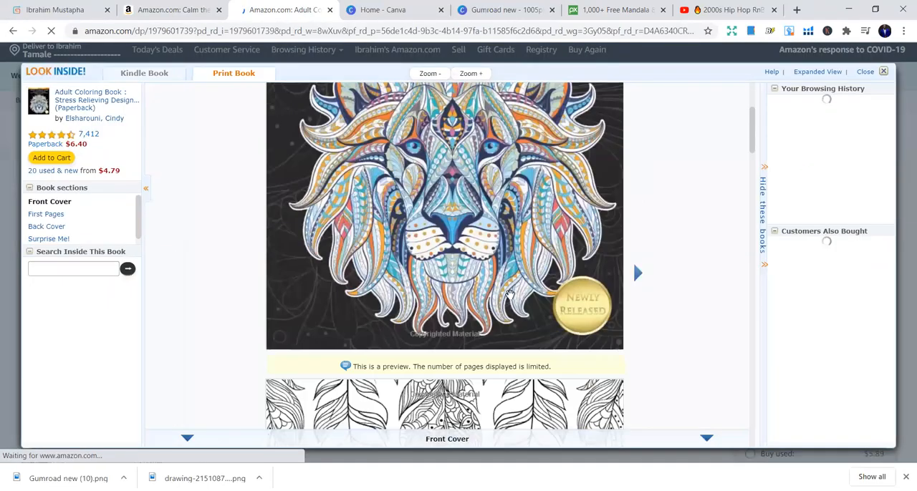
left_click(636, 273)
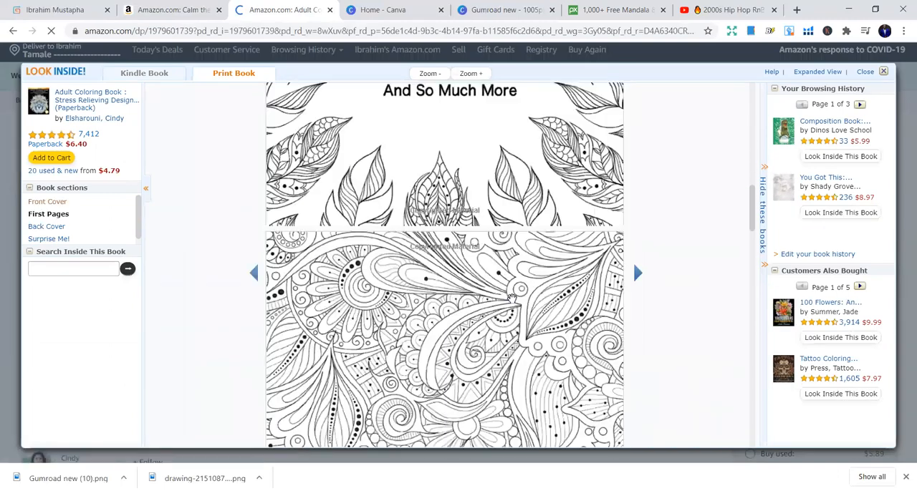
left_click(636, 273)
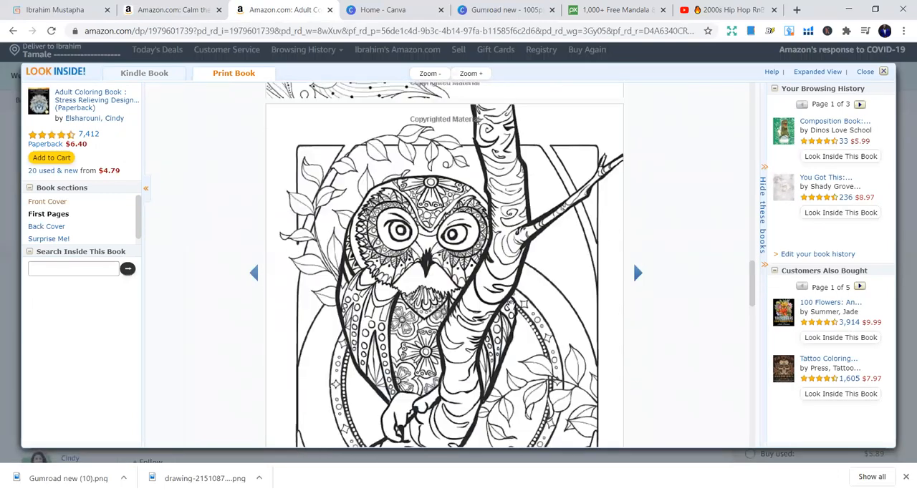
left_click(637, 273)
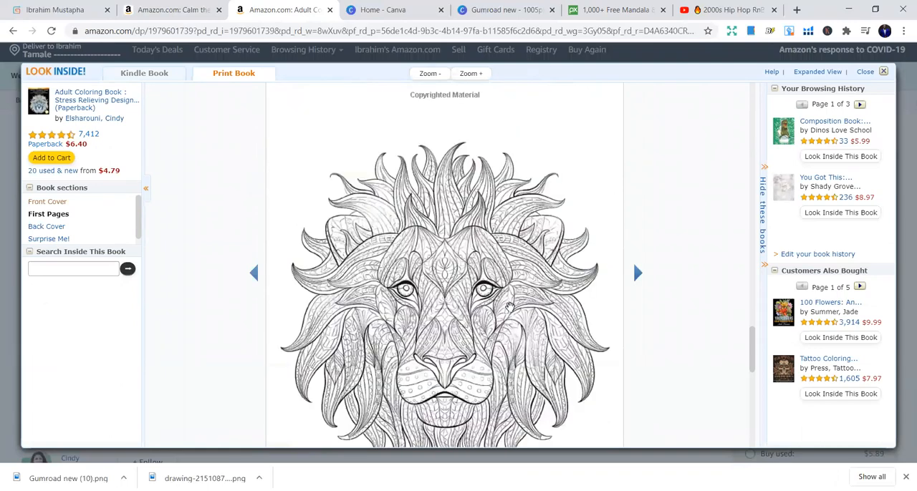
left_click(636, 273)
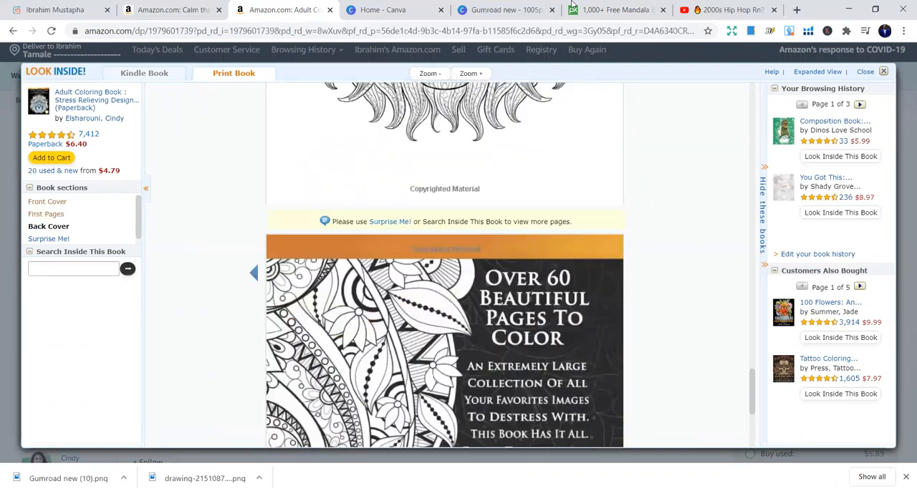
Step: Browse page 2 of the mandala results, then enter a new address to load Creative Fabrica
left_click(616, 9)
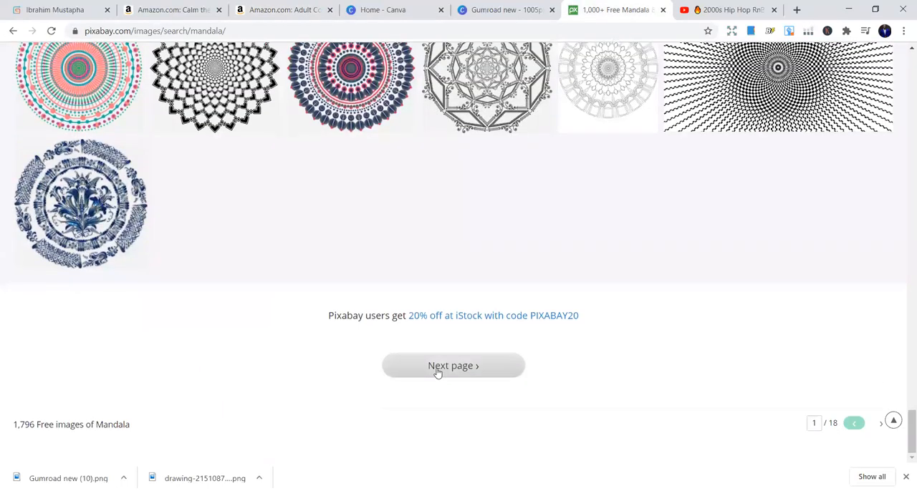
left_click(453, 366)
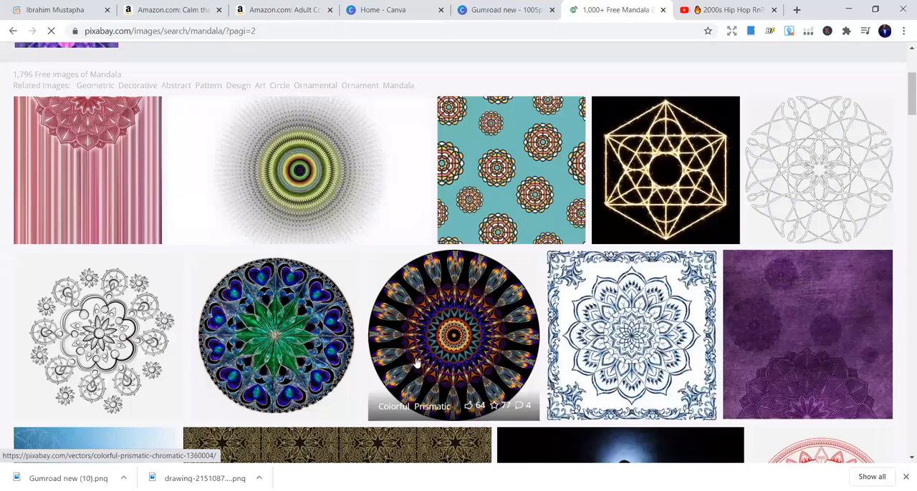
scroll("down", 3)
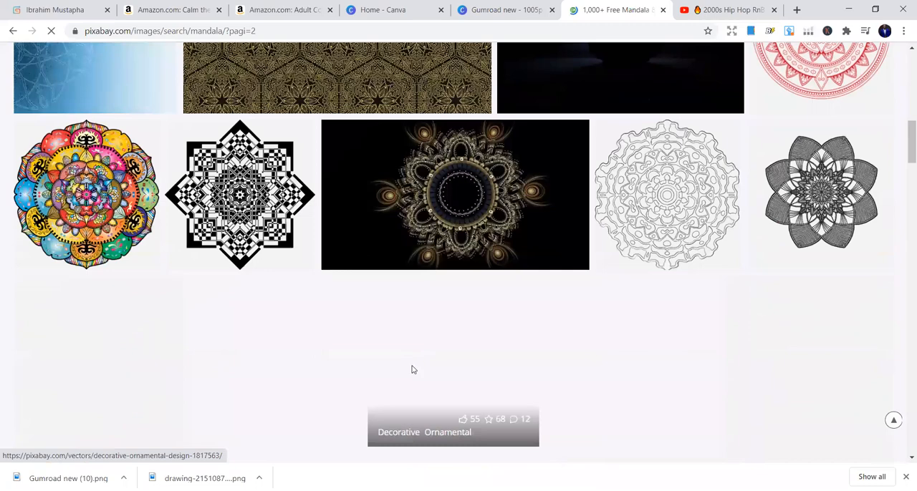
scroll("down", 3)
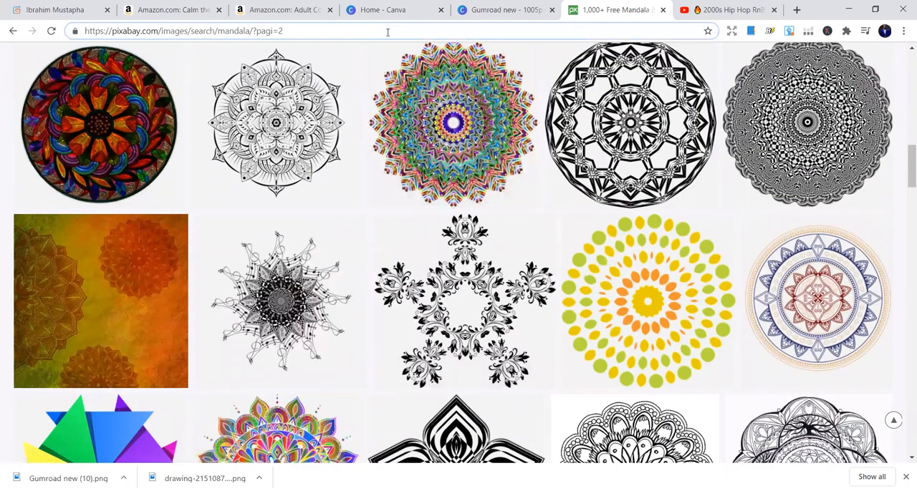
type("keywordtool.io")
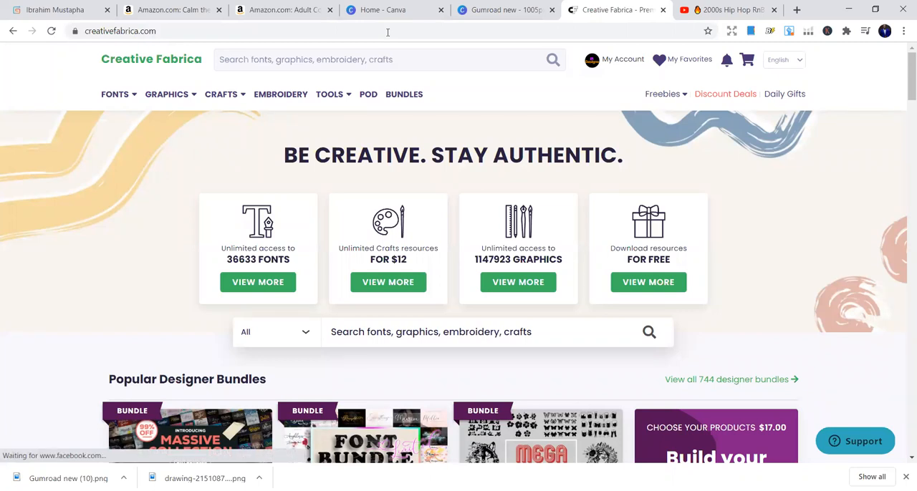
Step: Search Creative Fabrica for 'coloring pages' and open Coloring Pages KDP 05 from 7,086 results
left_click(325, 59)
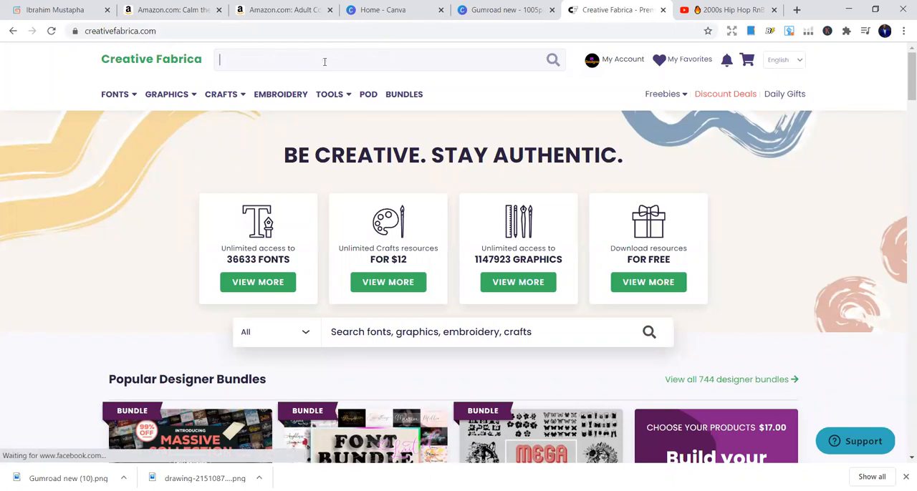
type("coloring pag")
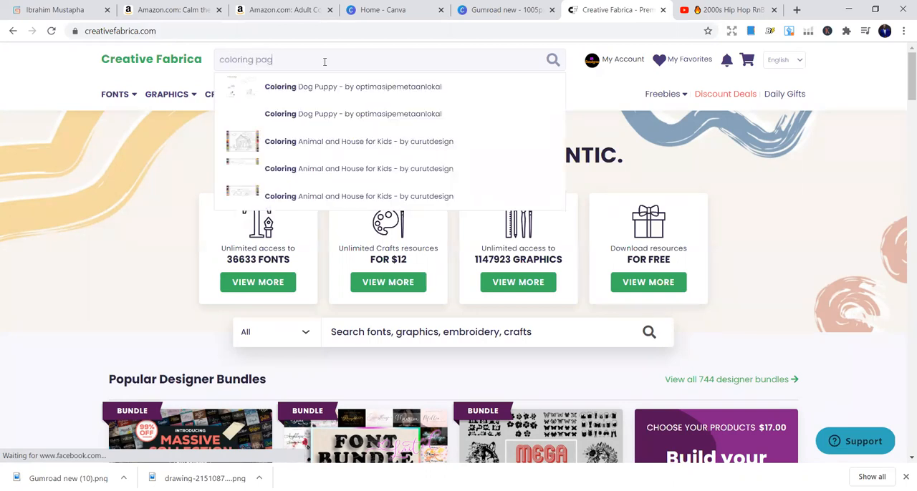
type("es")
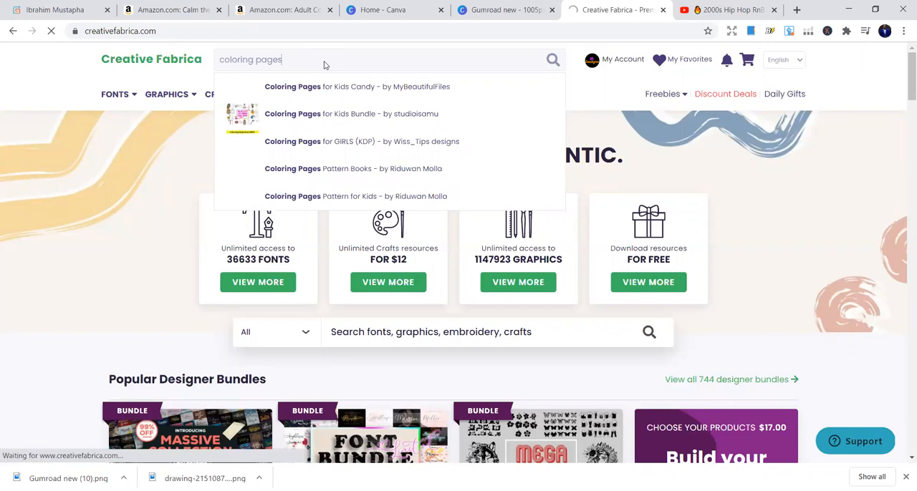
key("Return")
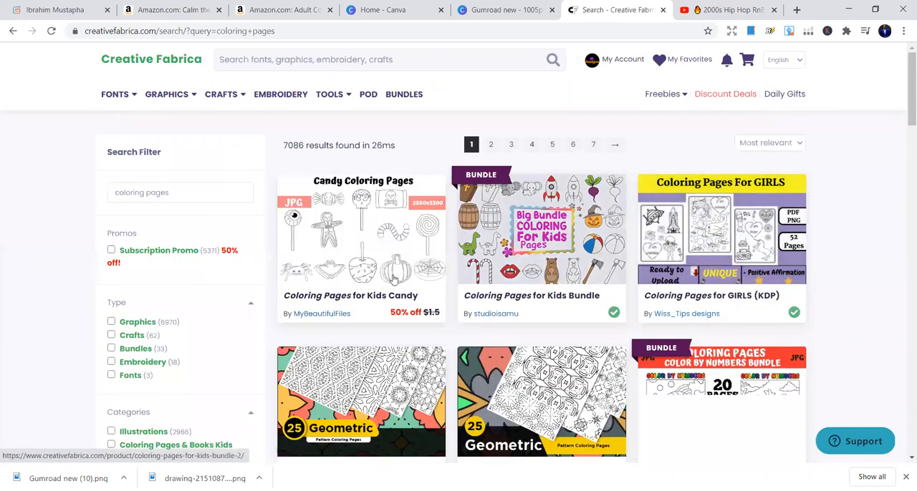
scroll("down", 3)
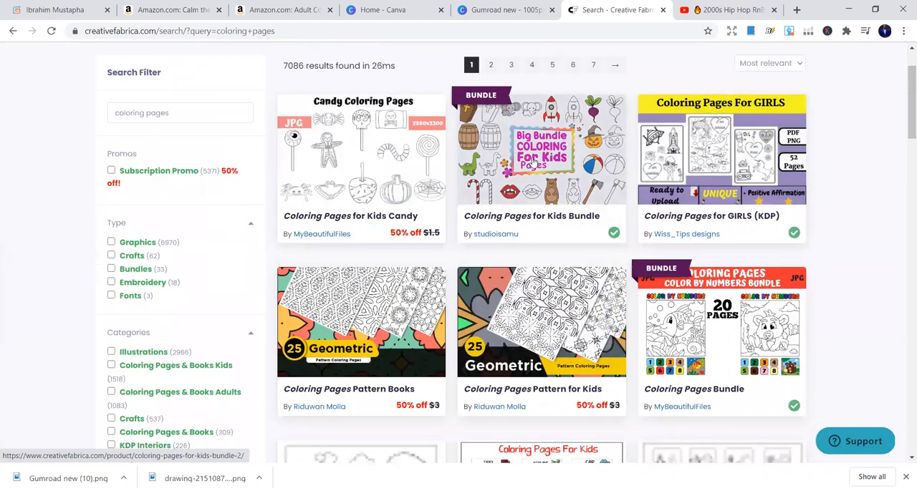
scroll("down", 3)
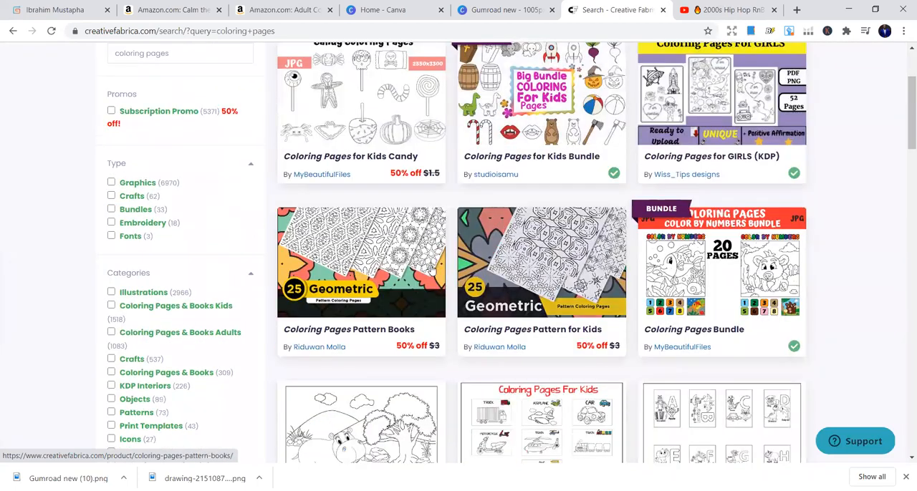
scroll("down", 3)
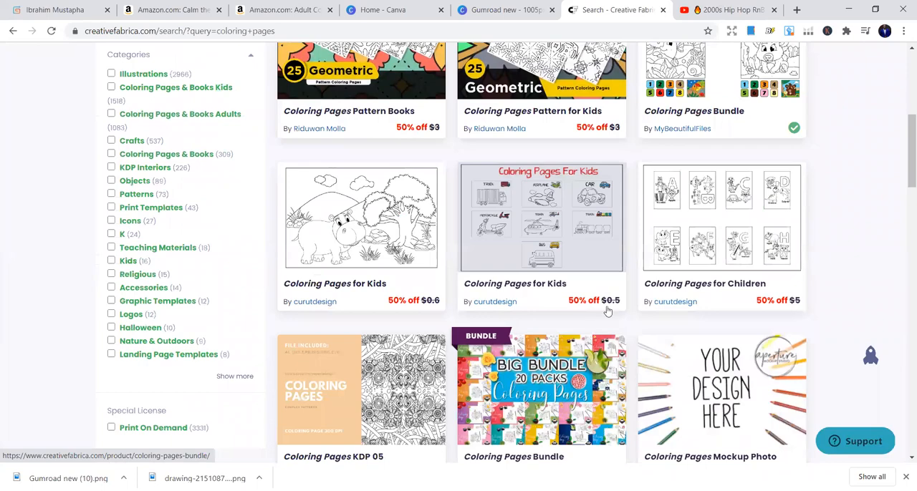
scroll("down", 3)
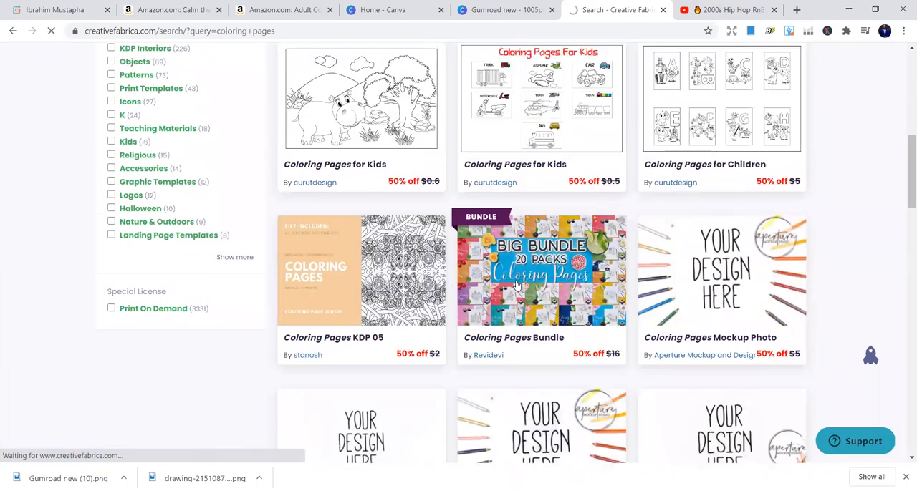
left_click(361, 270)
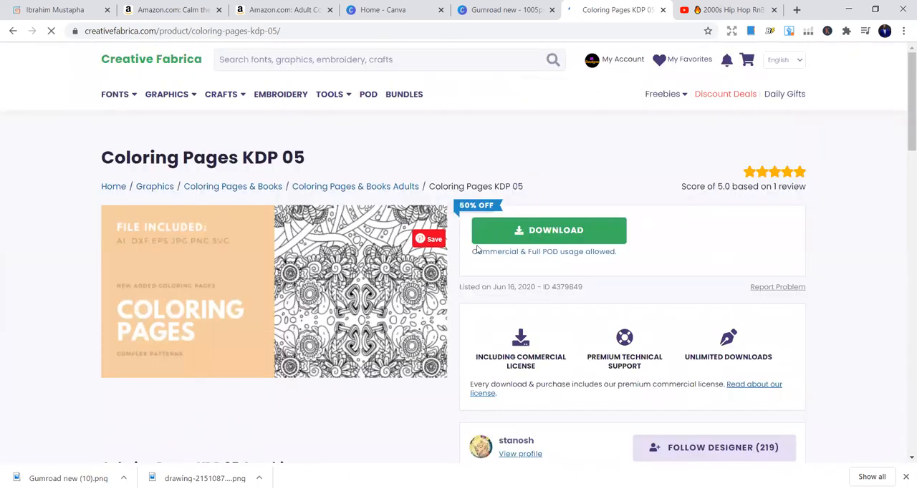
Step: Look over the Coloring Pages KDP 05 details, then close the Creative Fabrica tab
scroll("down", 3)
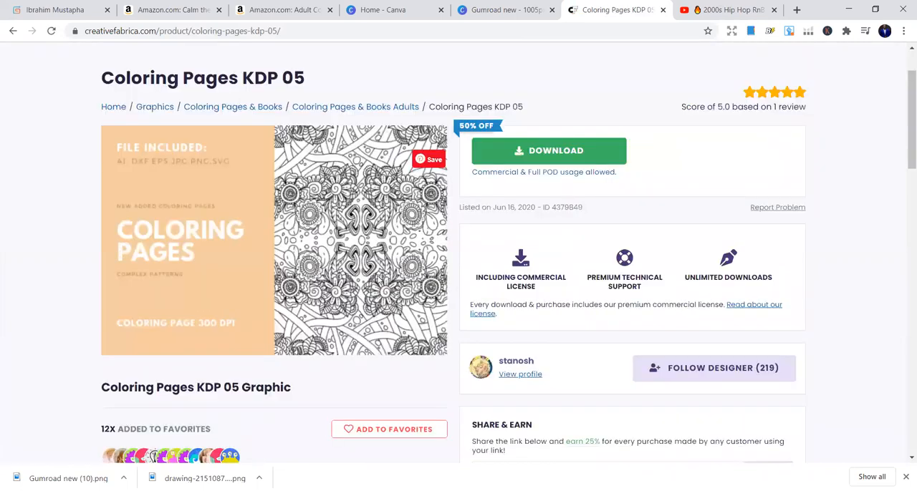
scroll("down", 3)
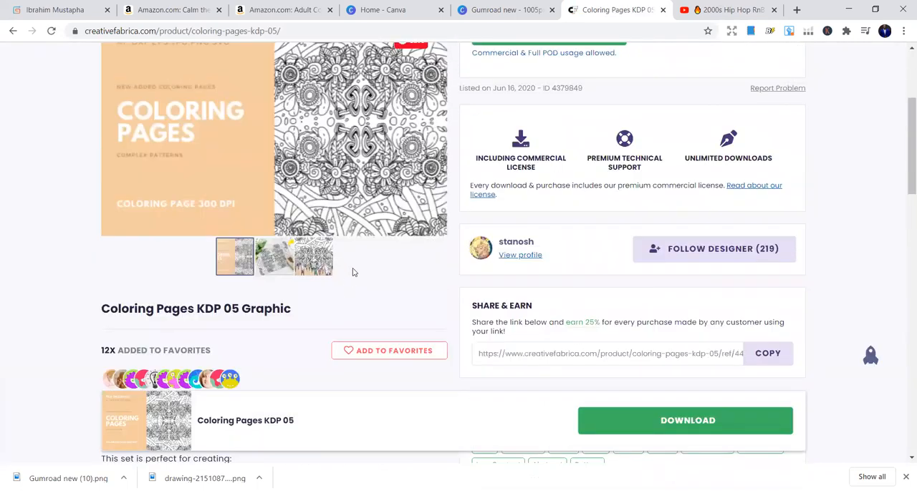
scroll("up", 3)
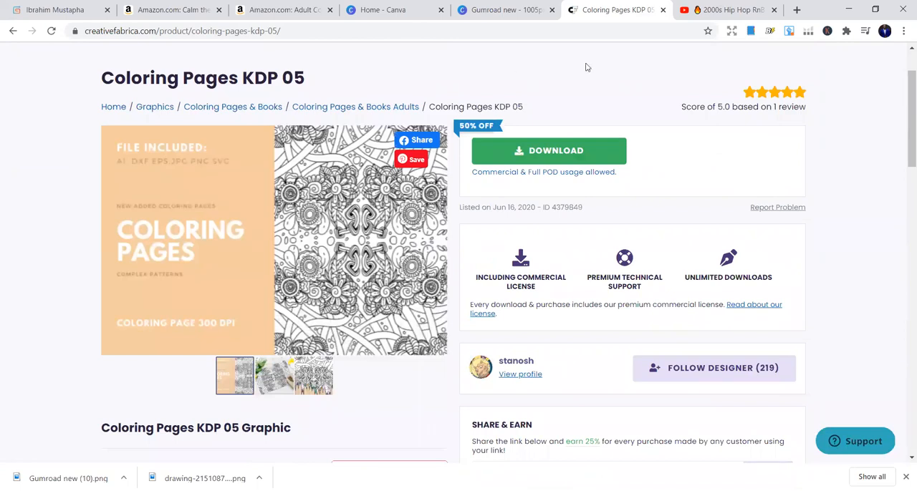
mouse_move(659, 10)
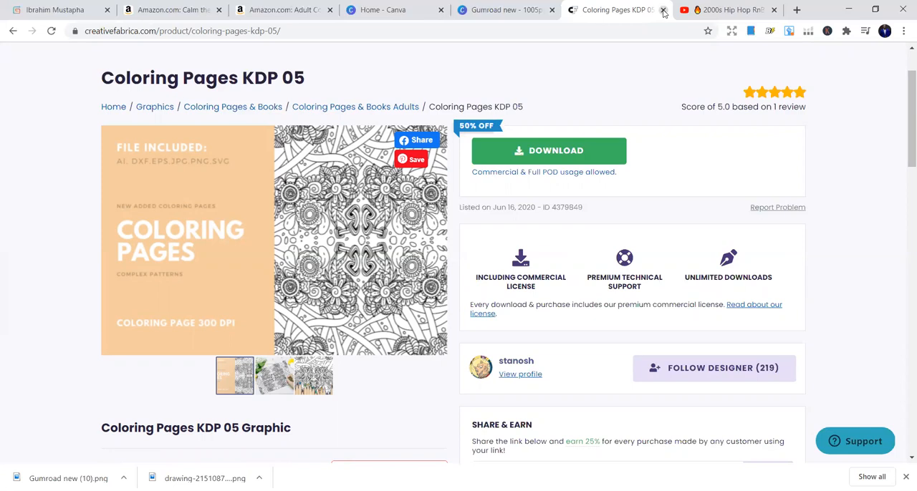
left_click(663, 10)
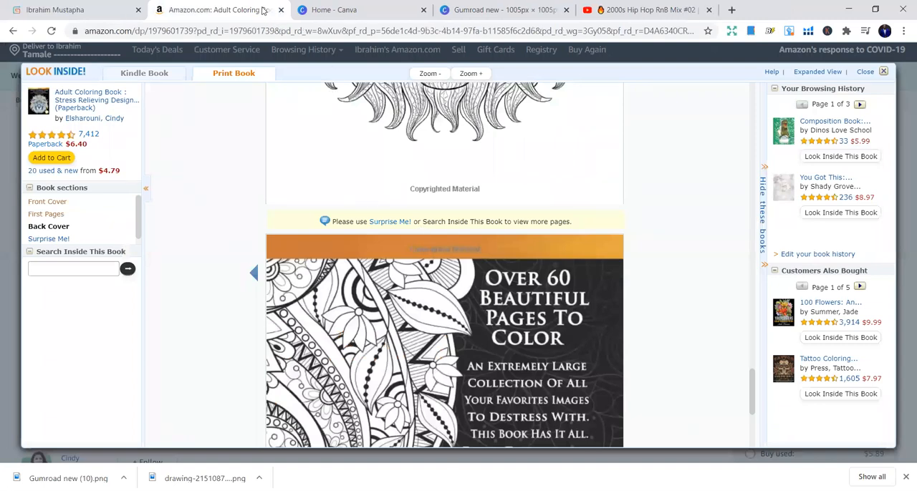
mouse_move(299, 57)
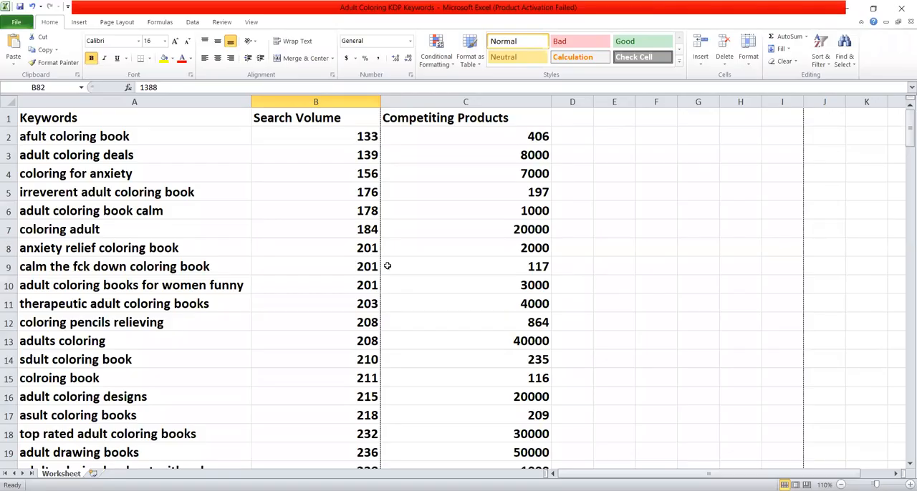
mouse_move(264, 192)
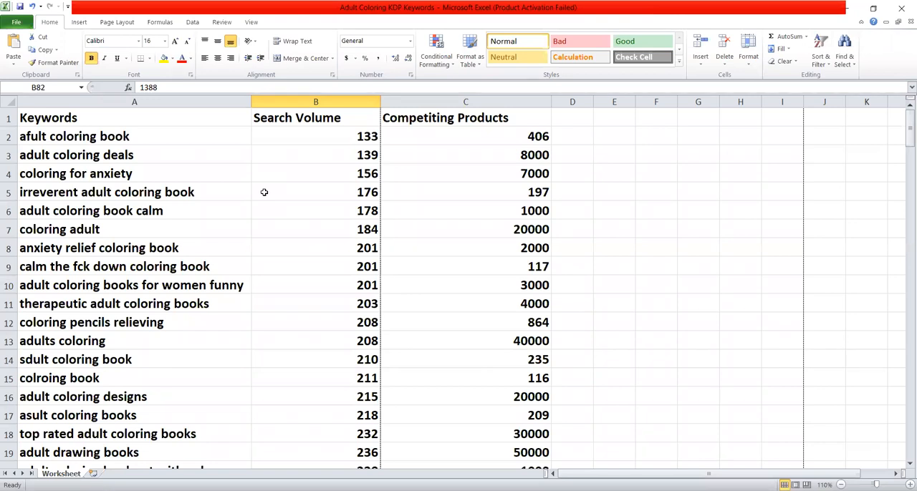
mouse_move(303, 193)
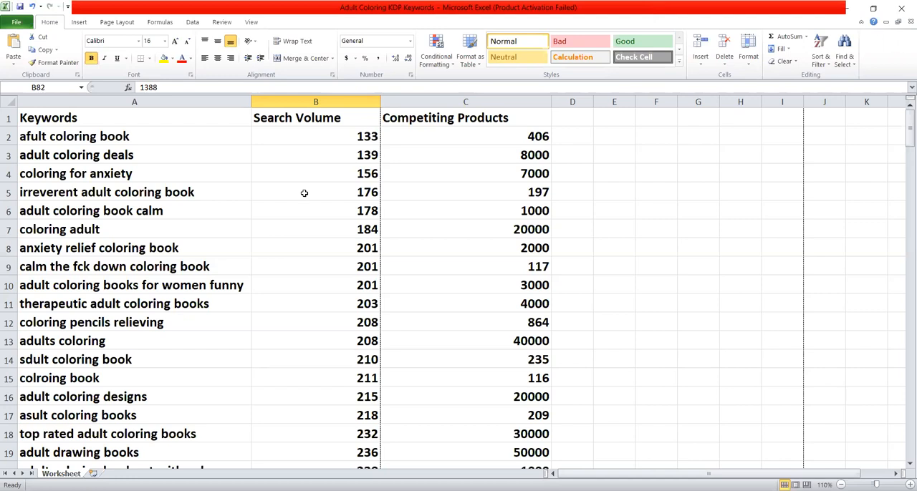
mouse_move(245, 181)
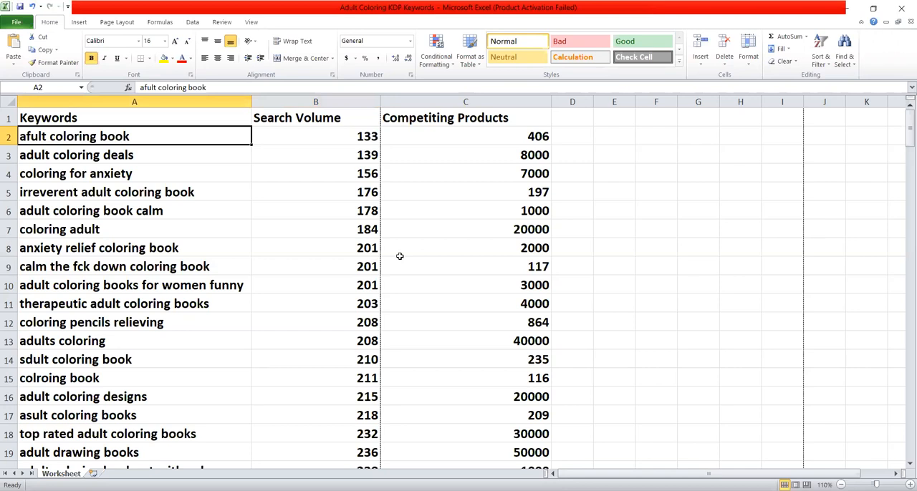
mouse_move(132, 119)
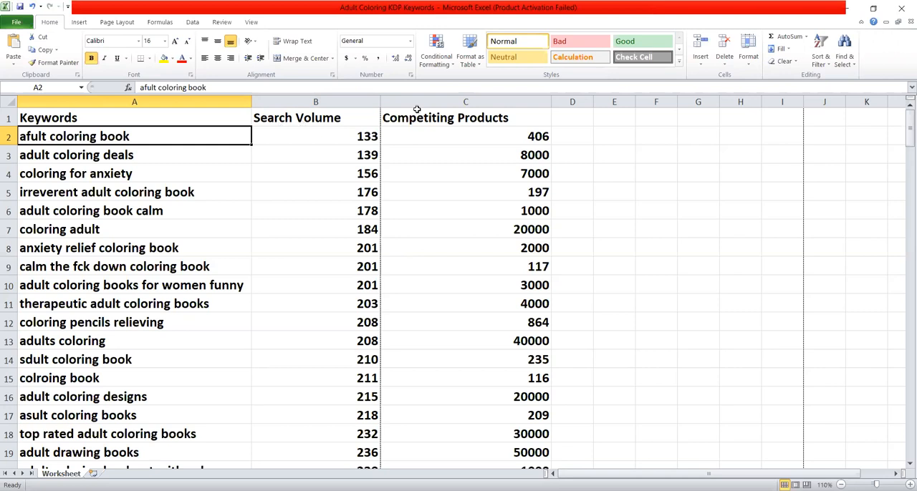
mouse_move(438, 118)
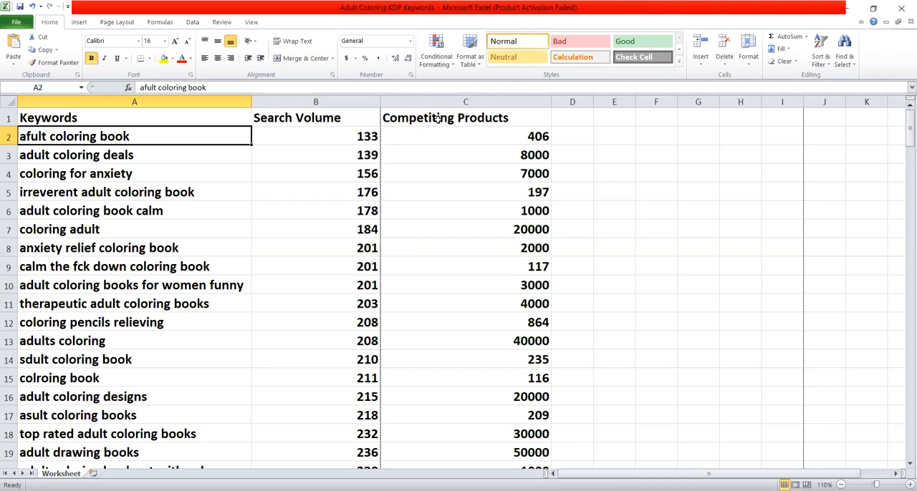
mouse_move(77, 110)
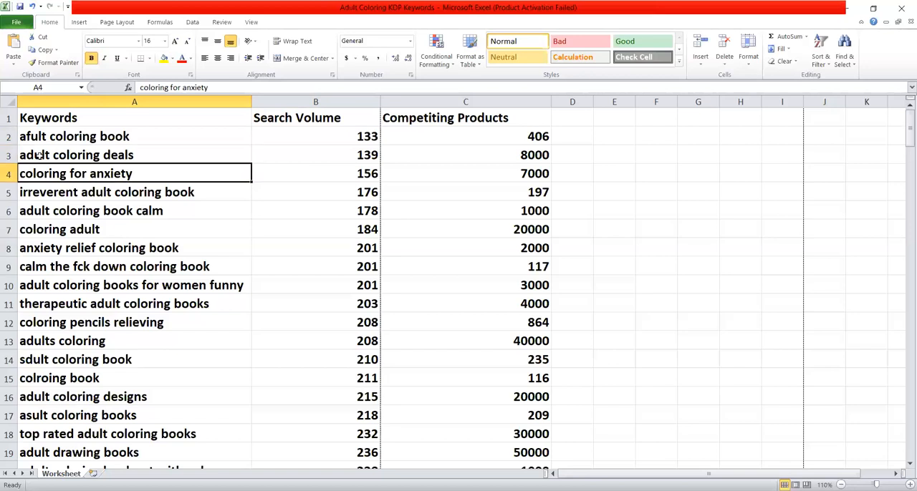
left_click(107, 192)
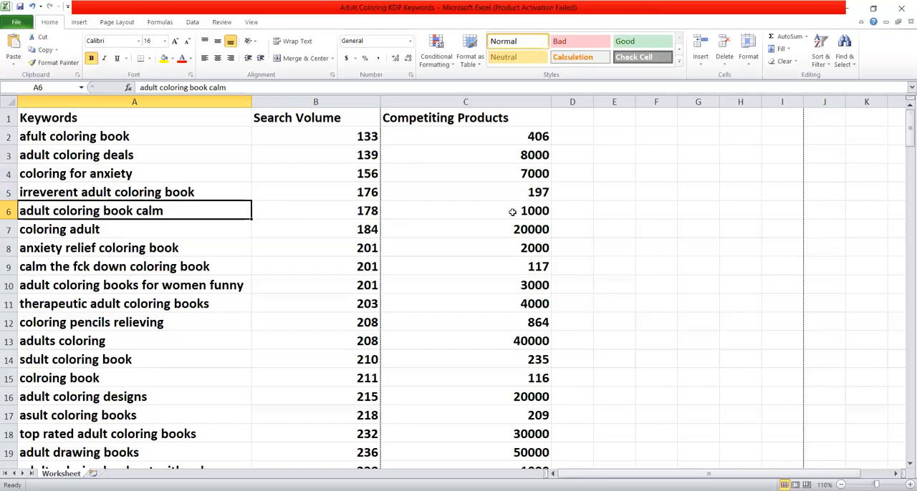
mouse_move(497, 217)
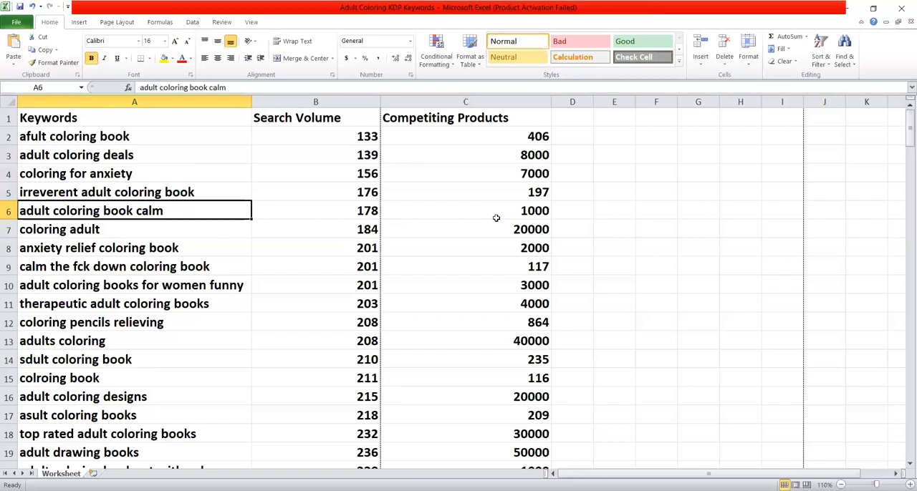
left_click(110, 229)
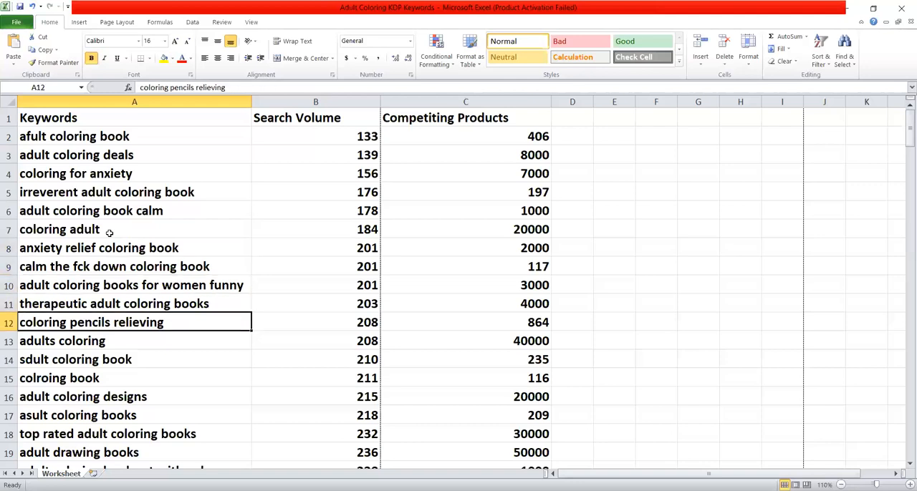
left_click(59, 378)
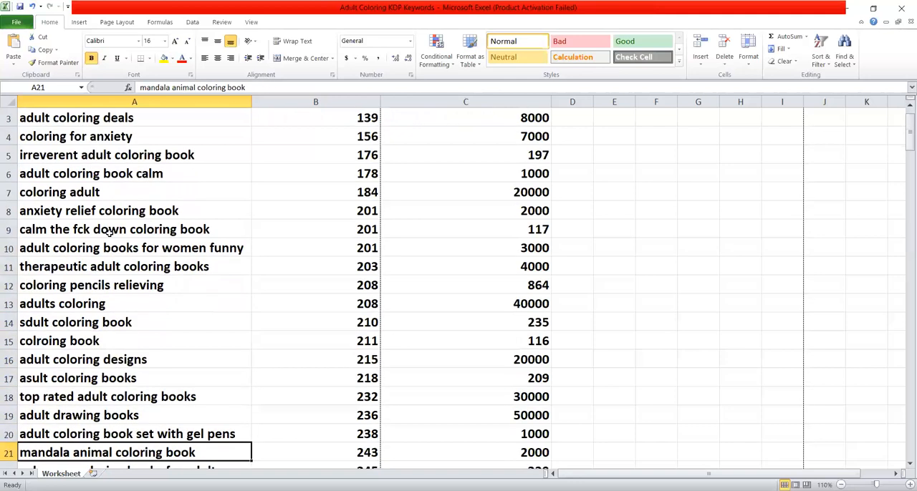
left_click(107, 396)
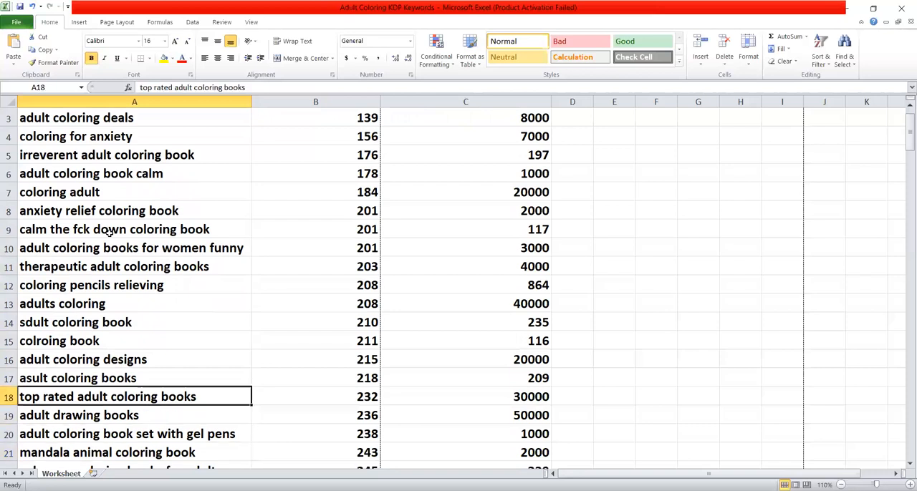
left_click(78, 378)
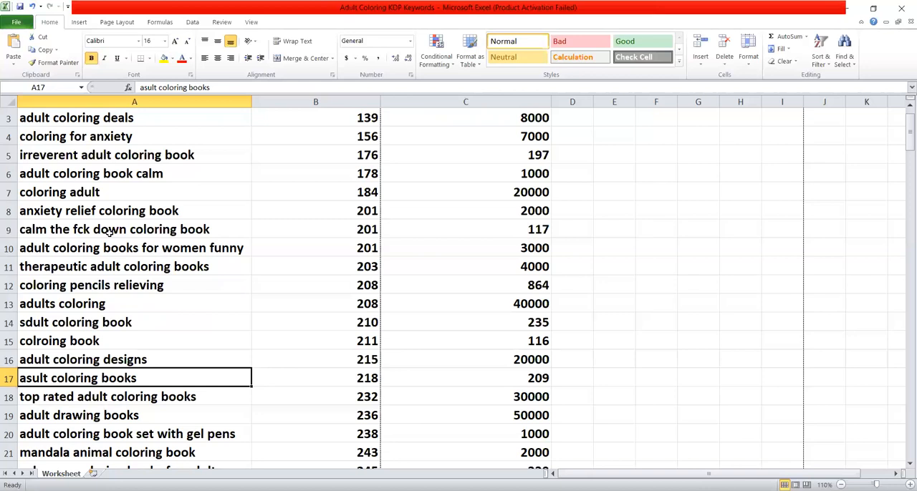
left_click(108, 396)
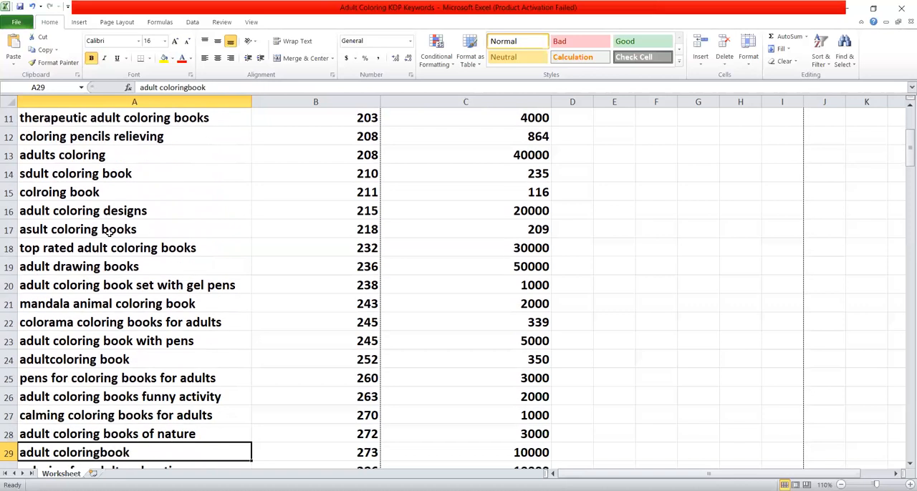
scroll("down", 3)
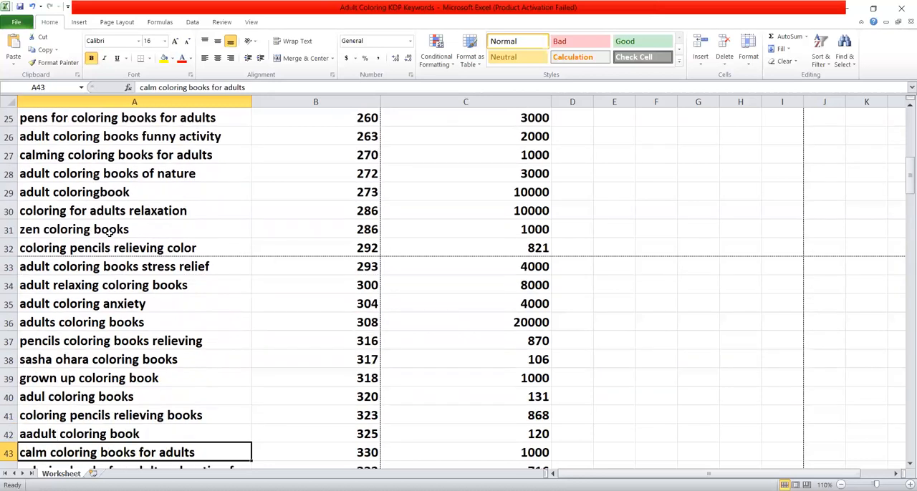
scroll("down", 3)
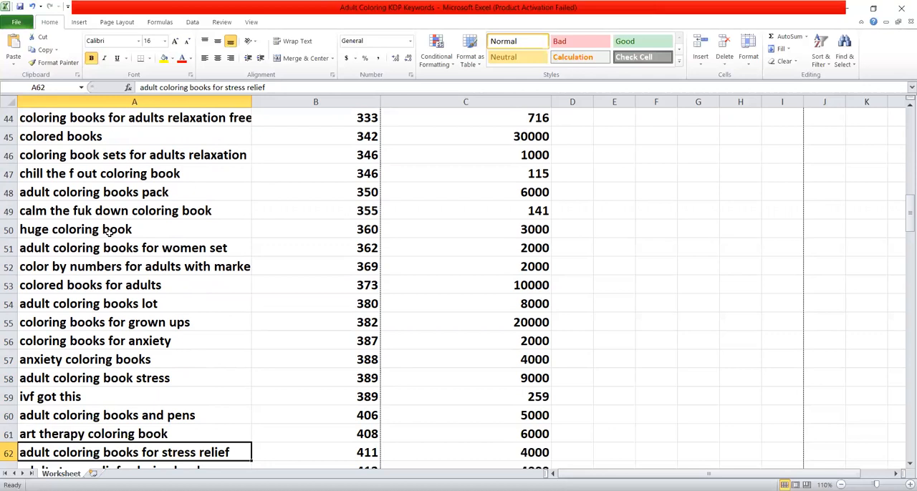
scroll("down", 3)
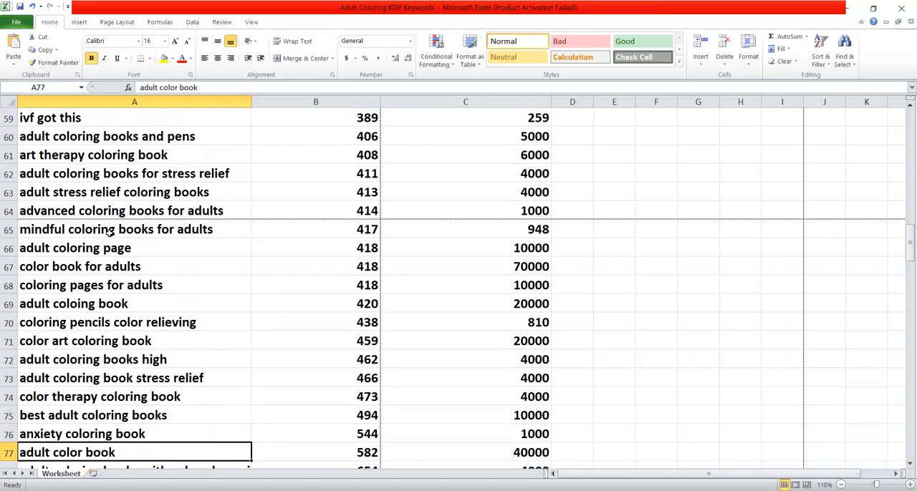
scroll("down", 3)
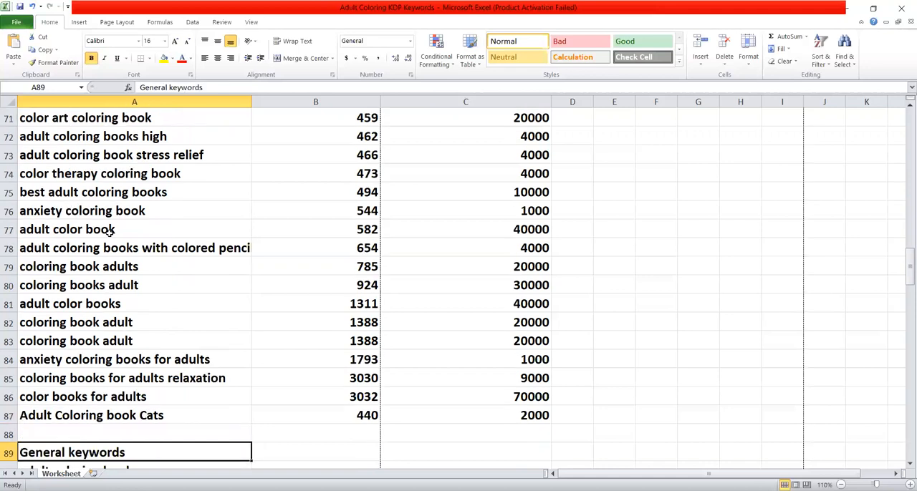
scroll("down", 3)
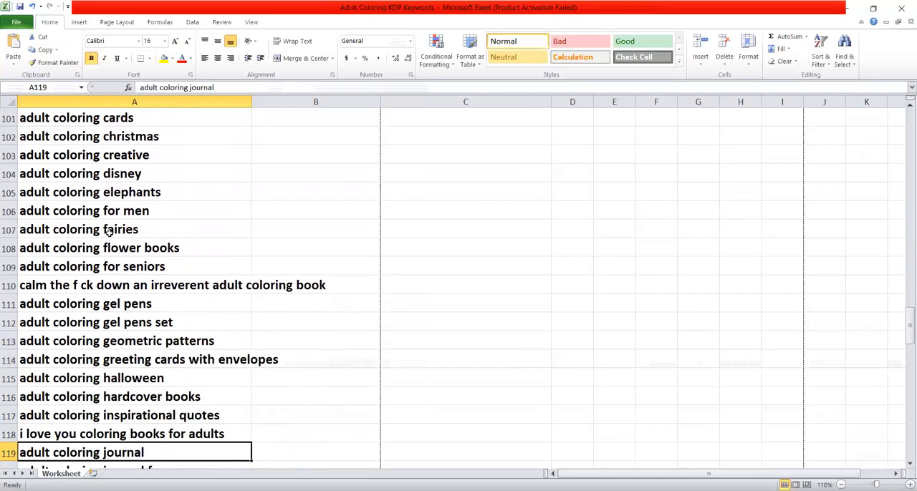
scroll("down", 3)
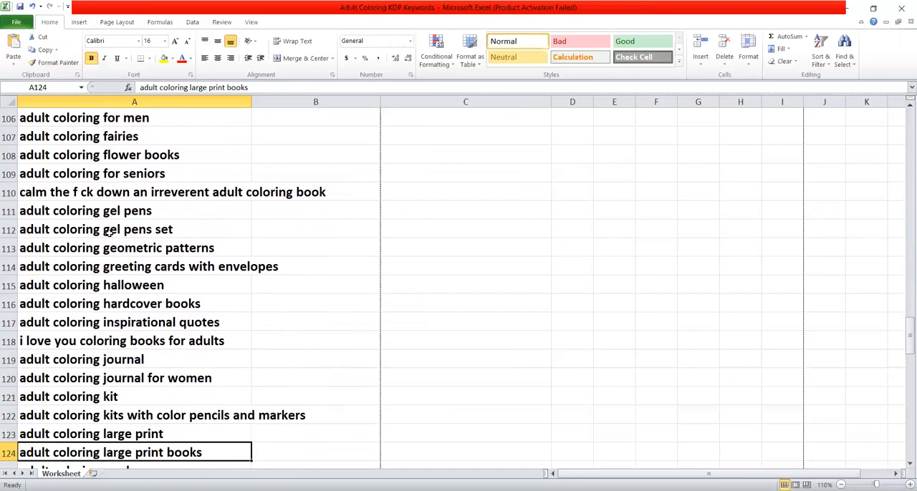
scroll("down", 3)
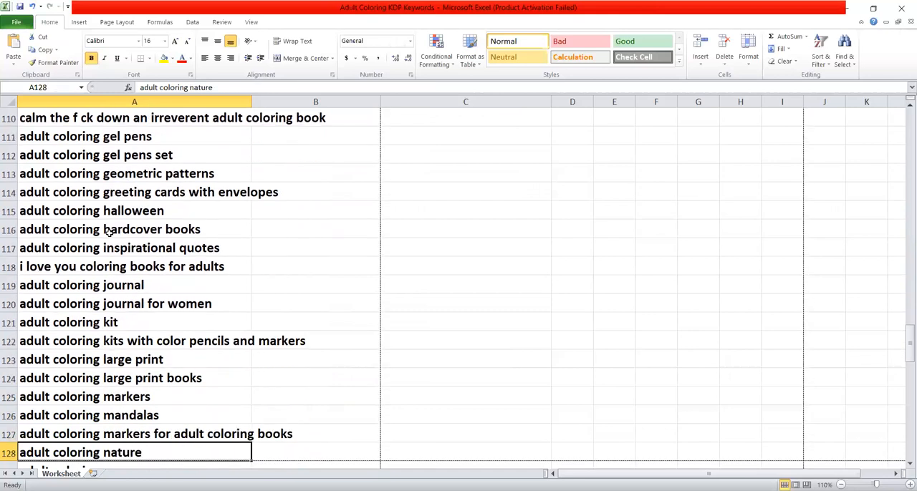
scroll("down", 3)
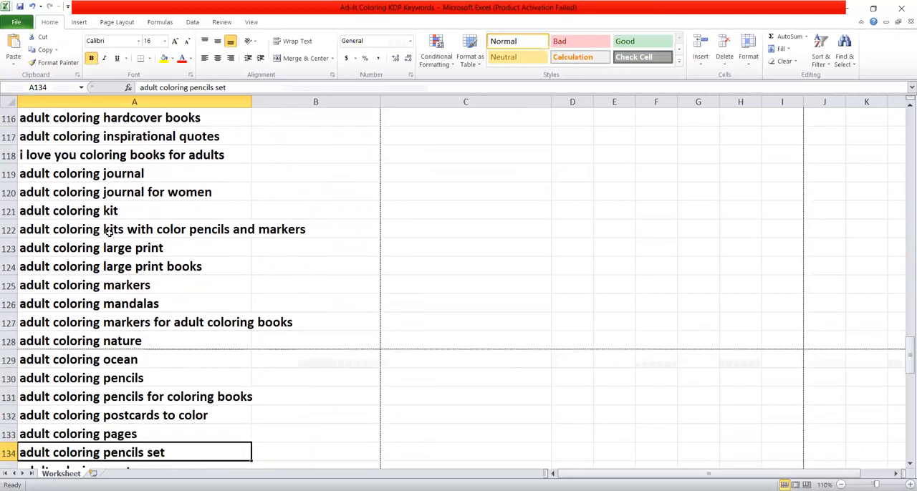
scroll("down", 3)
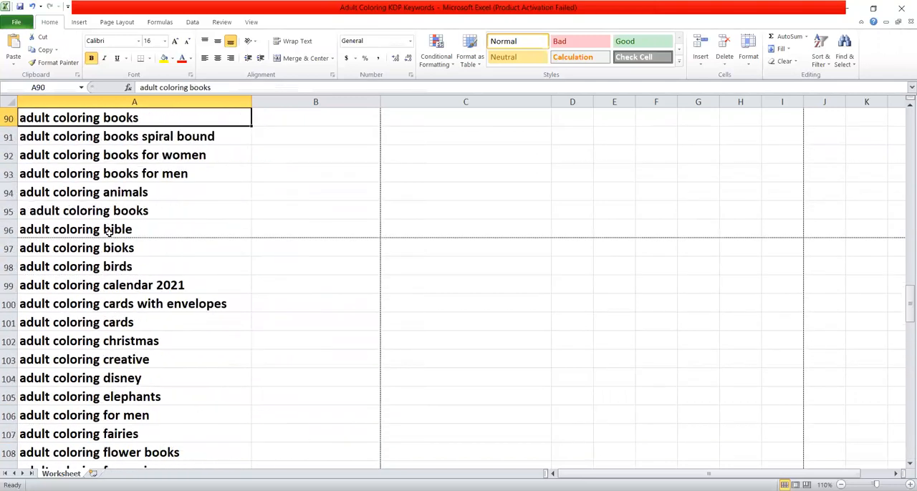
scroll("up", 3)
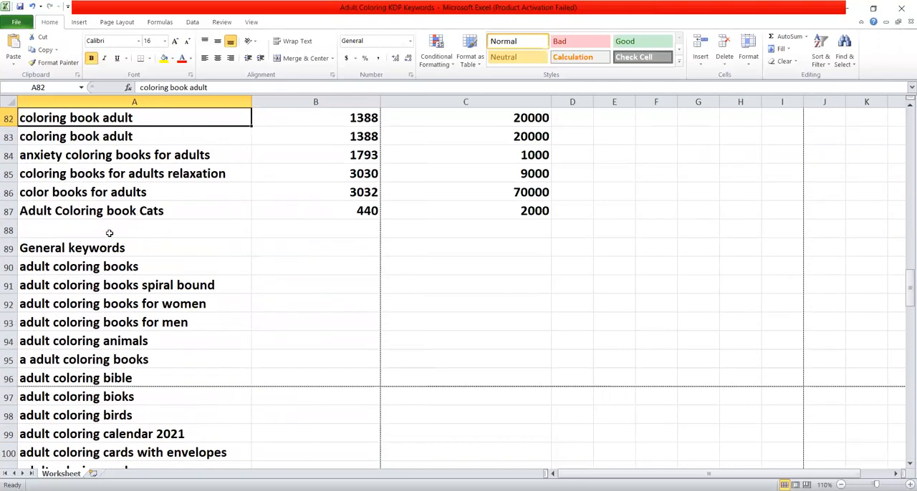
scroll("up", 3)
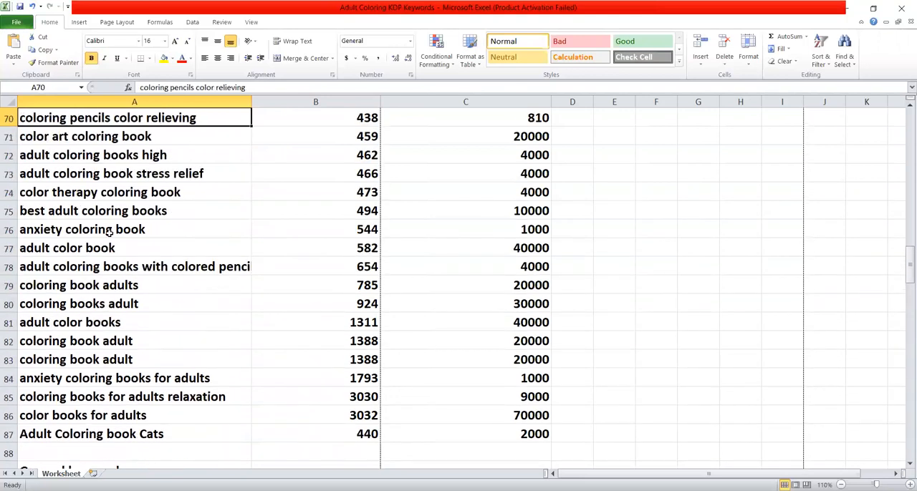
scroll("up", 3)
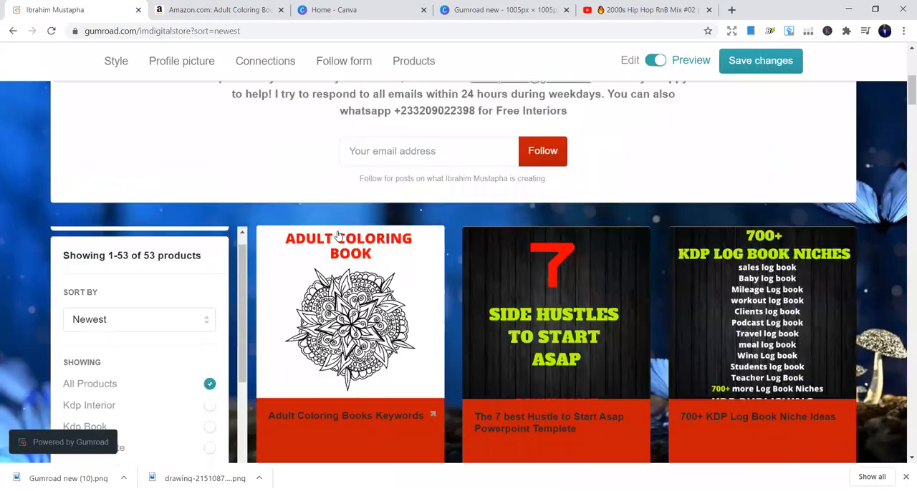
Step: Scroll past the Adult Coloring Books Keywords card to the journal niche ideas and workout music MP3s
scroll("up", 3)
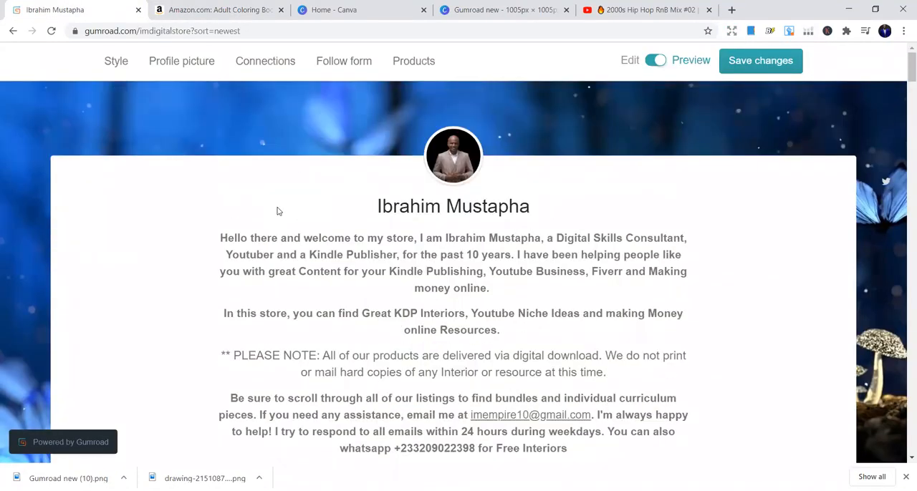
scroll("down", 3)
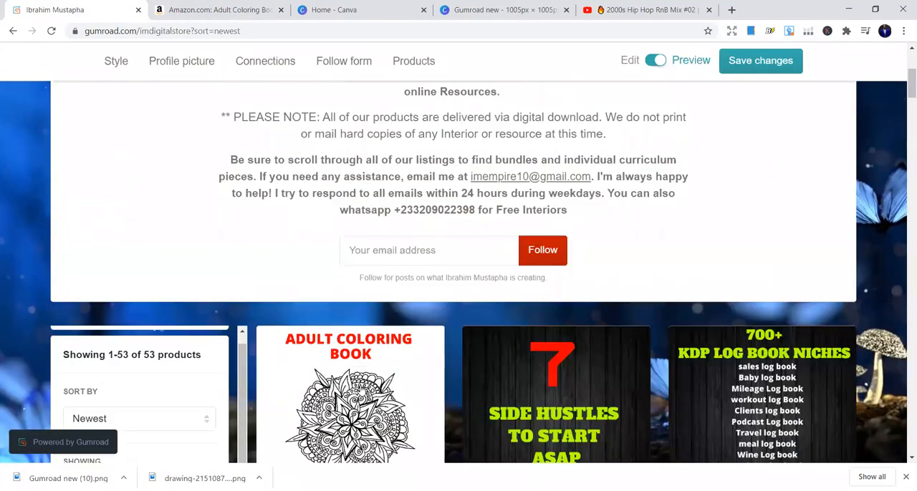
scroll("down", 3)
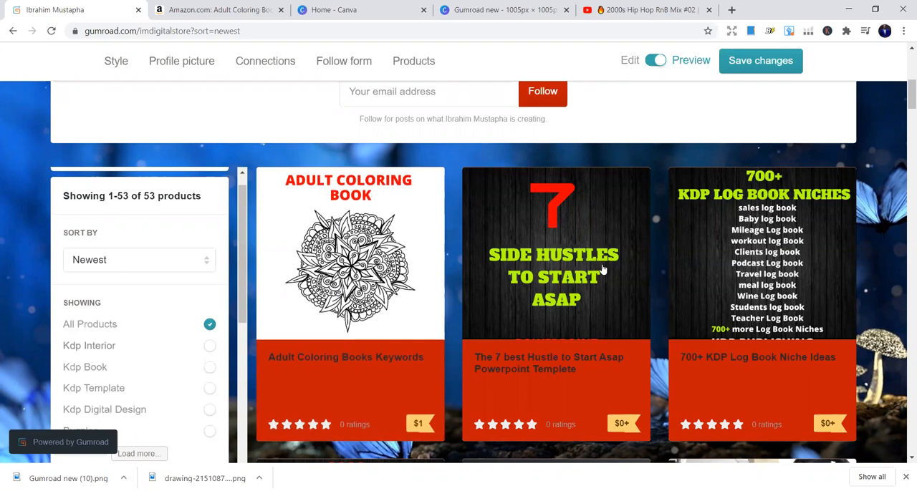
scroll("down", 3)
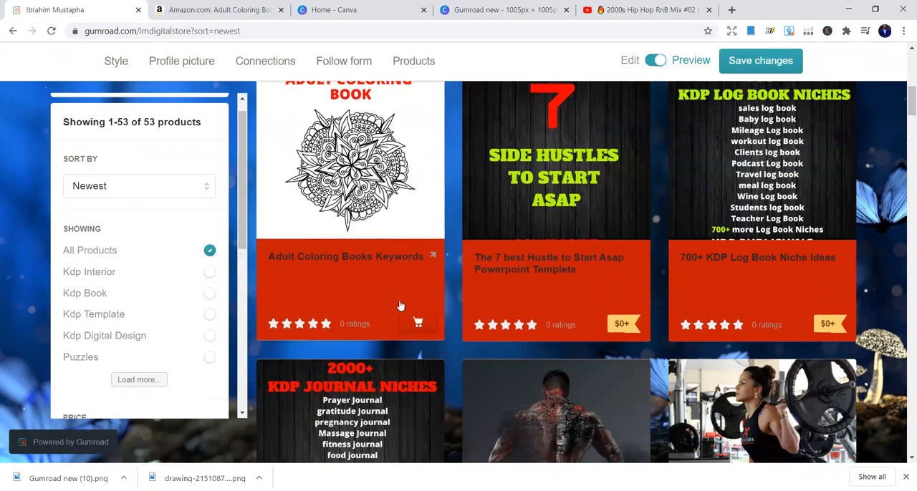
mouse_move(399, 294)
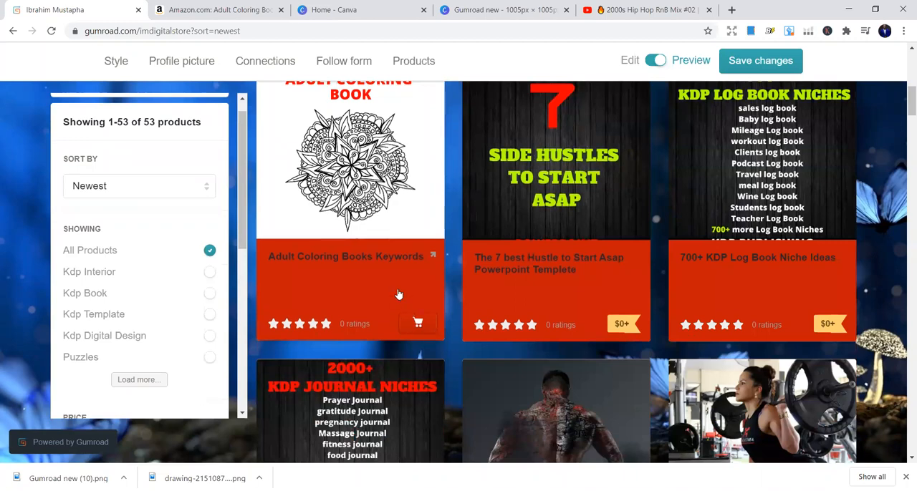
scroll("up", 3)
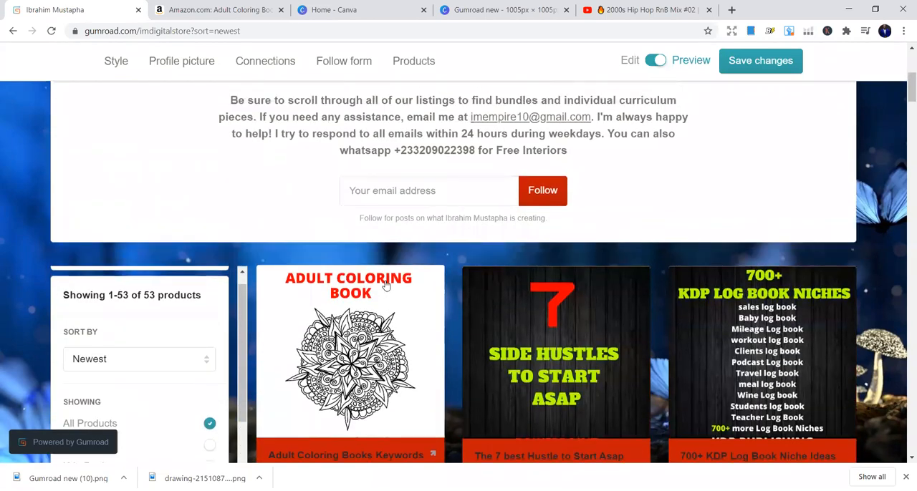
scroll("up", 3)
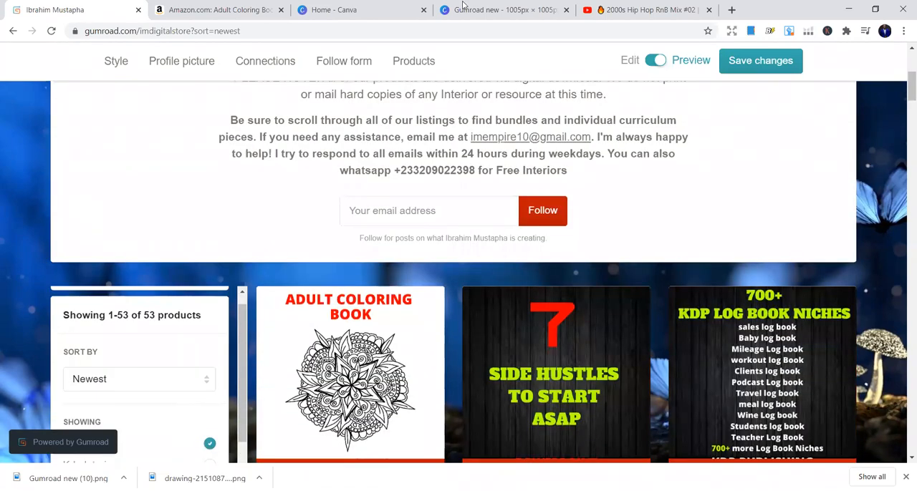
scroll("down", 3)
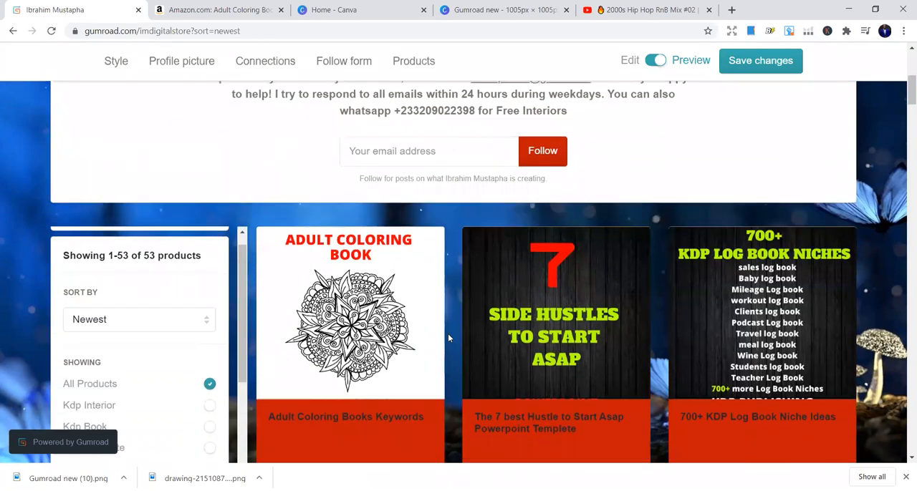
scroll("down", 3)
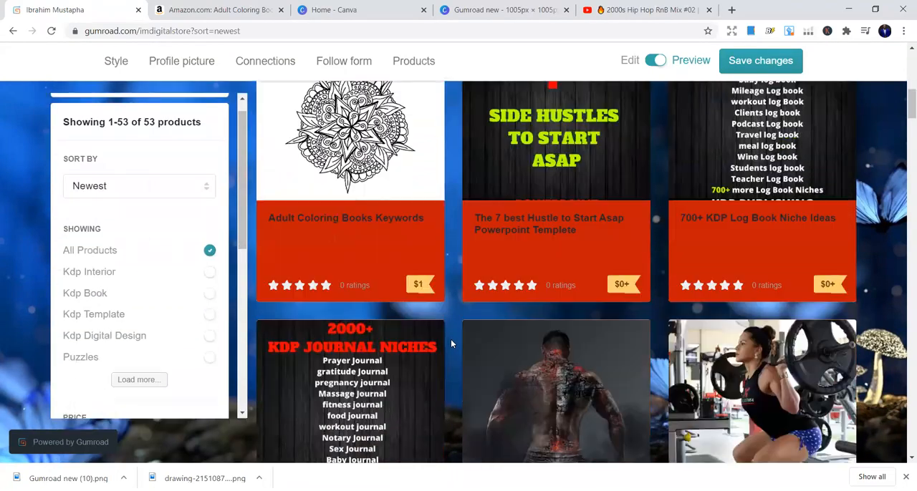
scroll("down", 3)
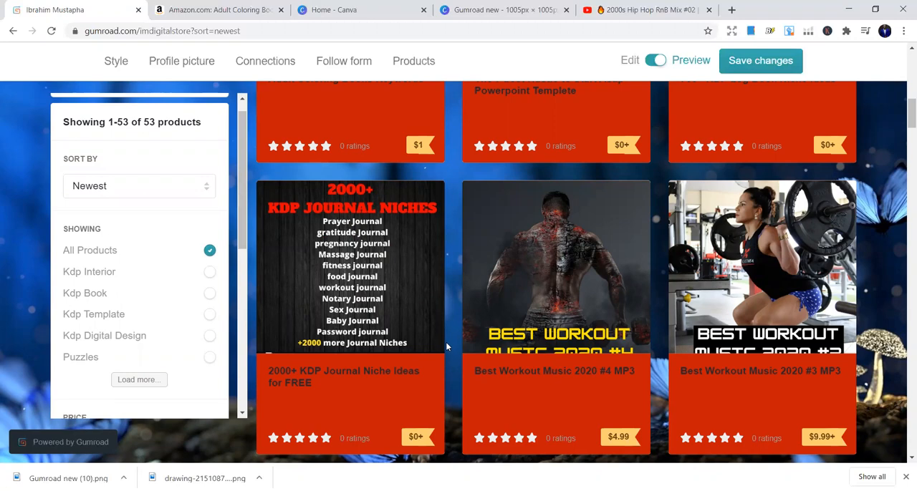
Step: Scroll down the Gumroad store through the sudoku volume listings
scroll("down", 3)
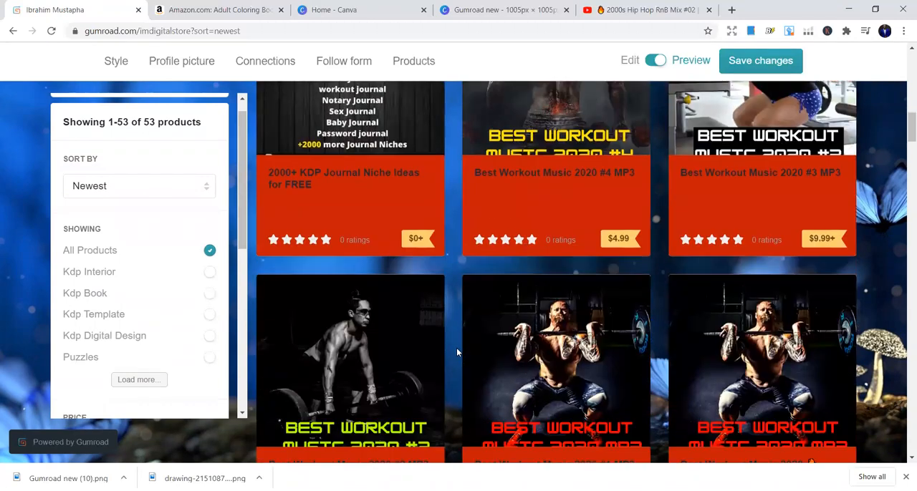
scroll("down", 3)
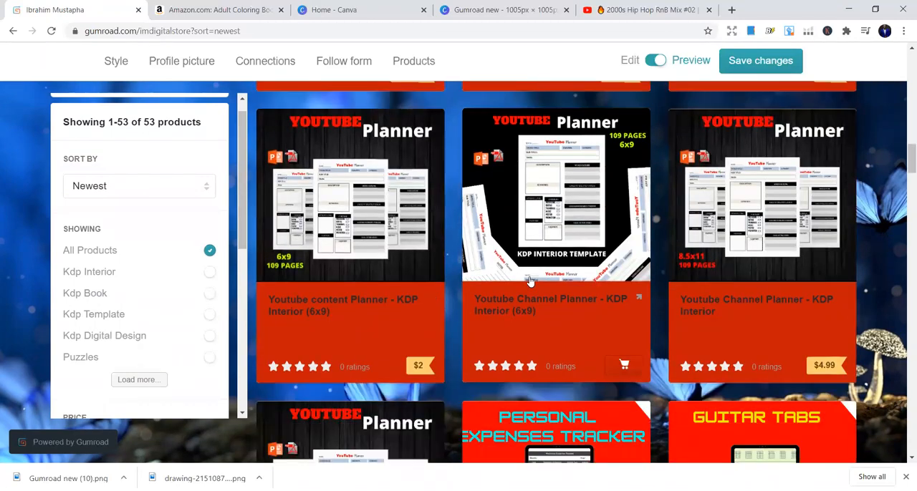
scroll("down", 3)
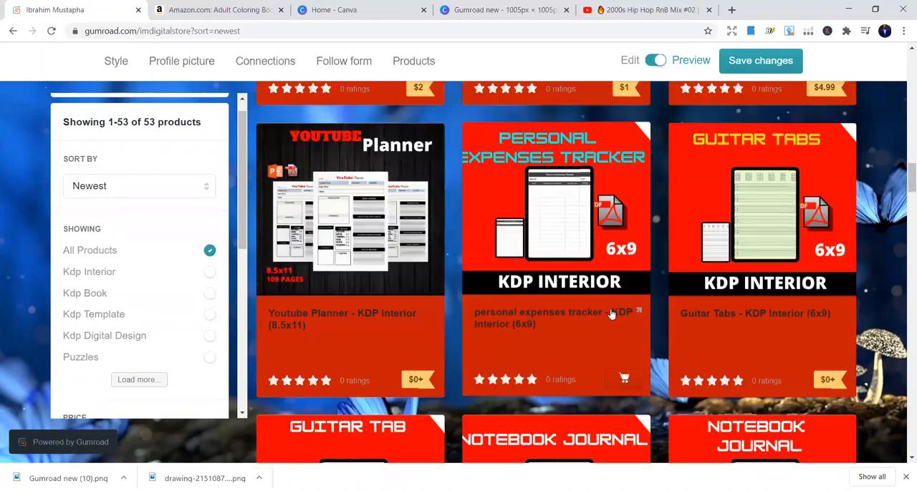
scroll("down", 3)
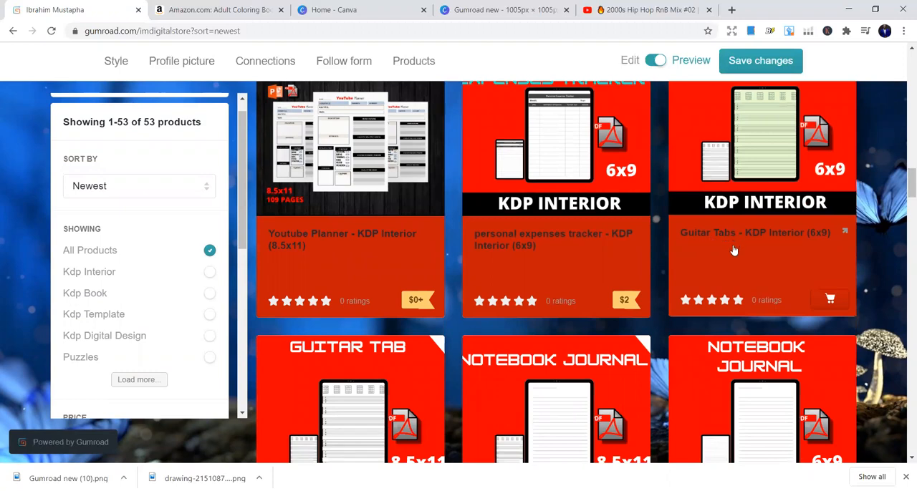
scroll("down", 3)
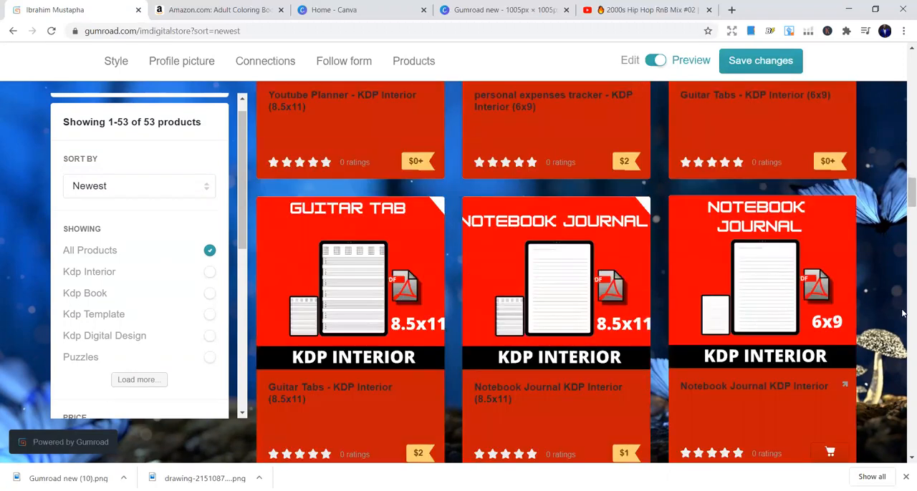
scroll("down", 3)
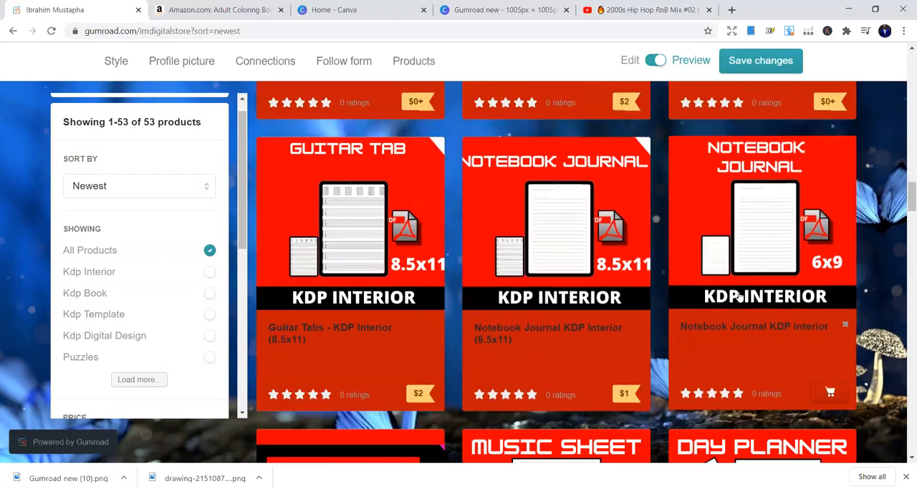
scroll("down", 3)
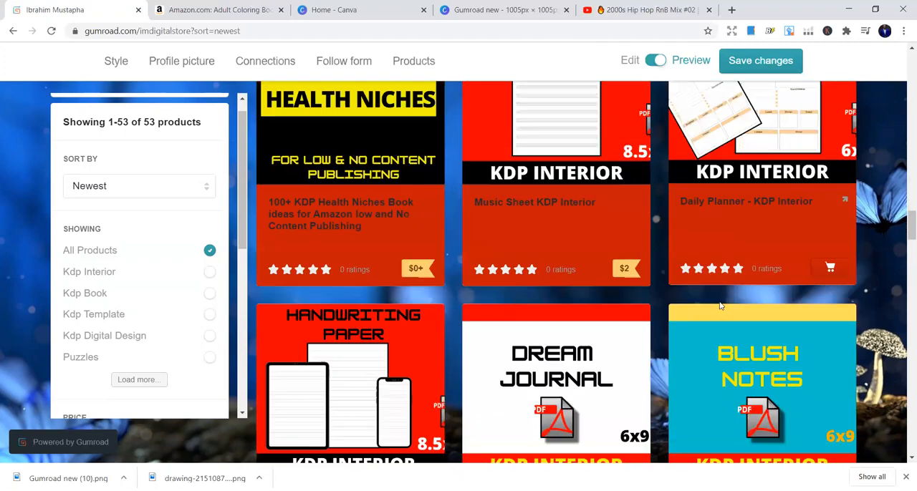
scroll("down", 3)
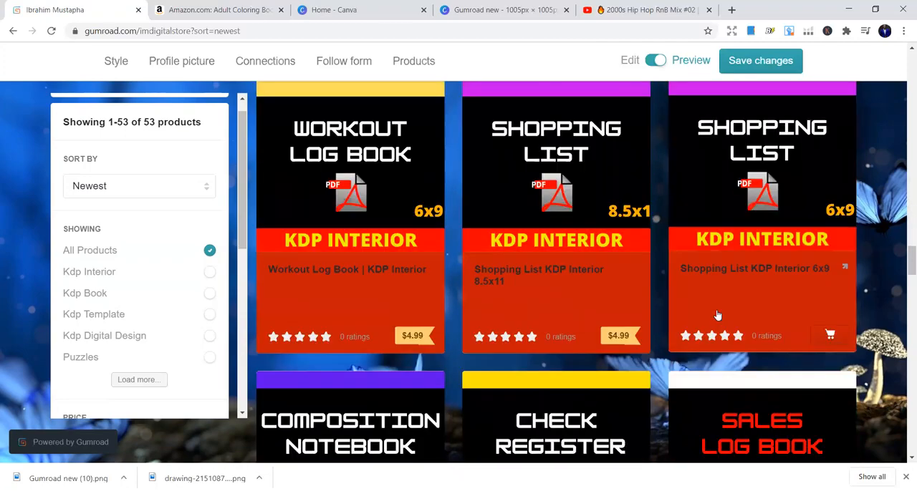
scroll("down", 3)
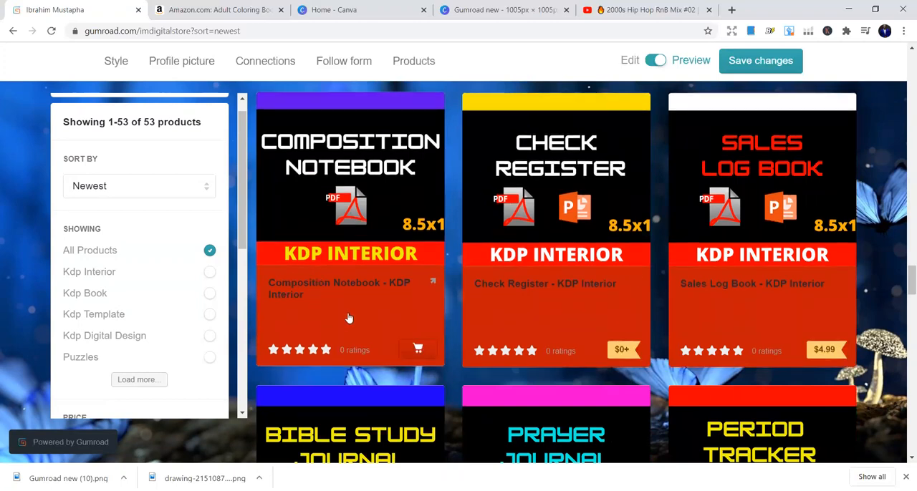
mouse_move(727, 273)
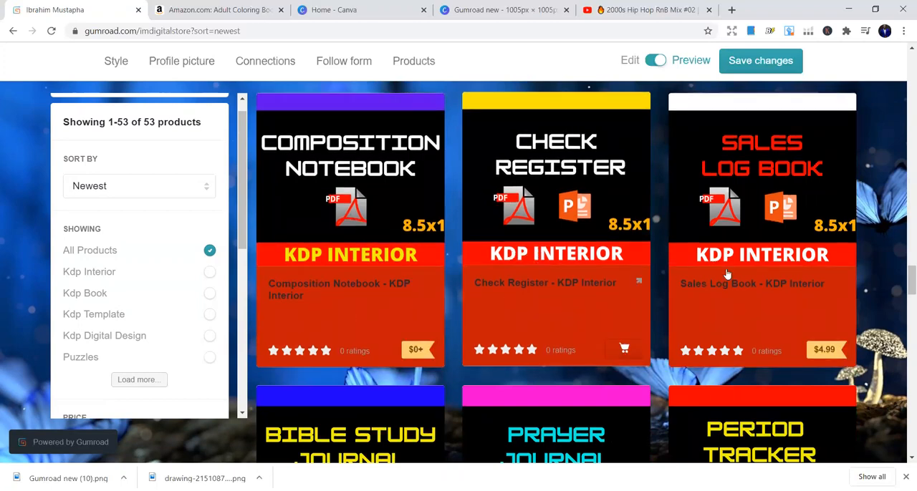
scroll("down", 3)
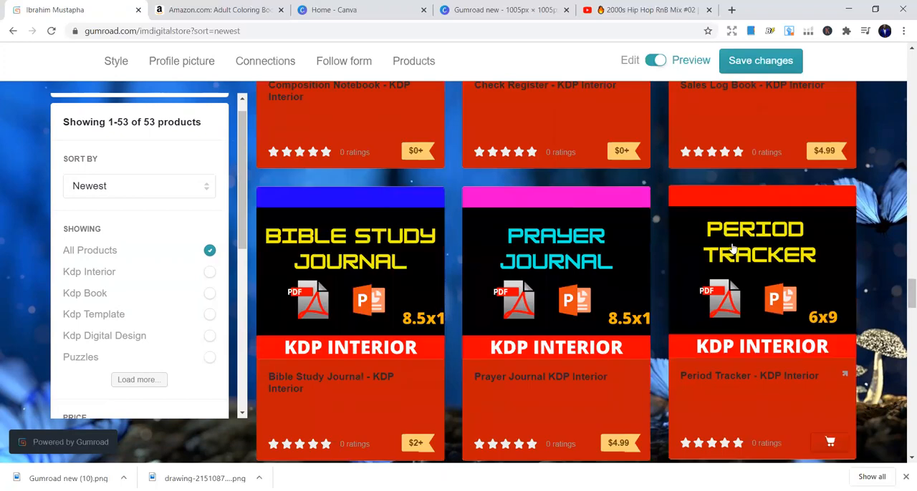
Step: Scroll to the store's final products, then return to the Amazon coloring book preview
scroll("up", 3)
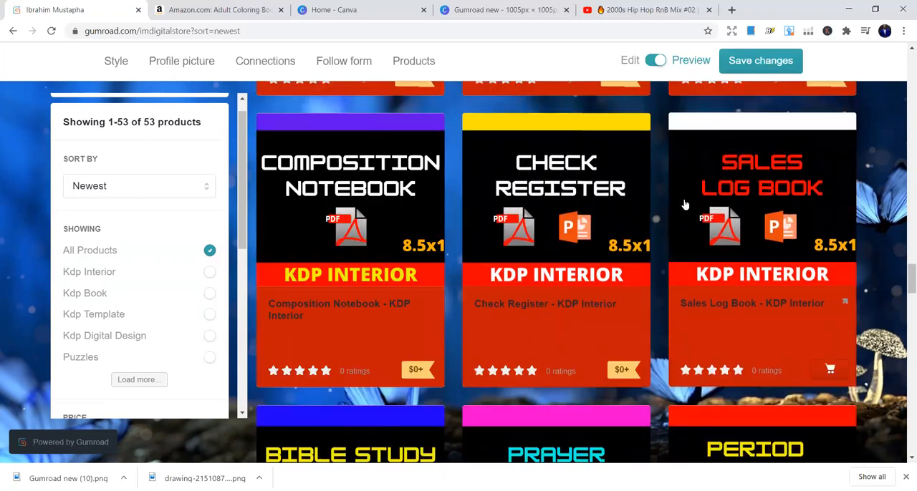
mouse_move(813, 209)
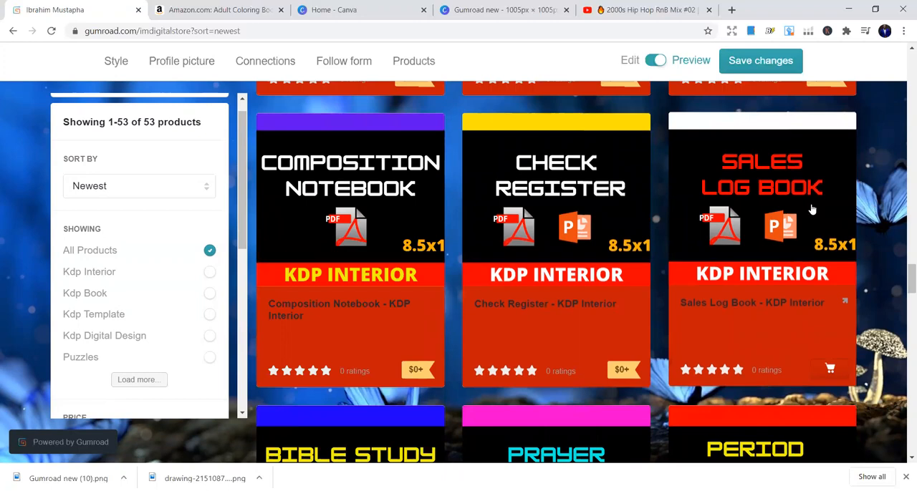
mouse_move(709, 280)
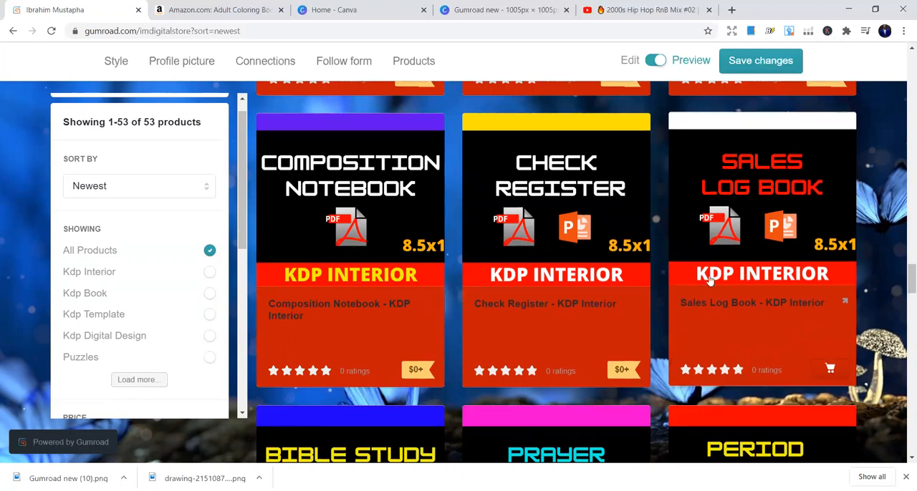
mouse_move(702, 304)
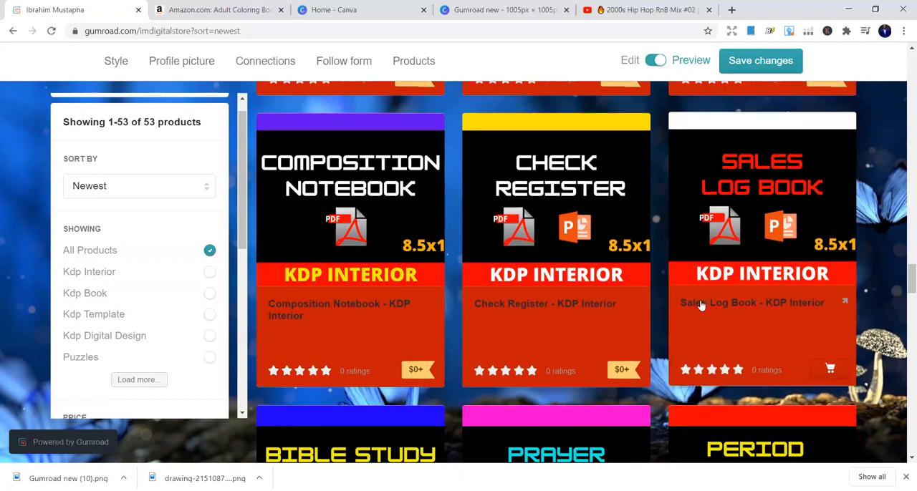
scroll("down", 3)
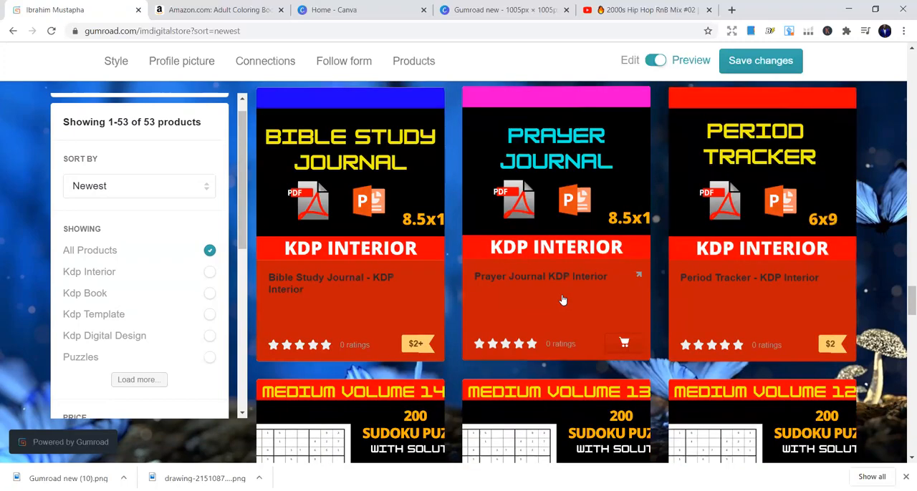
scroll("down", 3)
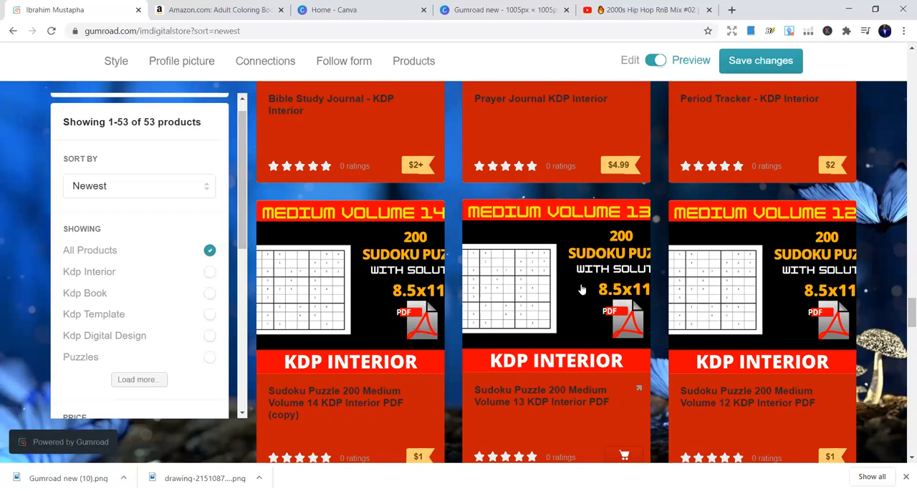
scroll("down", 3)
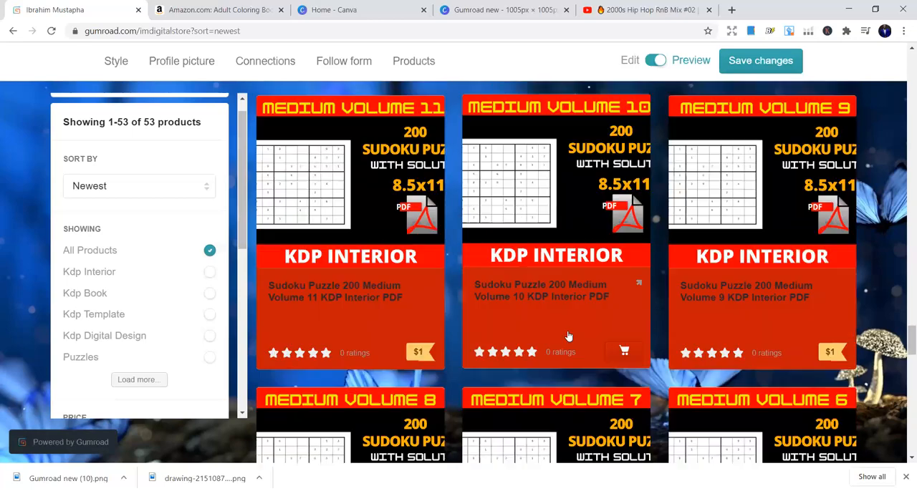
scroll("down", 3)
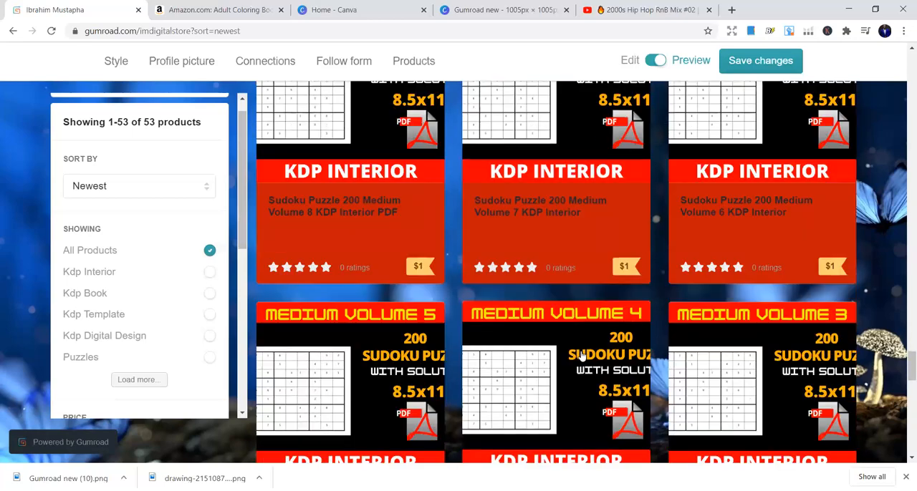
scroll("down", 3)
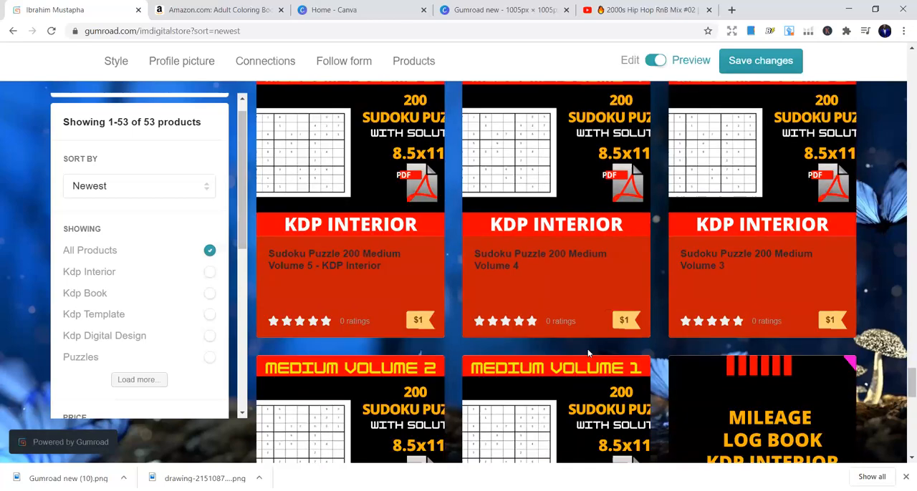
scroll("down", 3)
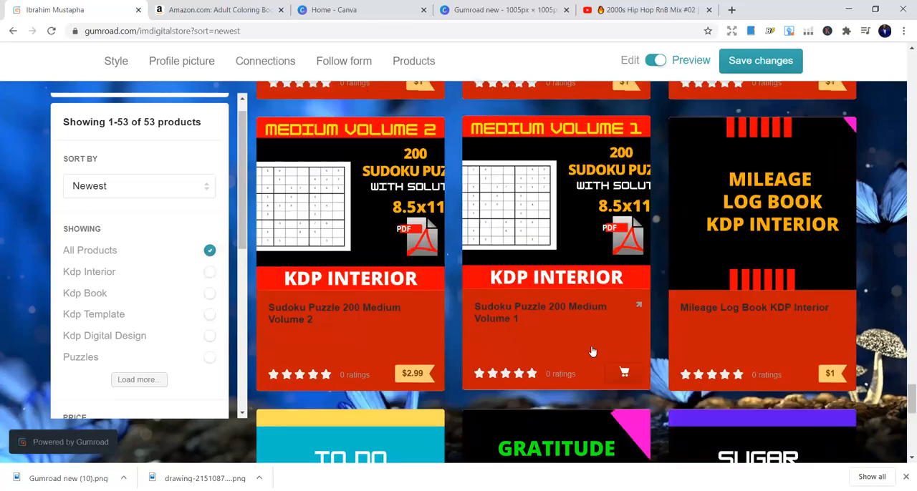
scroll("down", 3)
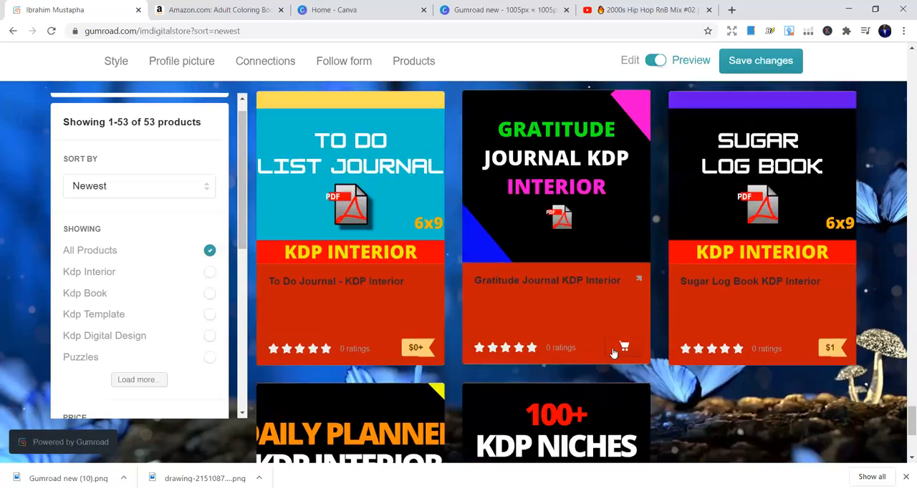
scroll("down", 3)
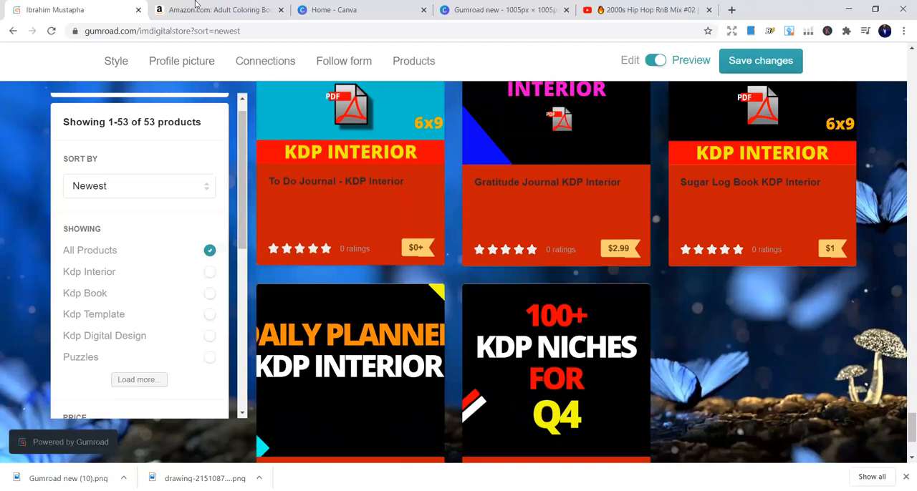
left_click(218, 10)
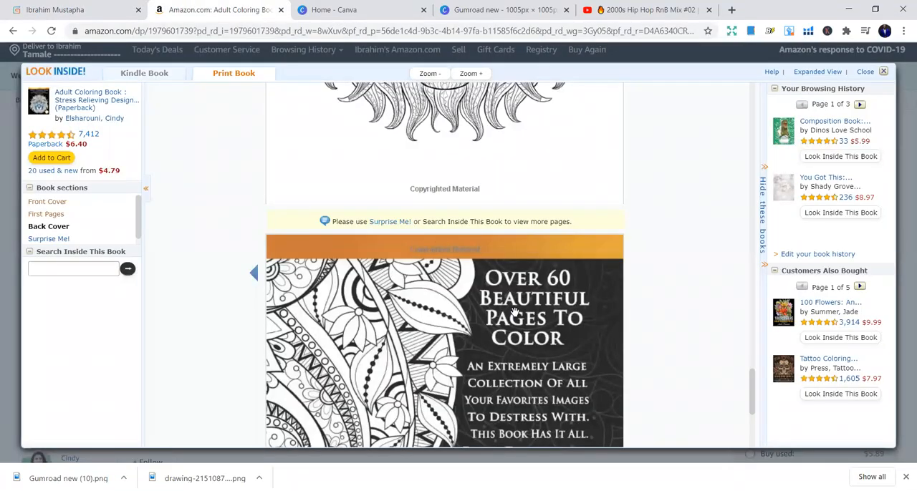